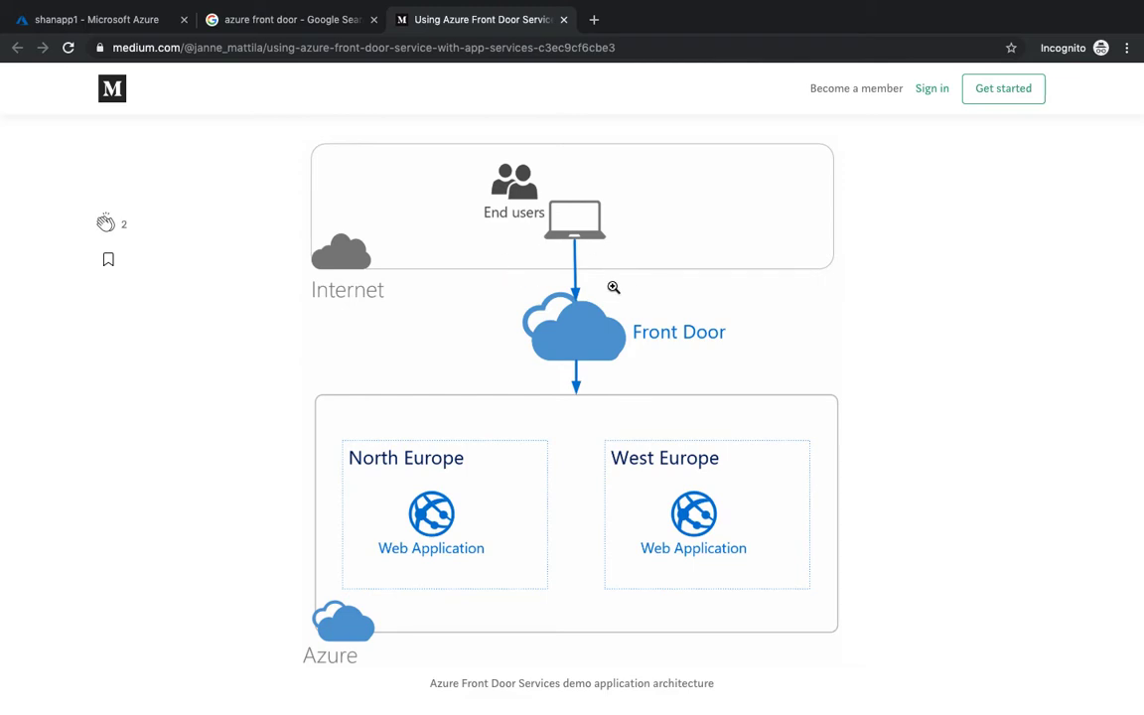
mouse_move(607, 288)
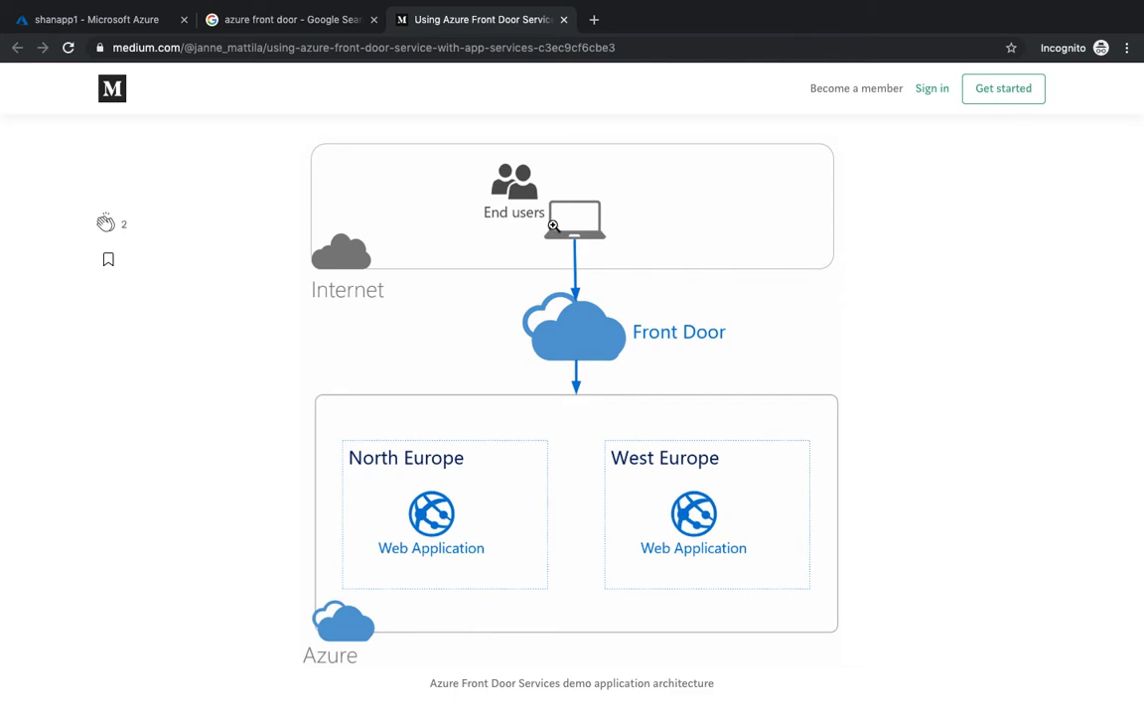
mouse_move(584, 307)
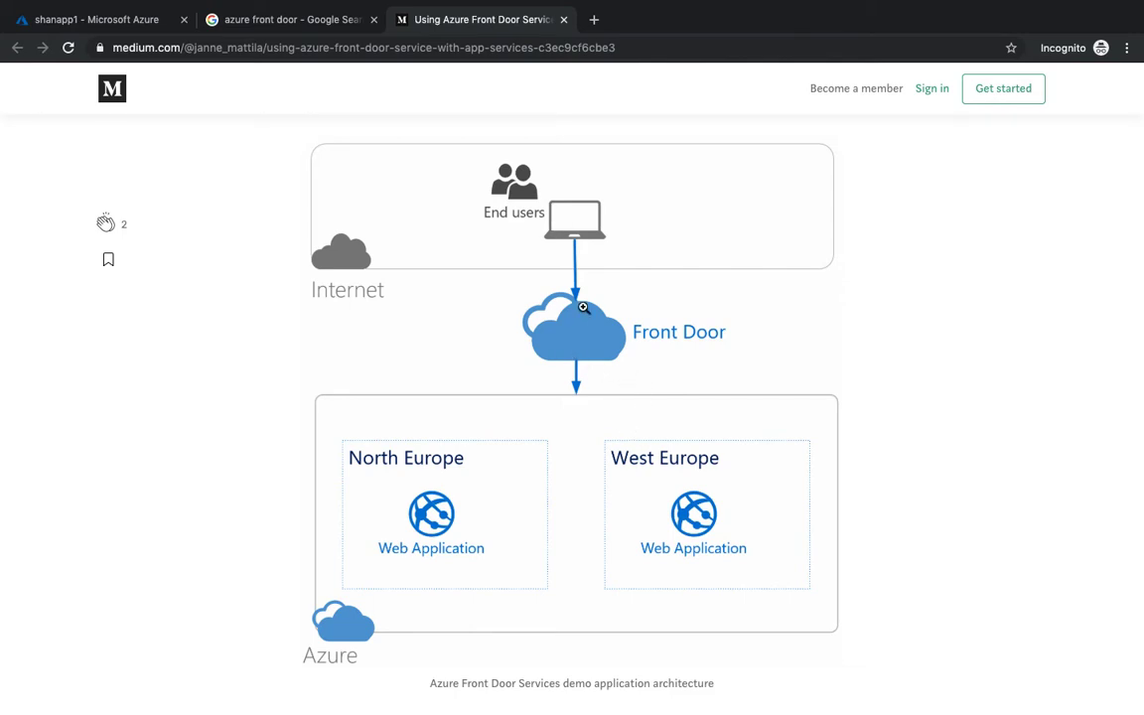
mouse_move(590, 347)
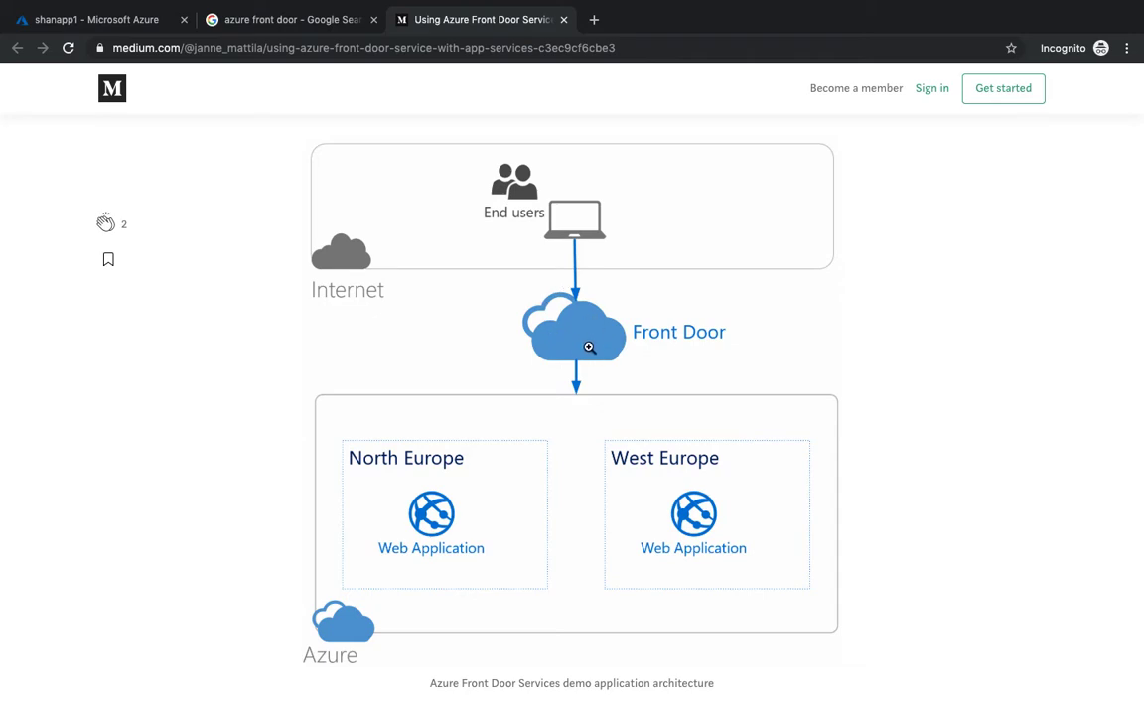
mouse_move(576, 381)
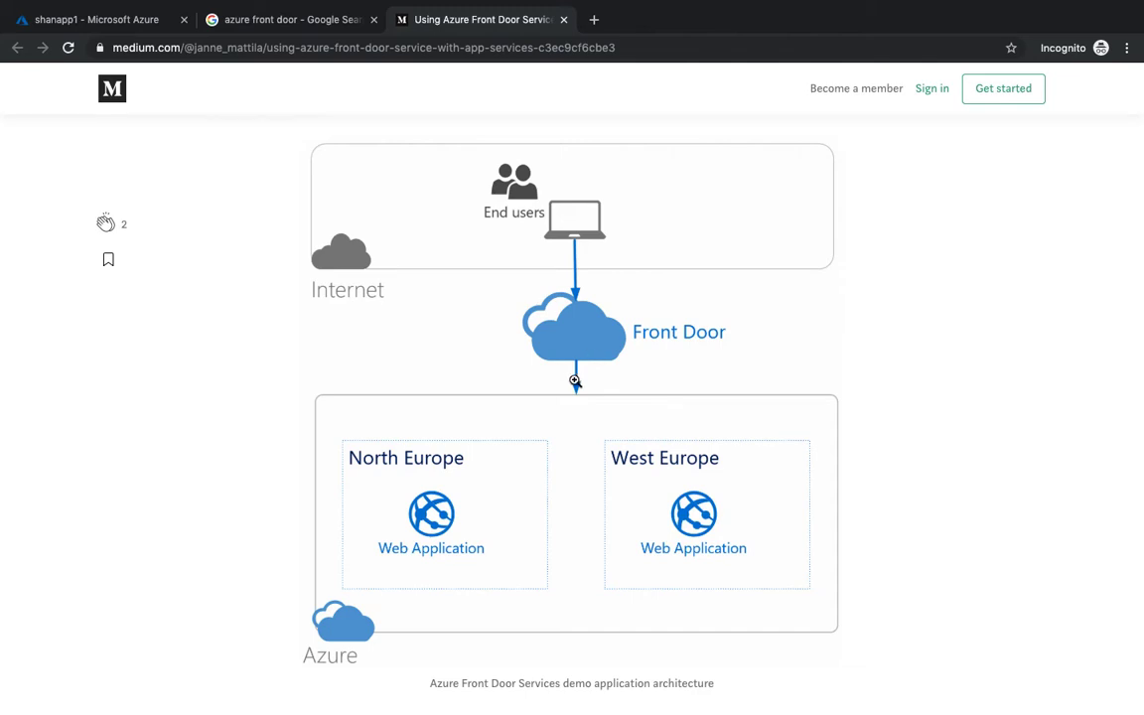
mouse_move(649, 459)
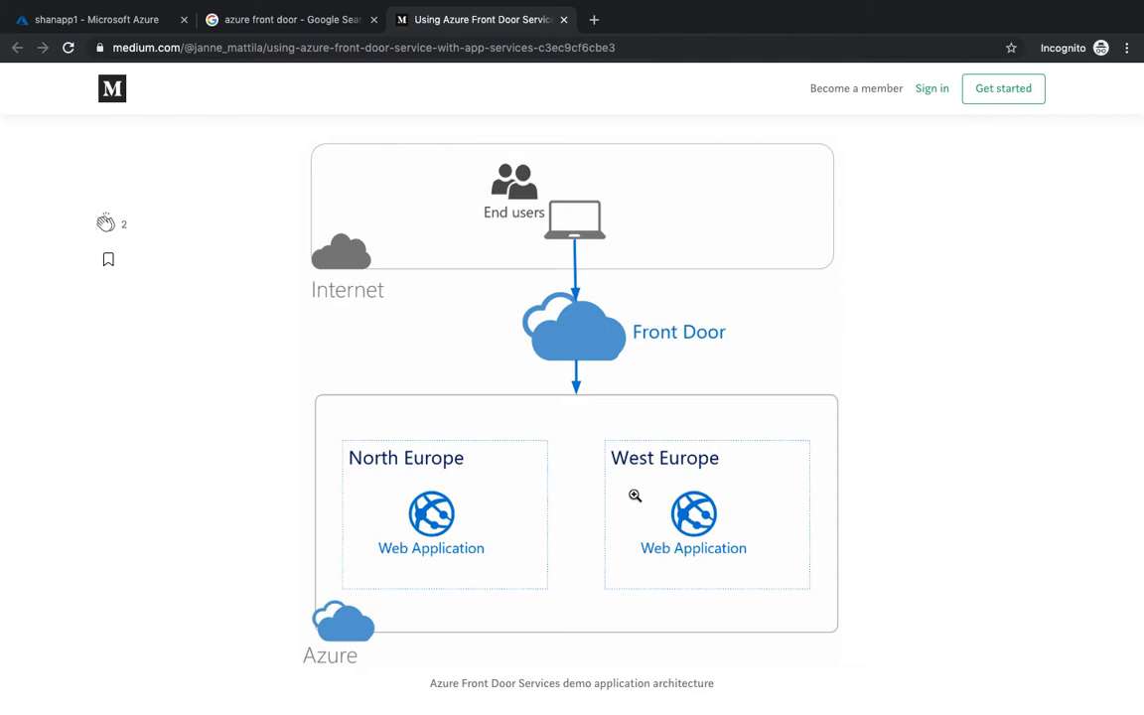
mouse_move(625, 362)
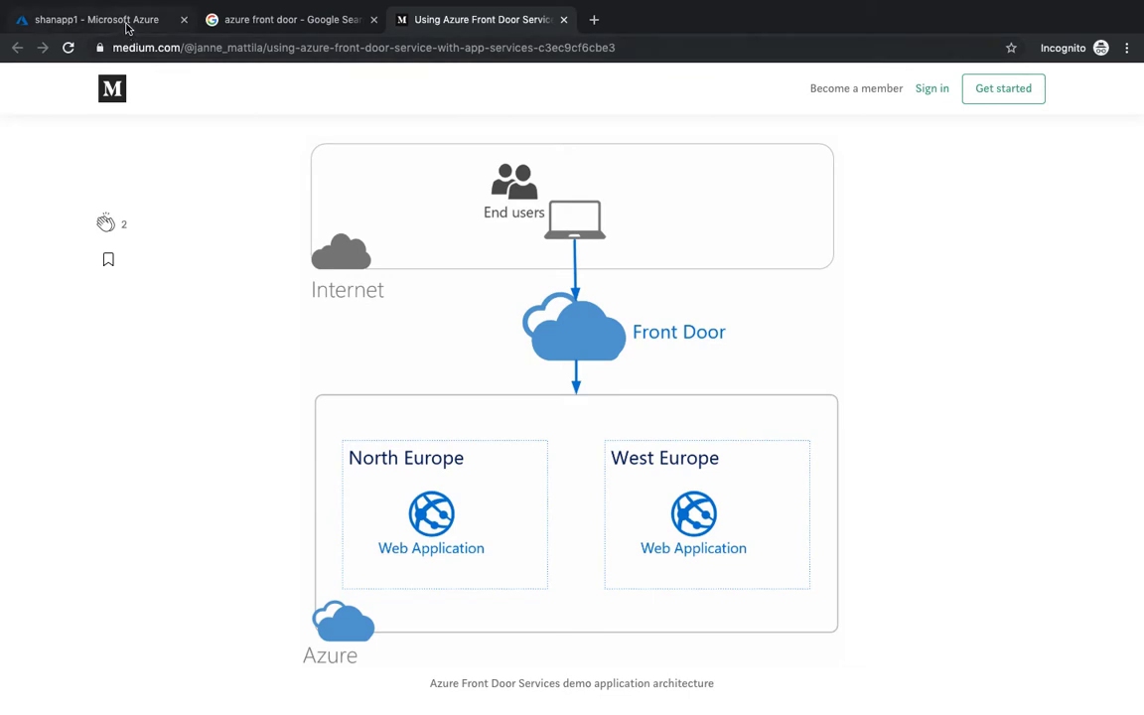
From the portal home, list the resources of the Free Trial subscription.
click(99, 19)
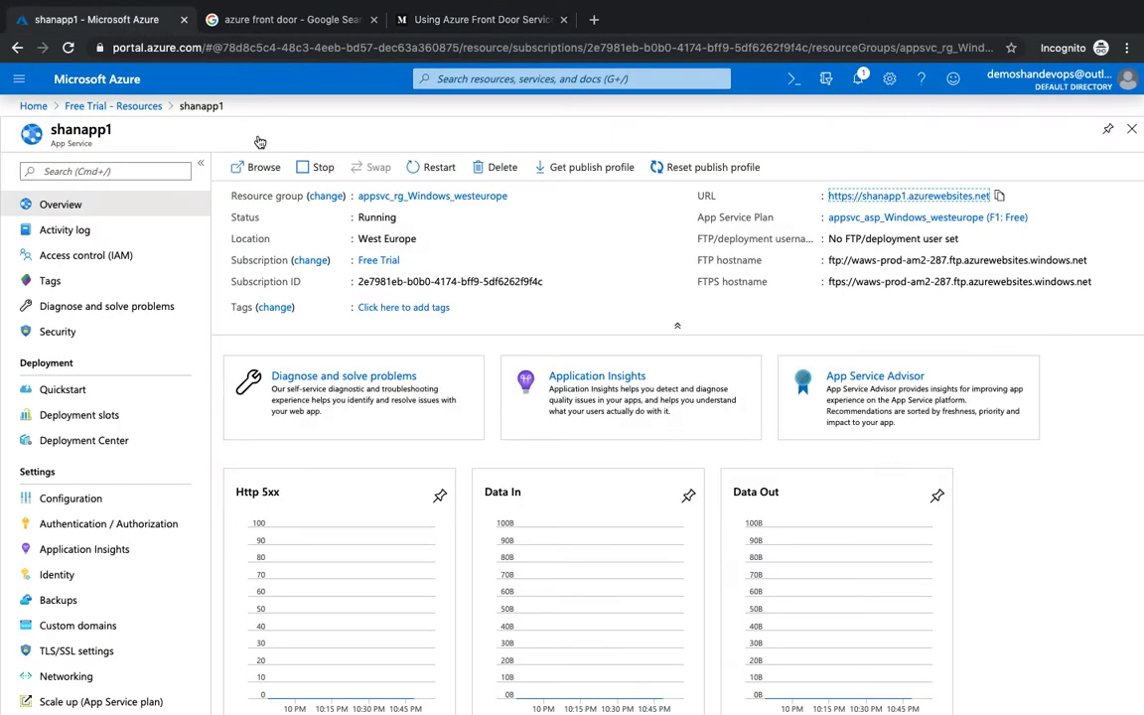
mouse_move(33, 107)
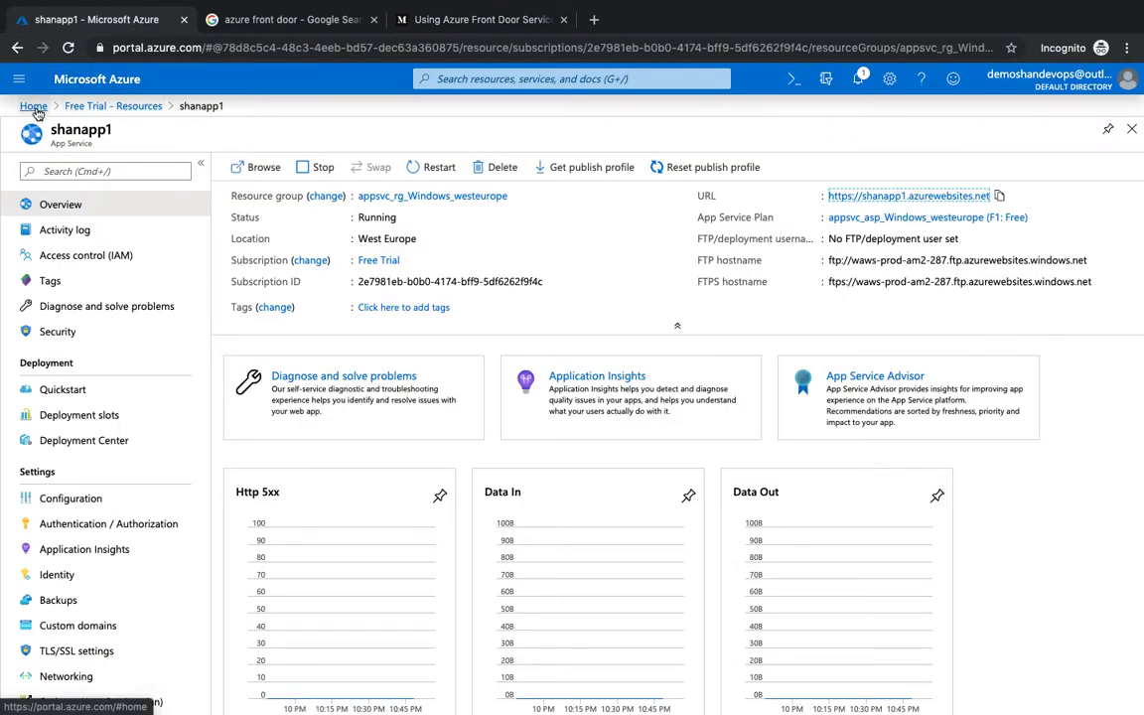
click(33, 107)
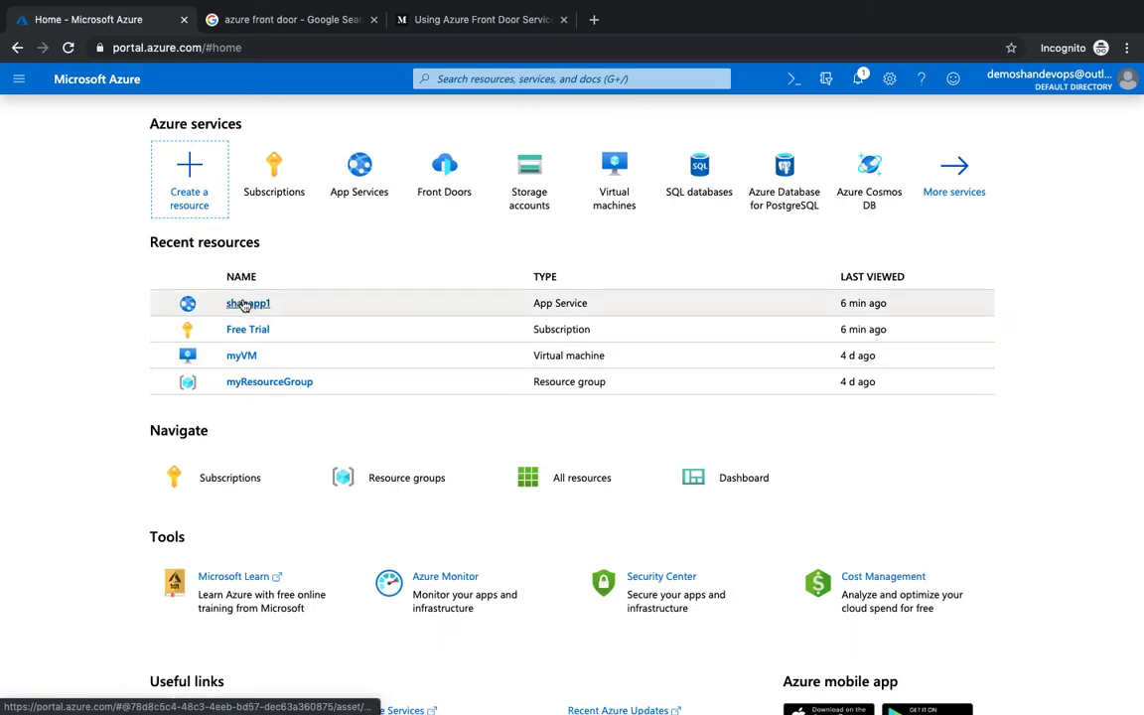
mouse_move(247, 328)
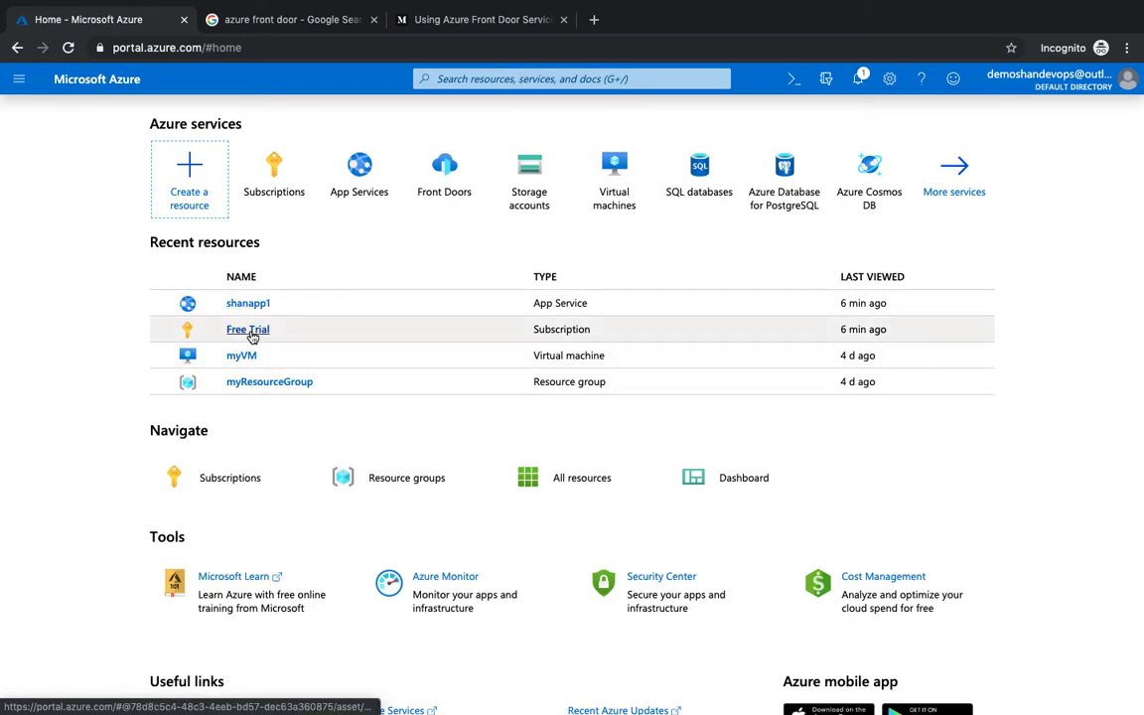
click(247, 328)
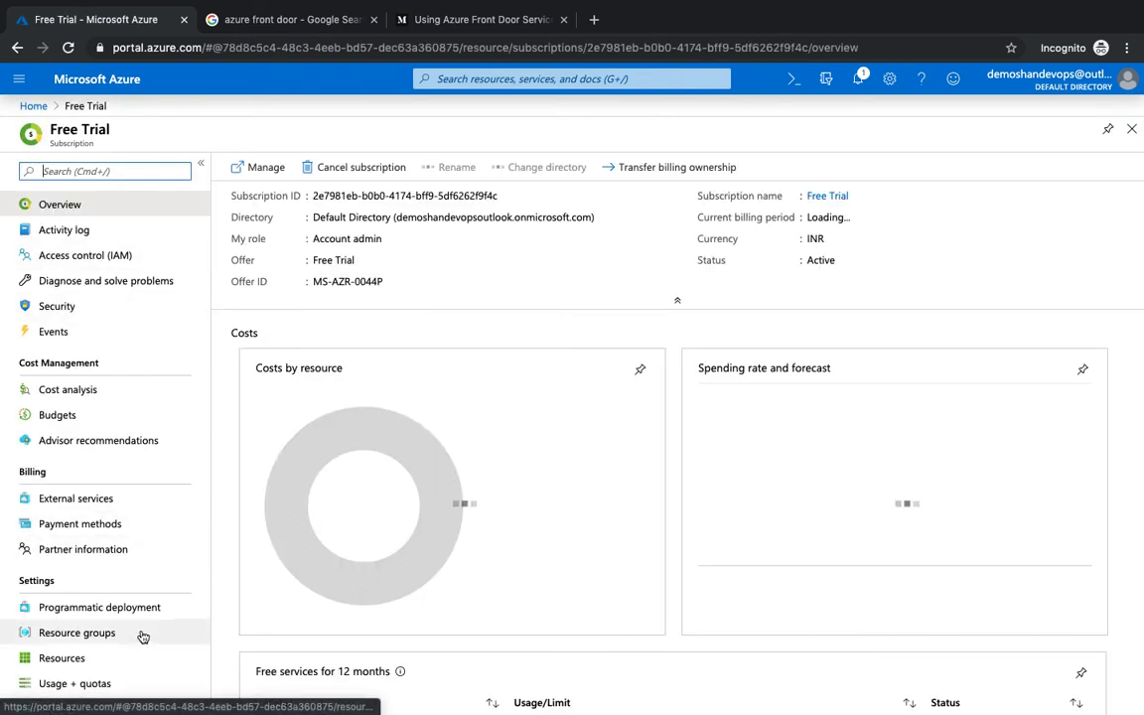
click(61, 471)
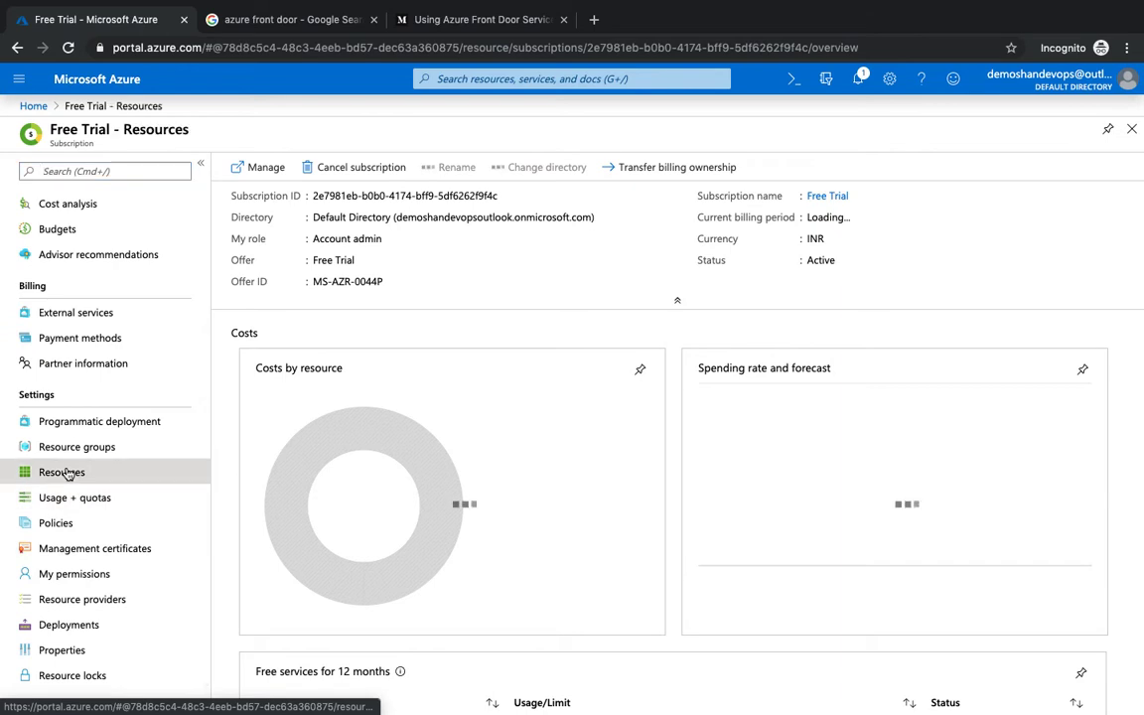
click(60, 471)
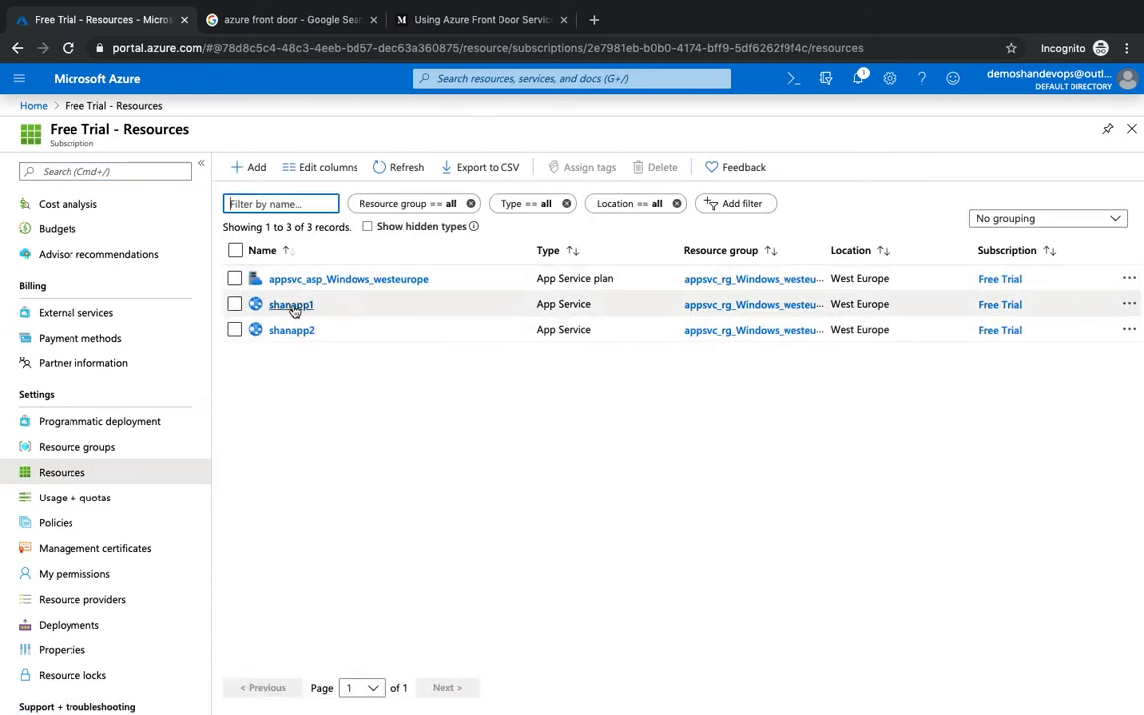
Launch the live sites of shanapp1 and shanapp2 in new tabs, closing the Google tab.
click(291, 304)
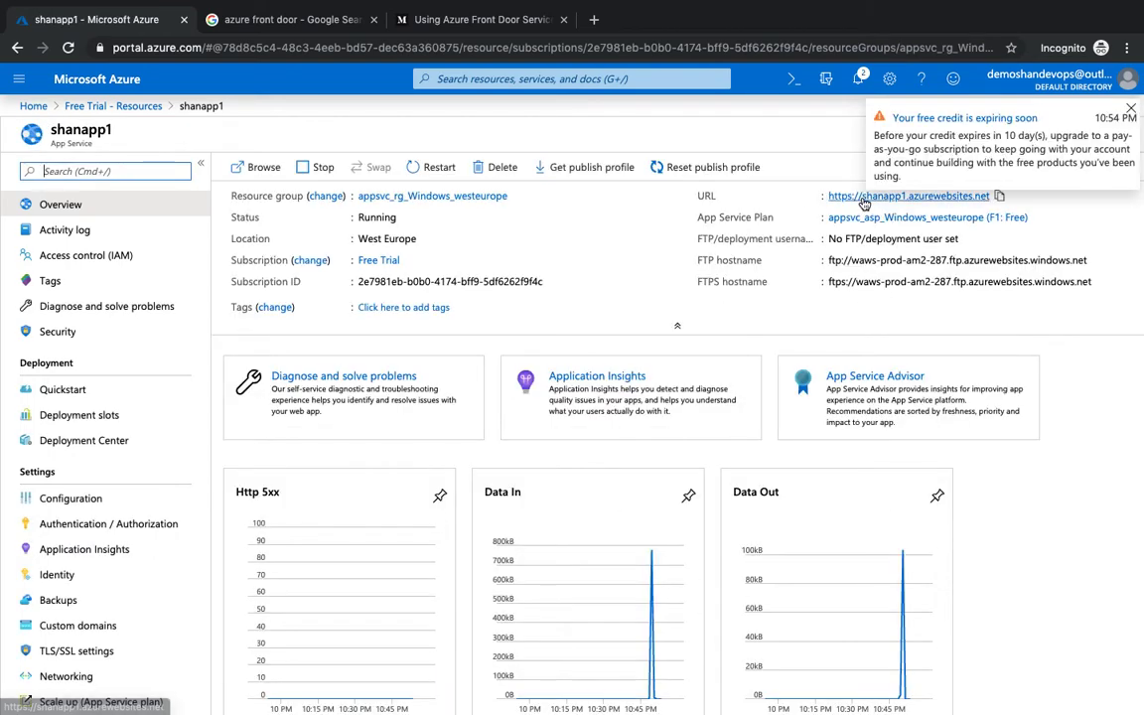
click(907, 195)
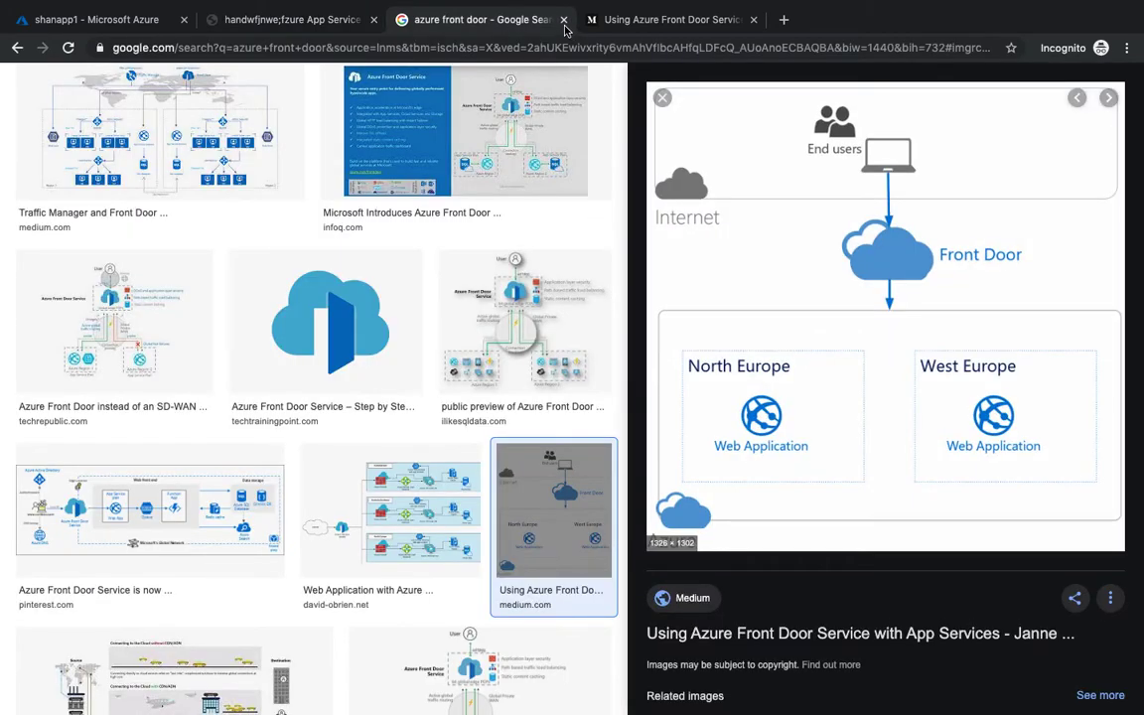
click(288, 19)
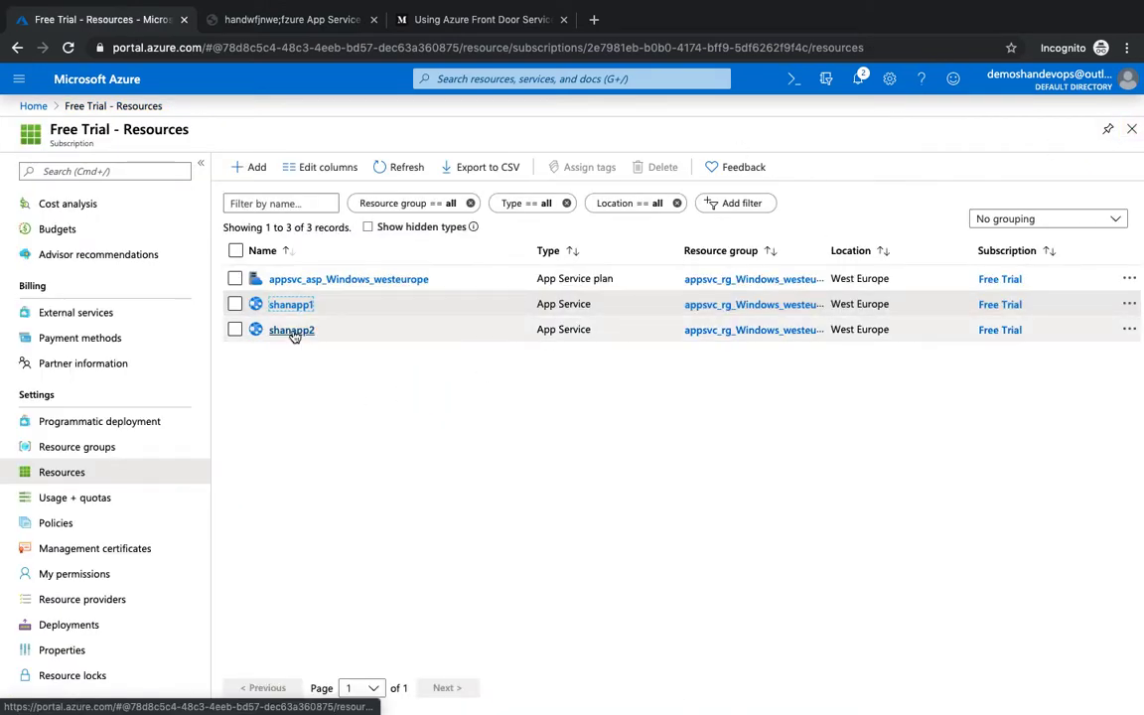
click(292, 329)
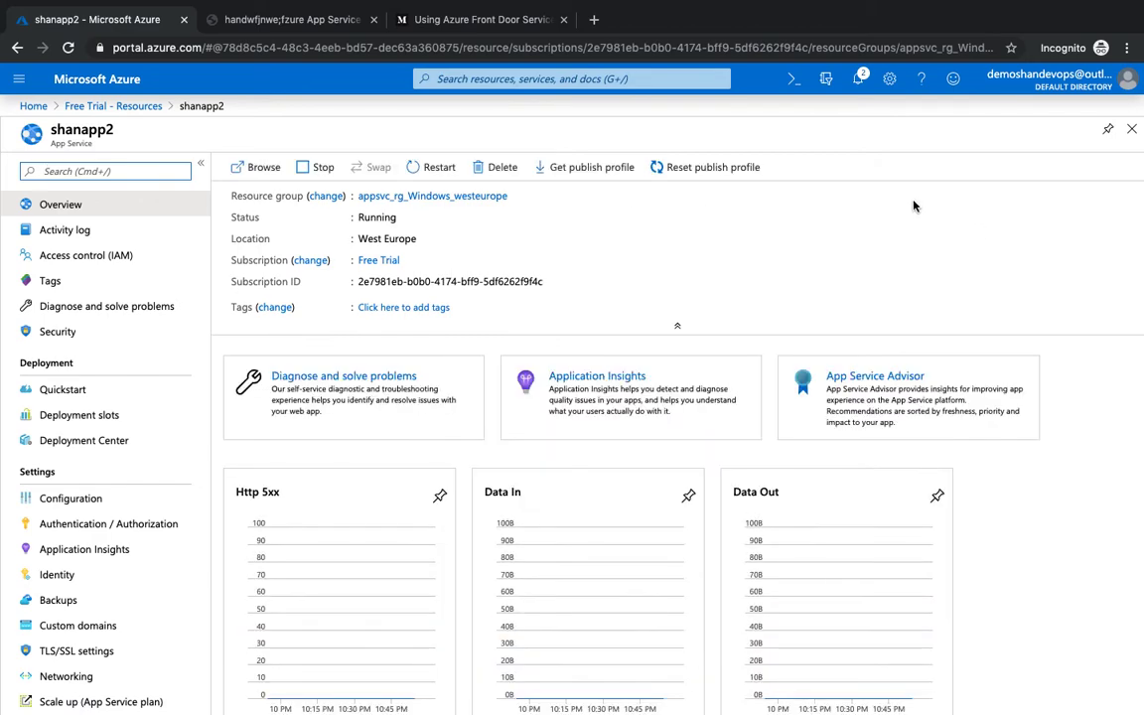
click(263, 167)
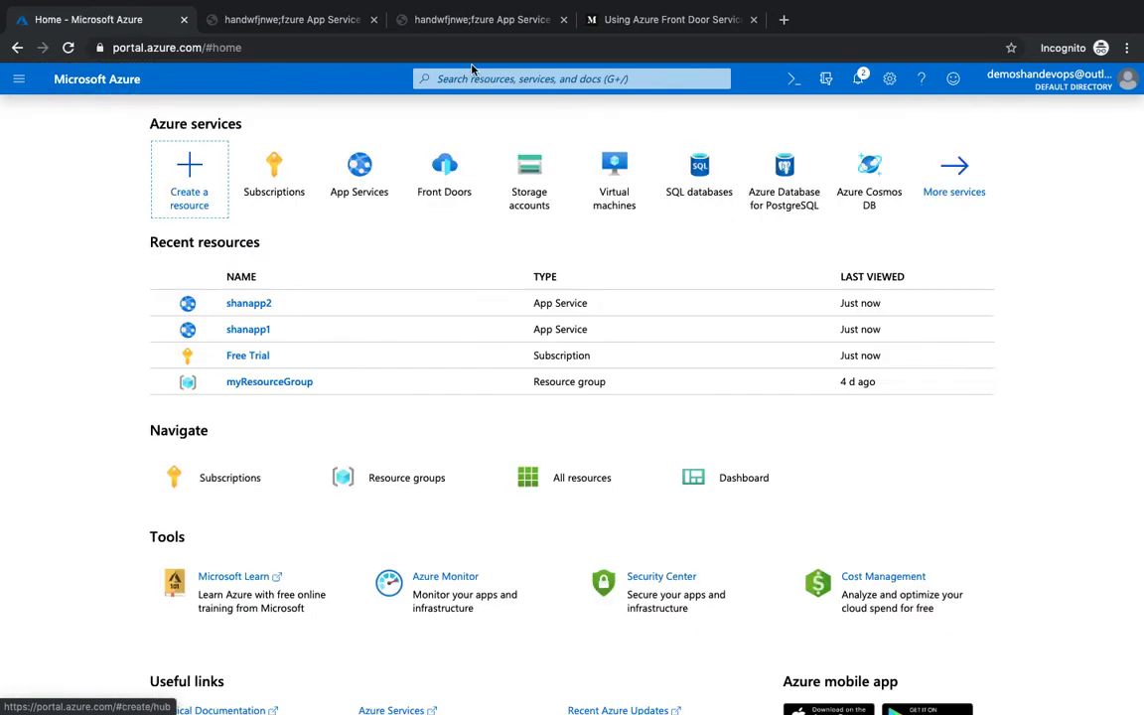
Find the Front Doors service via the search bar and start creating a new Front Door.
text(front)
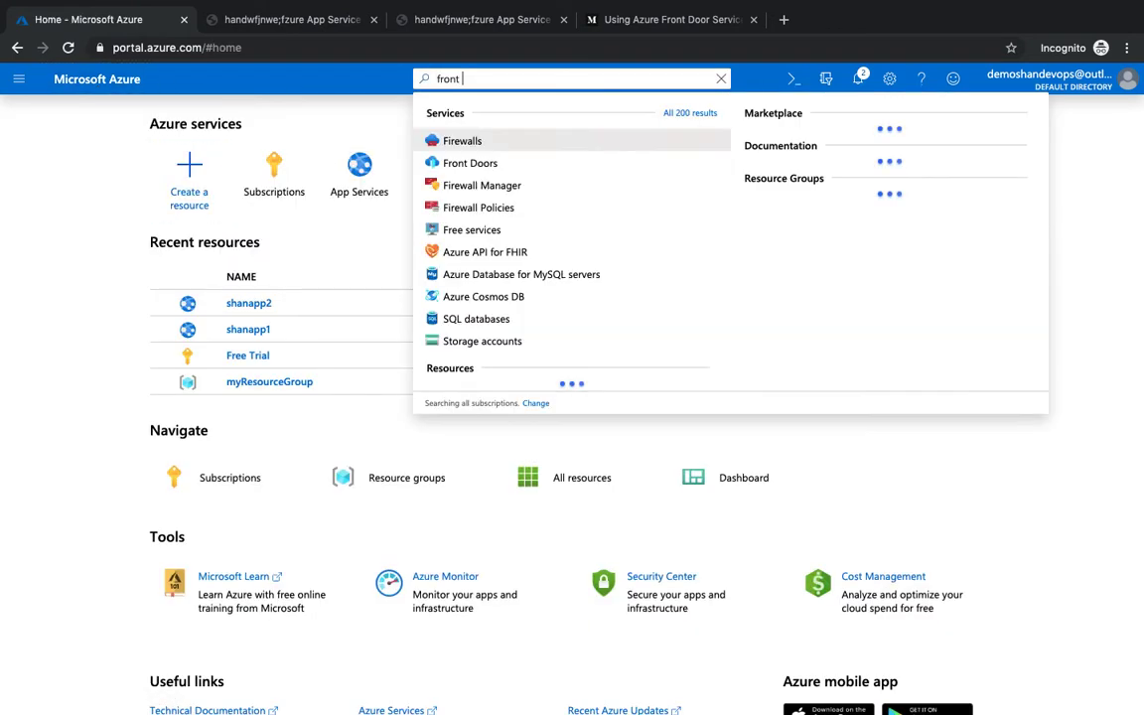
click(470, 163)
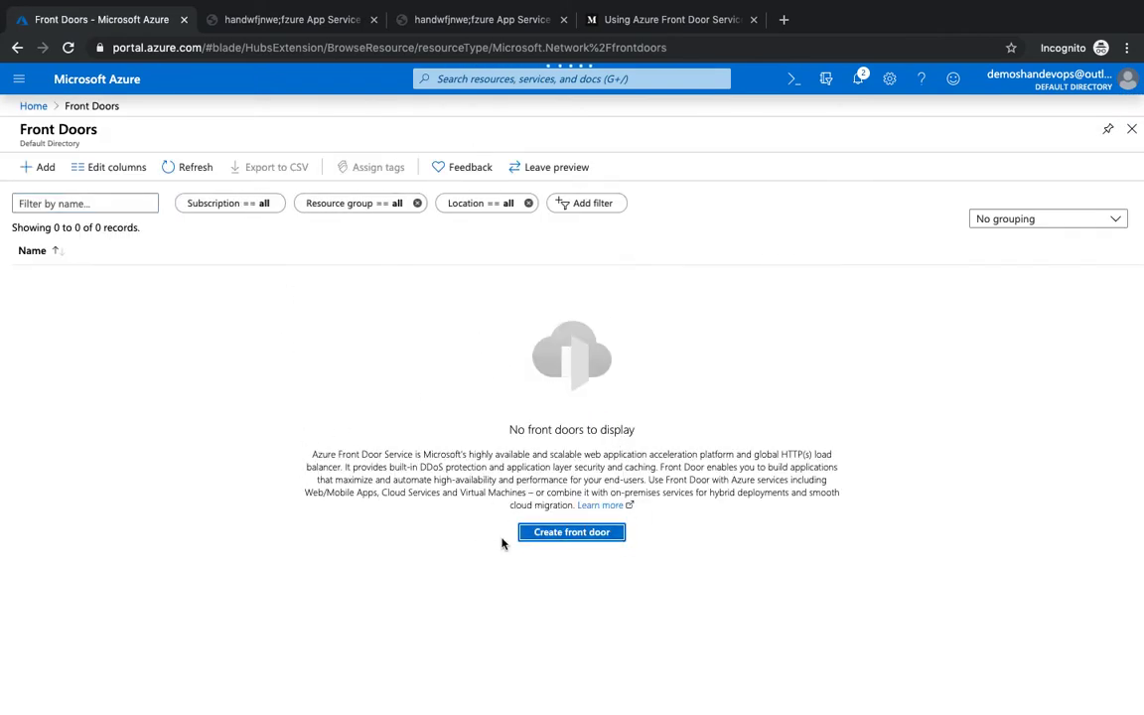
click(571, 531)
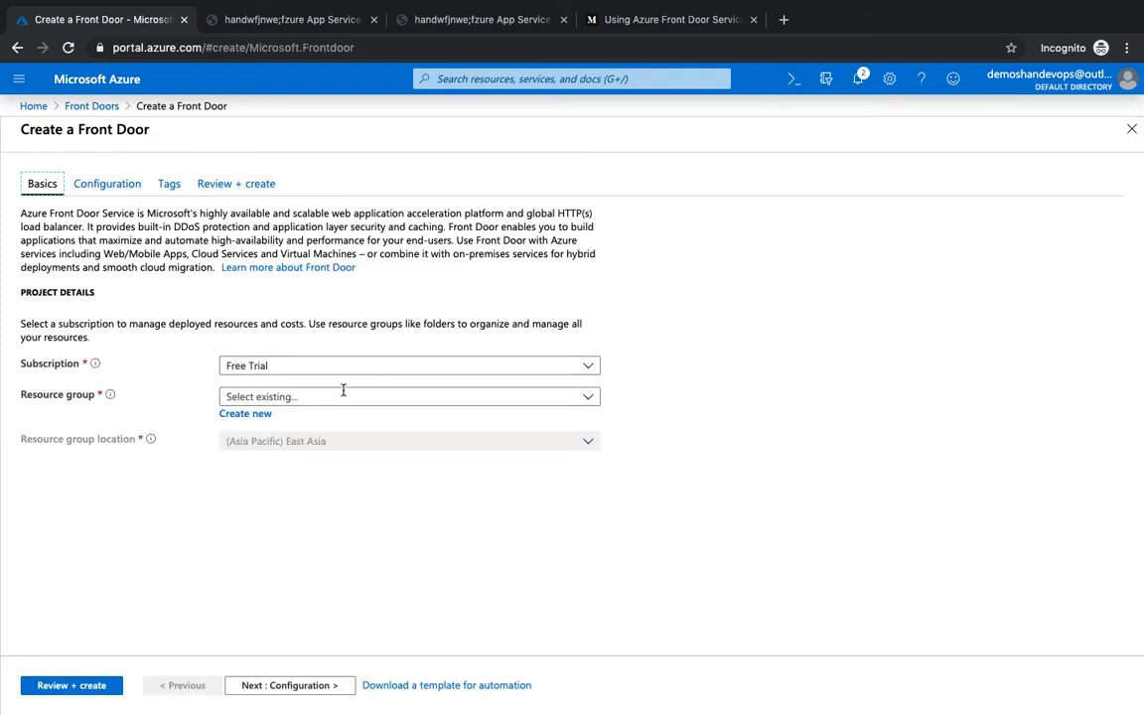
Create resource group demofd for the Front Door and continue to the Configuration step.
click(246, 413)
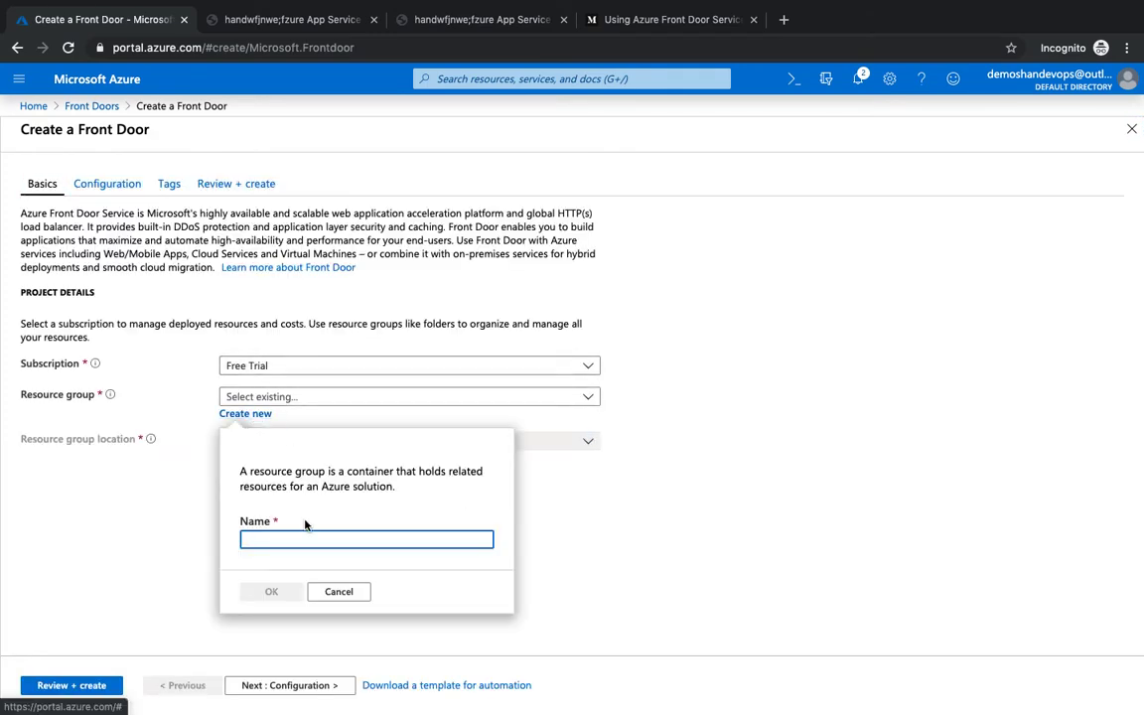
text(demof)
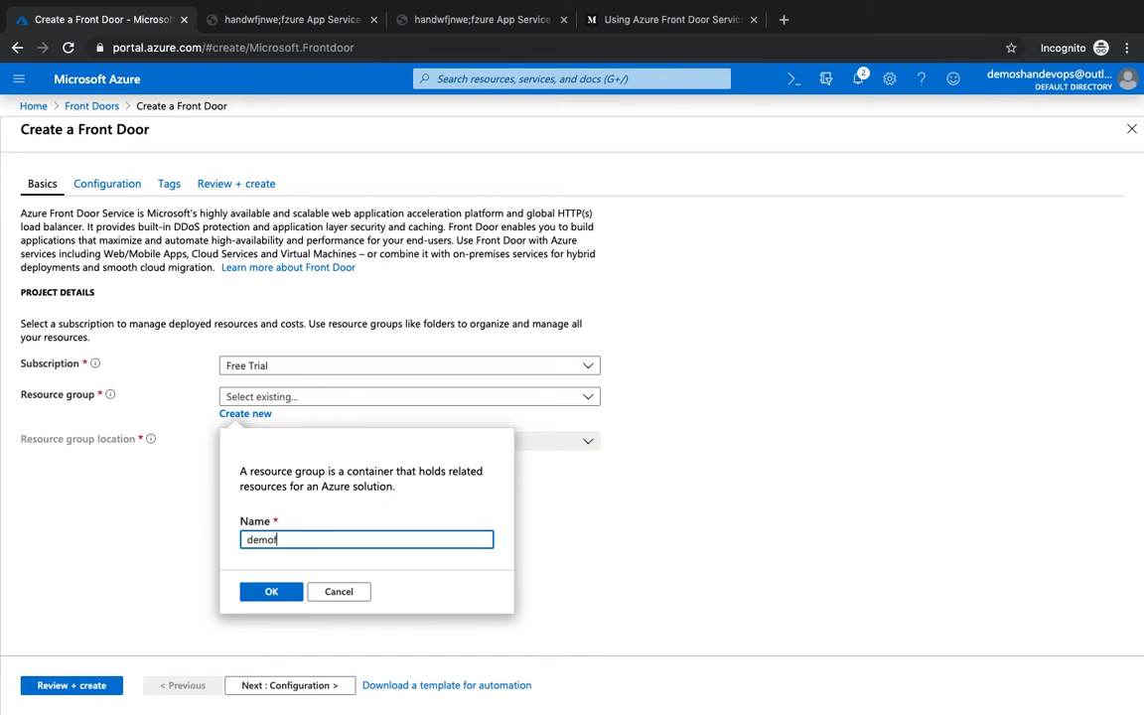
click(271, 591)
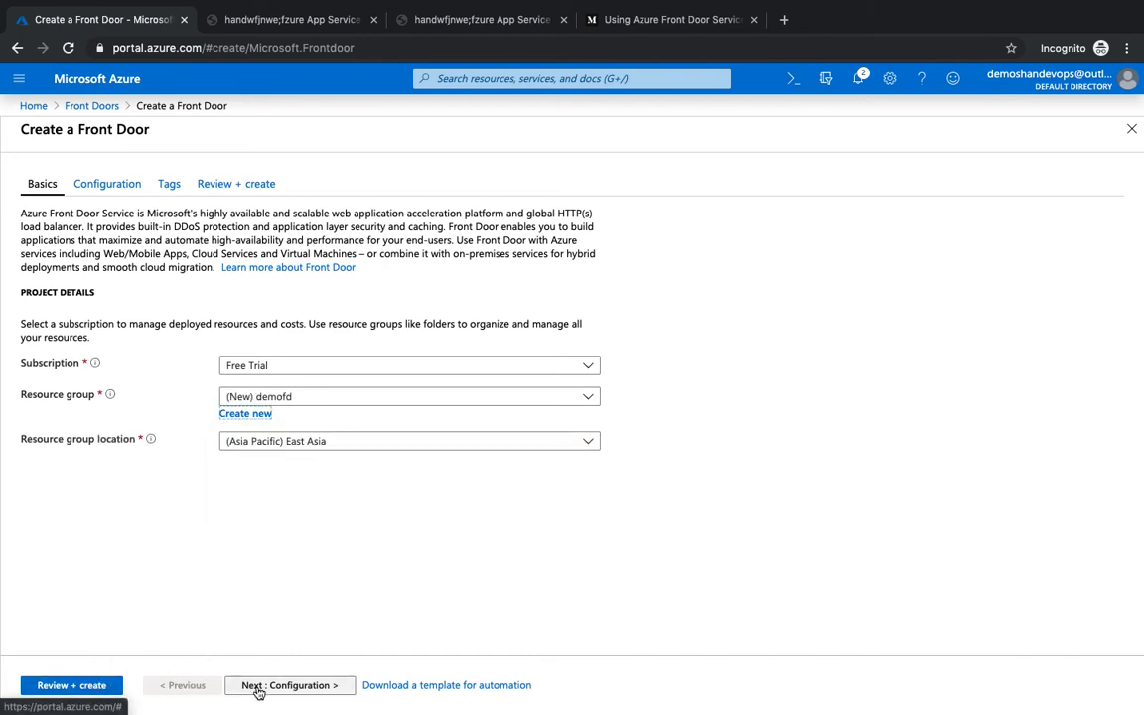
click(289, 685)
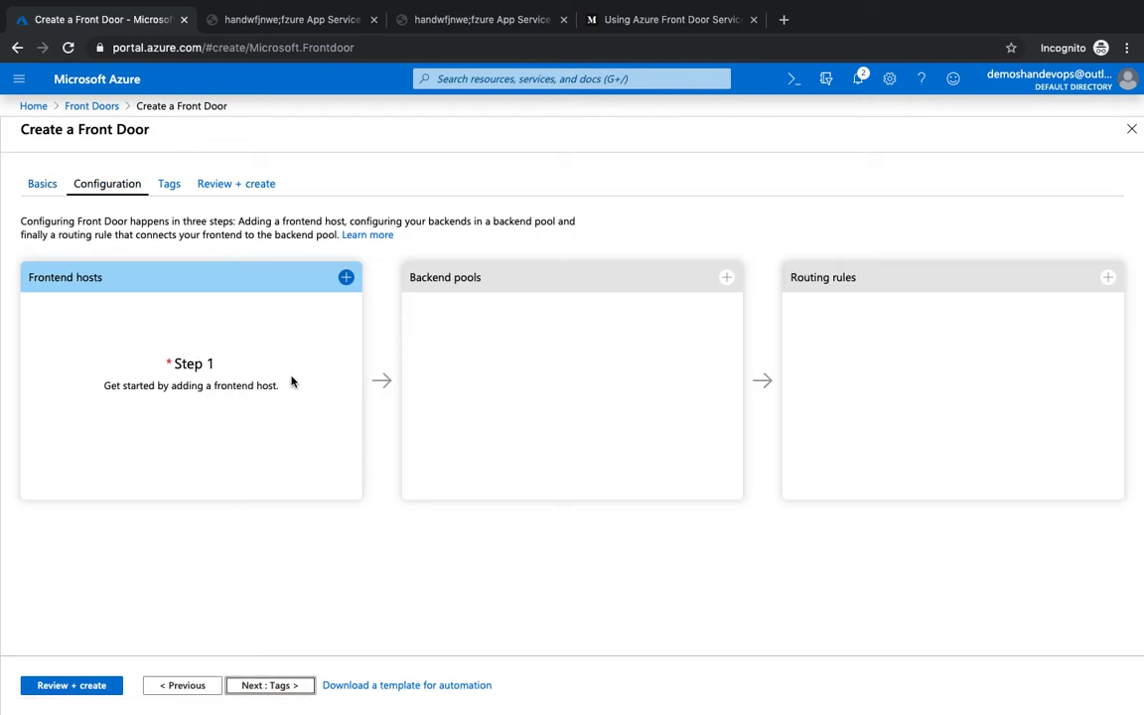
Add frontend host demoazureshan.azurefd.net to the Front Door designer.
click(345, 277)
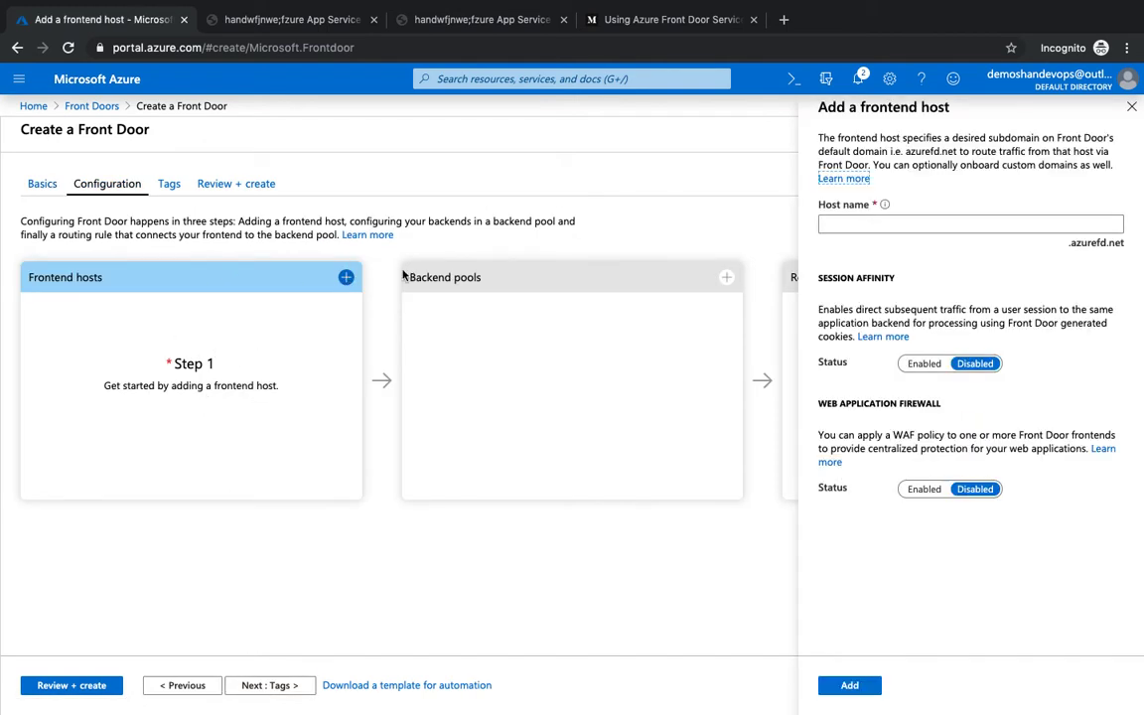
click(970, 223)
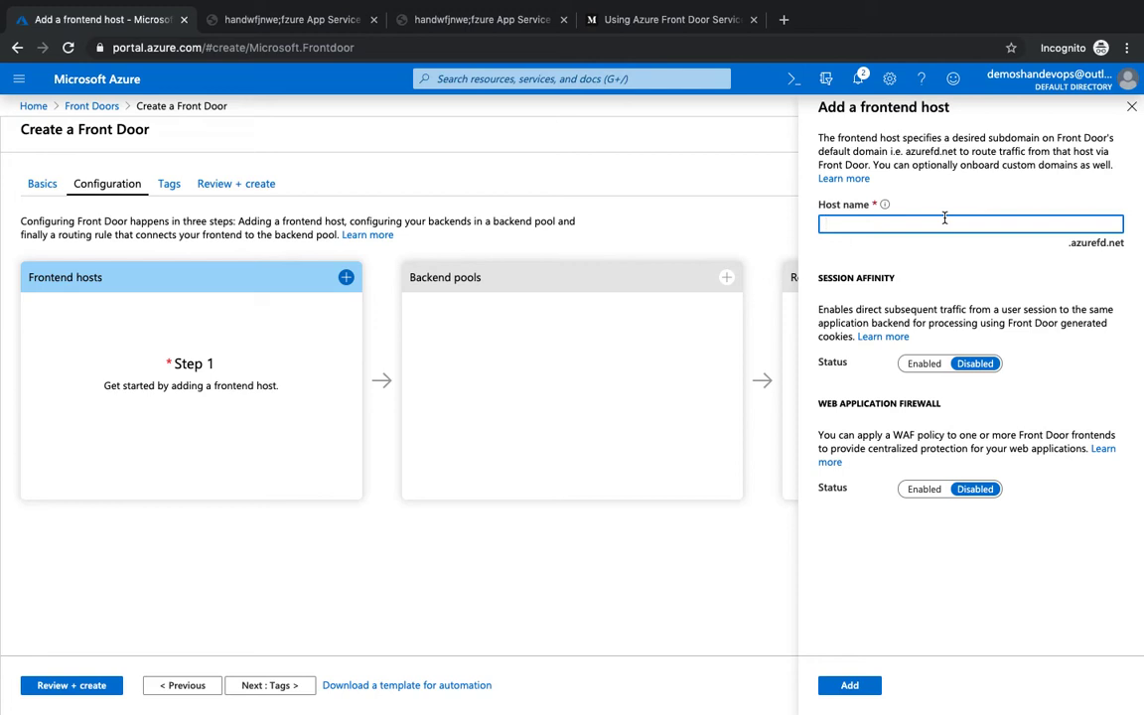
text(demoazureshan)
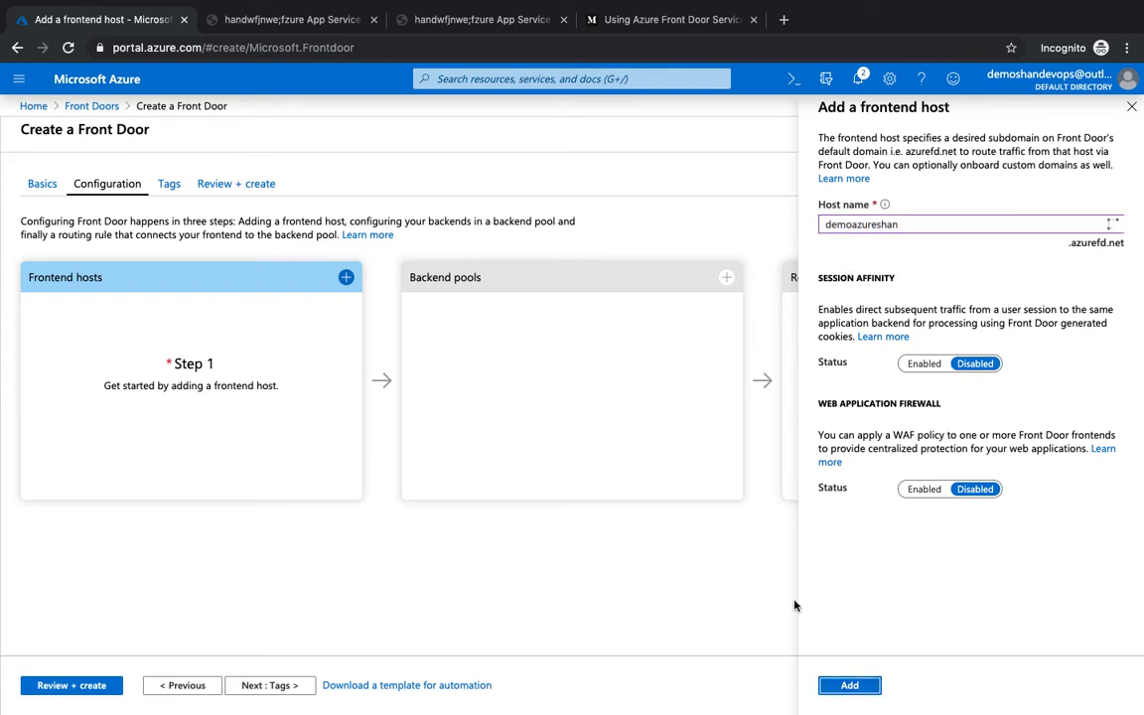
click(849, 685)
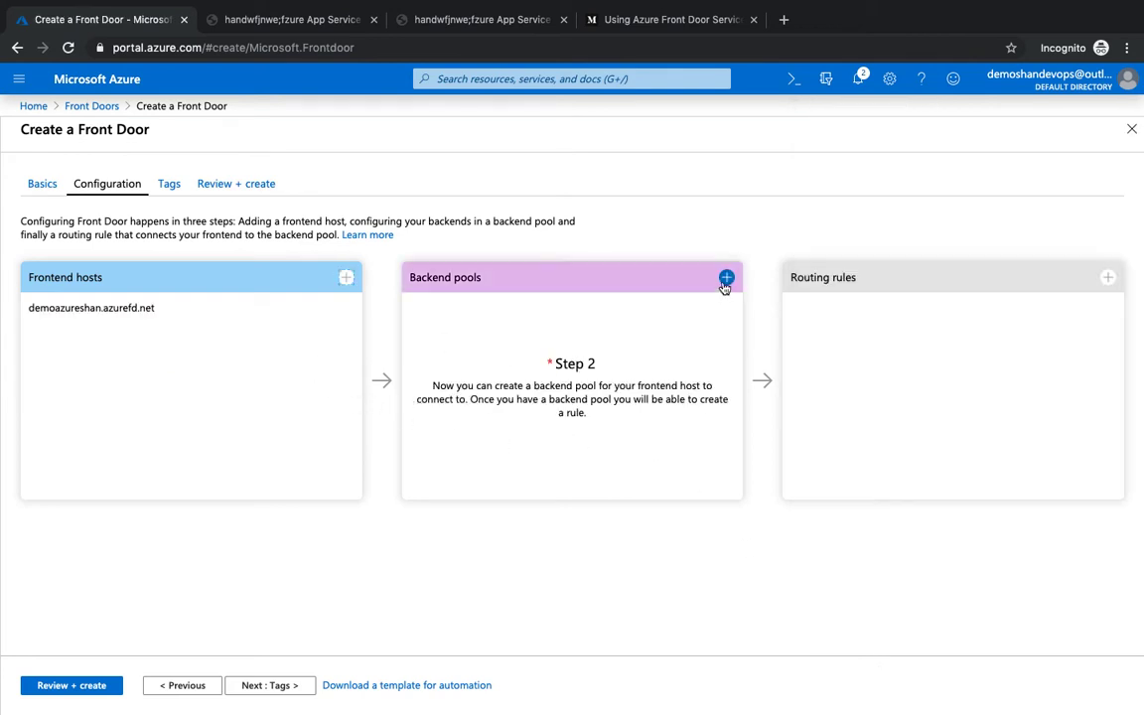
Start a backend pool and name it demoazurefd.
click(726, 277)
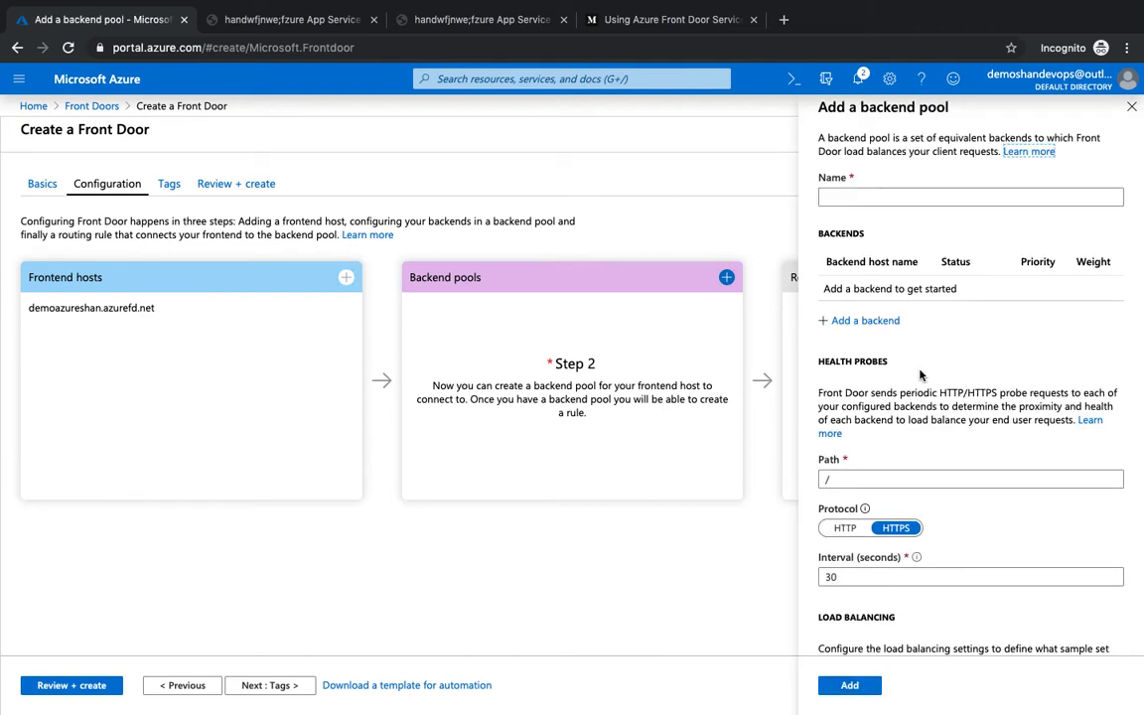
text(d)
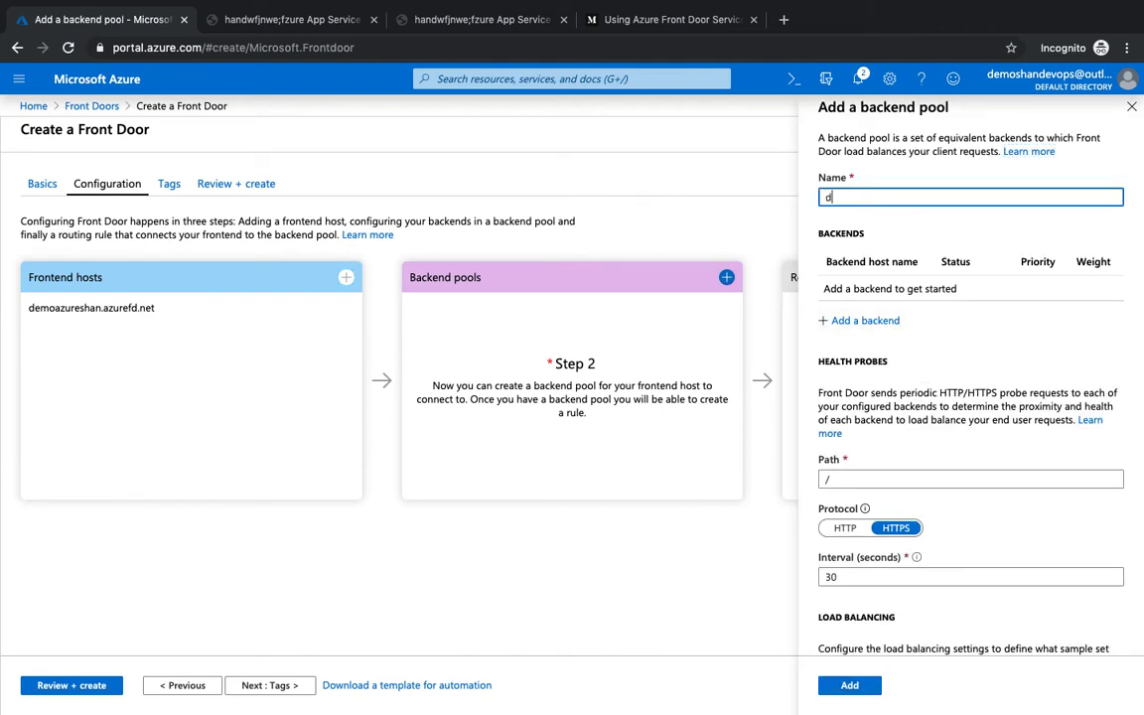
text(emoazur)
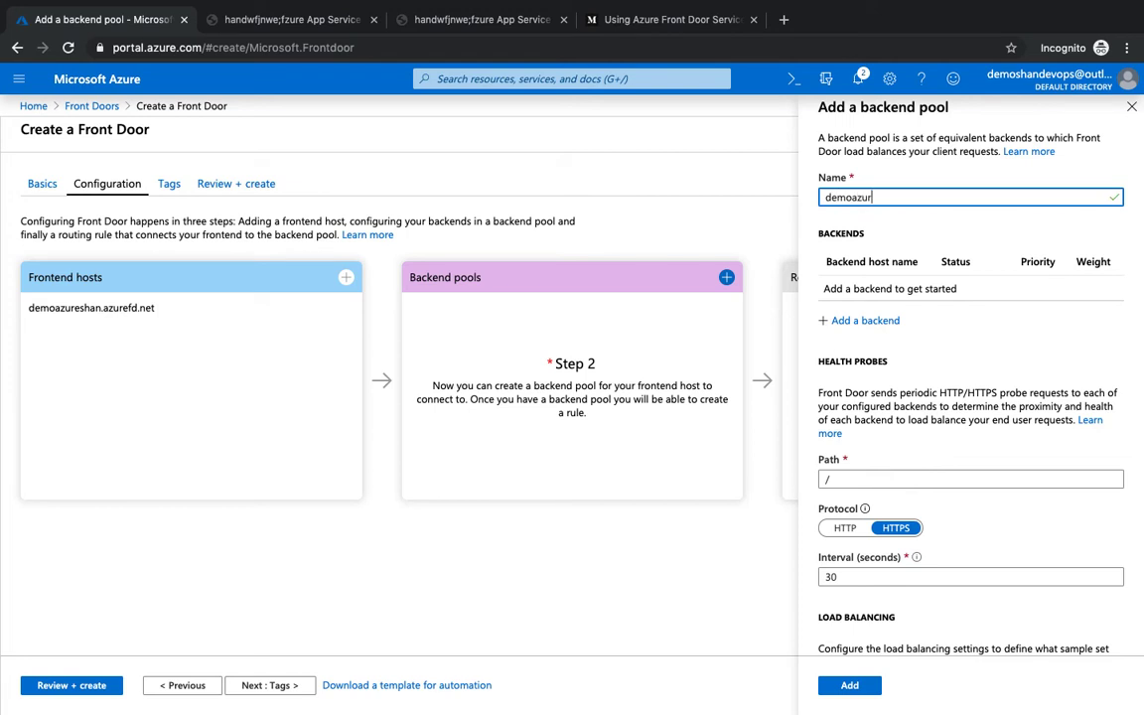
text(efd)
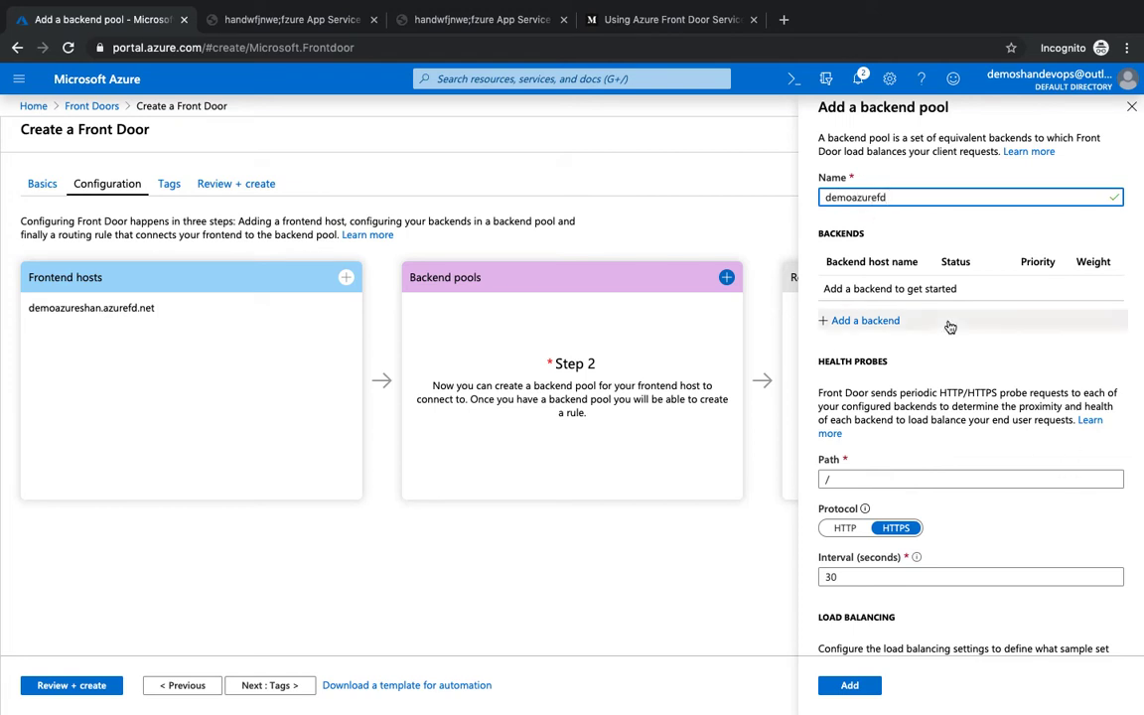
Add shanapp1.azurewebsites.net as an App service backend, after first trying Custom host.
click(864, 320)
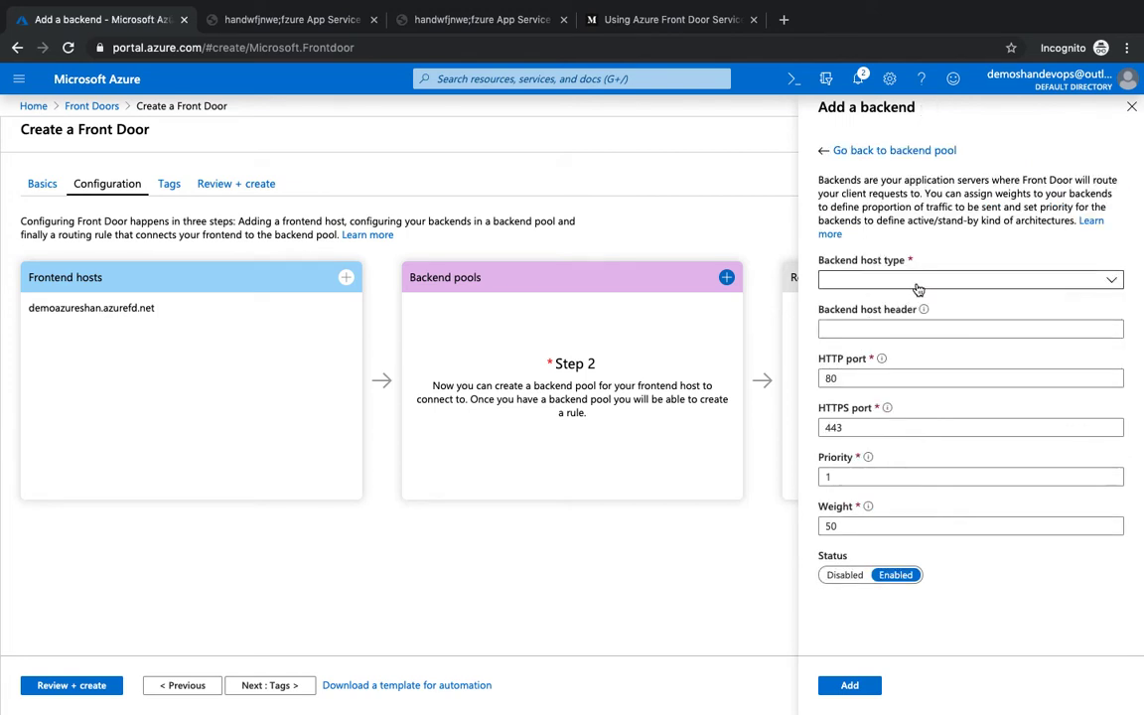
click(968, 279)
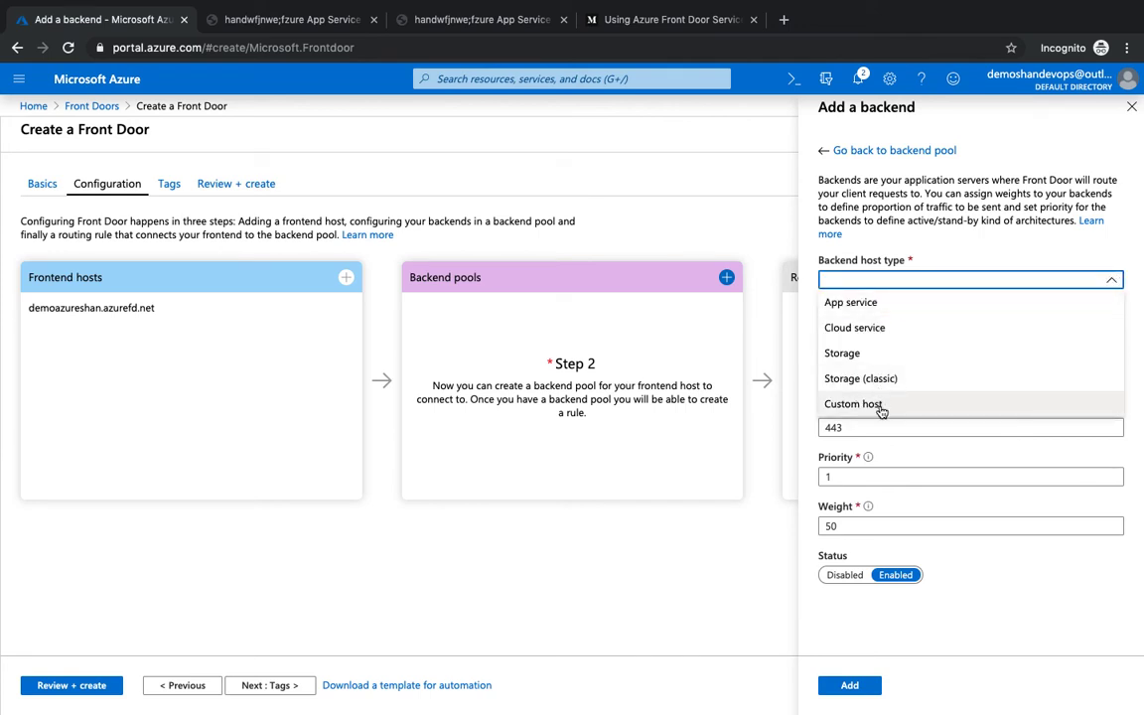
click(852, 404)
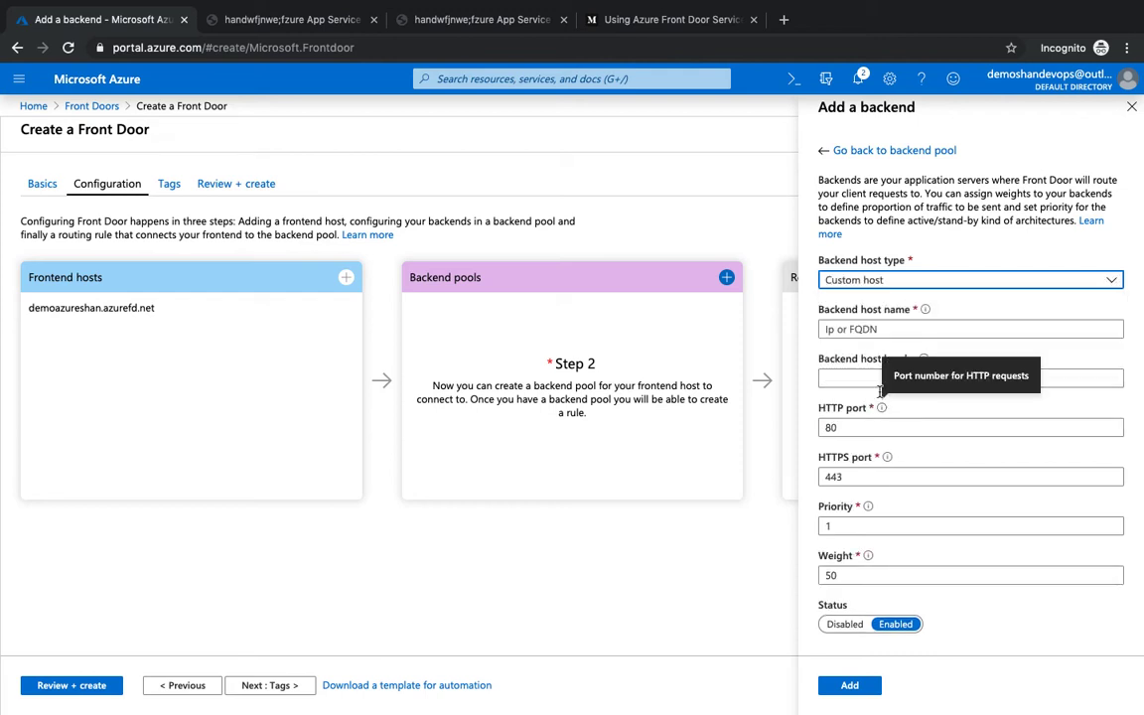
click(970, 329)
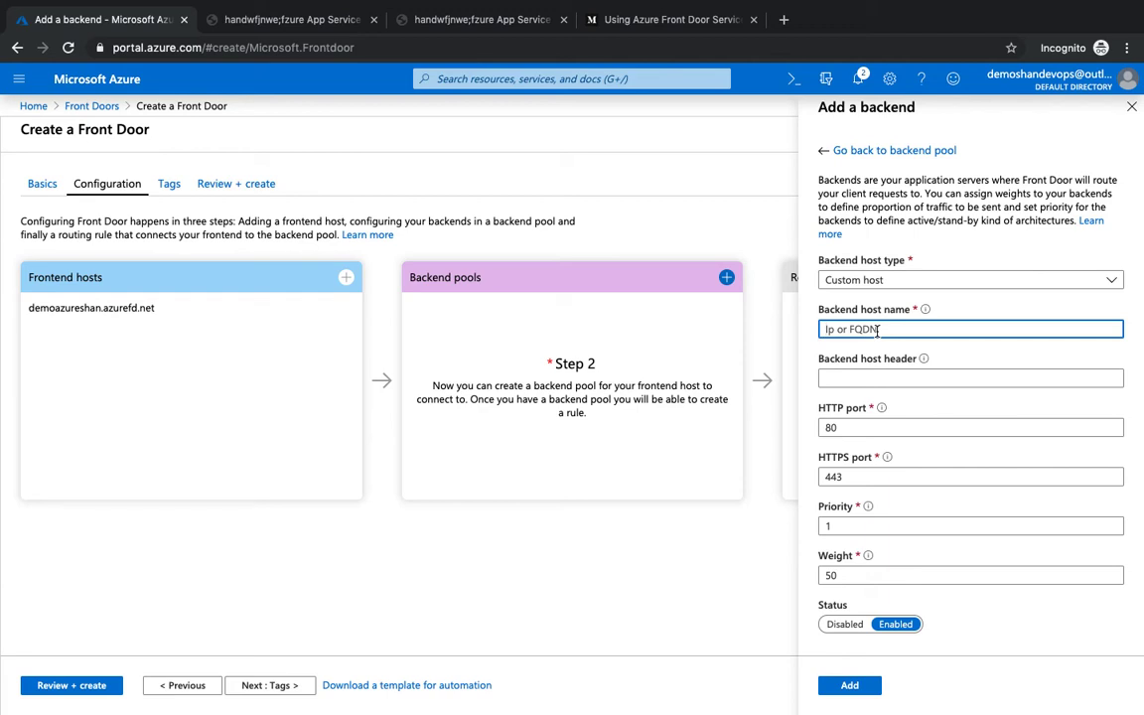
mouse_move(890, 297)
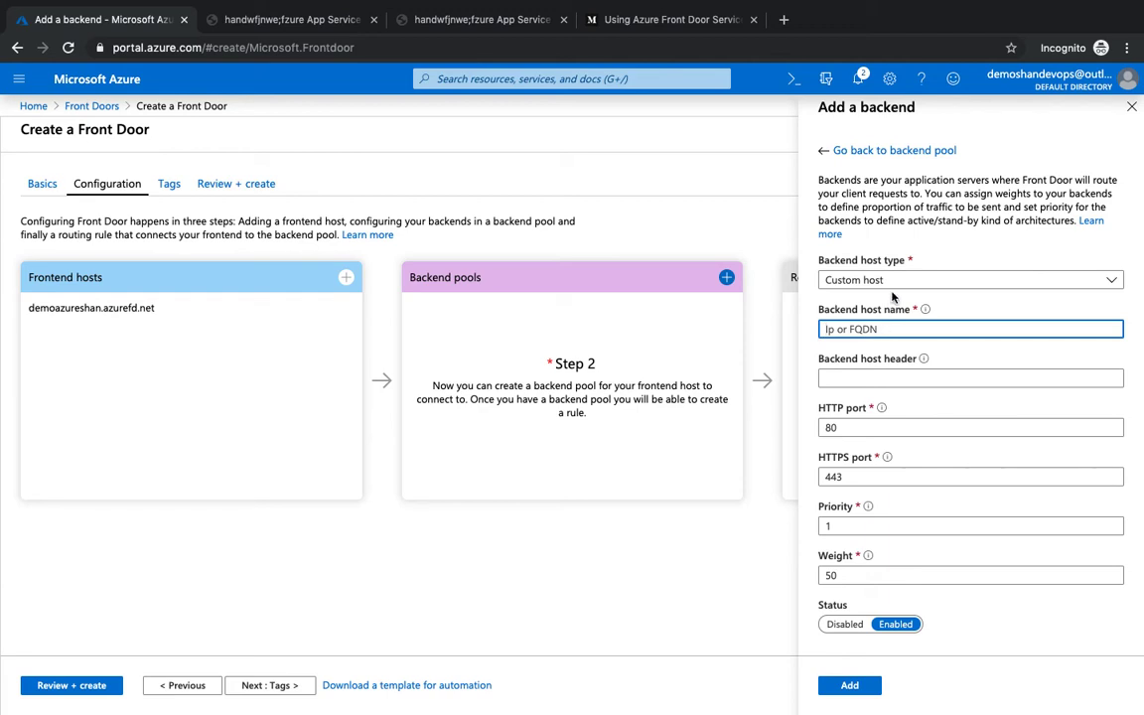
click(968, 279)
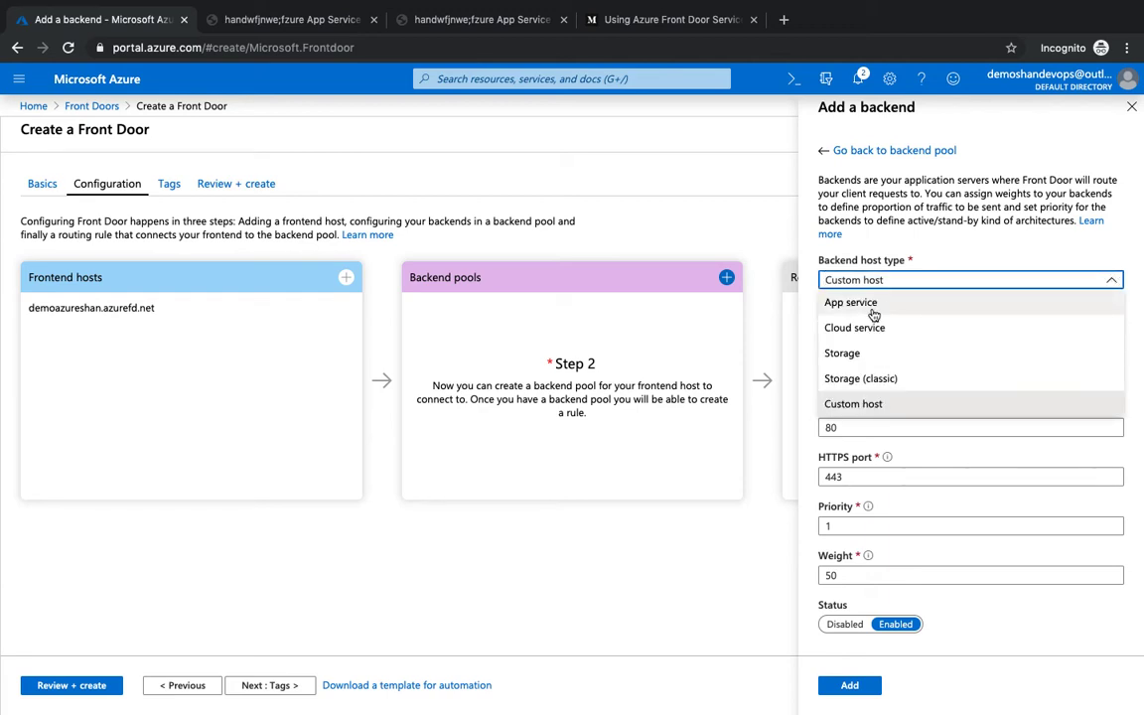
click(850, 302)
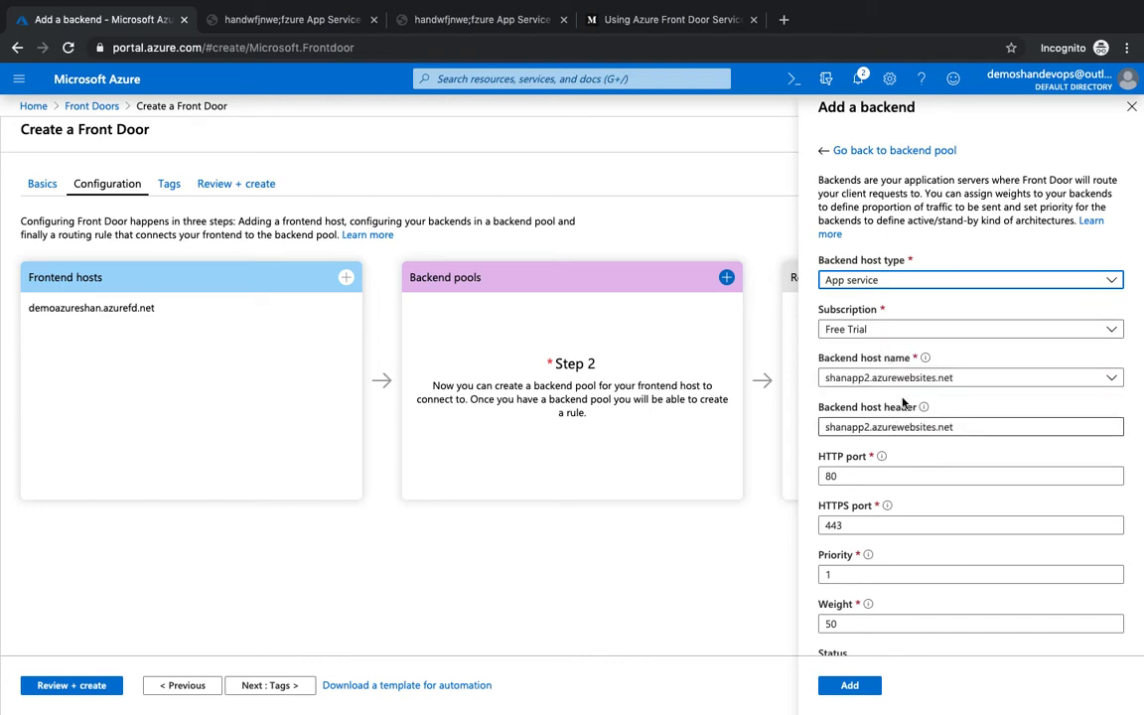
click(968, 377)
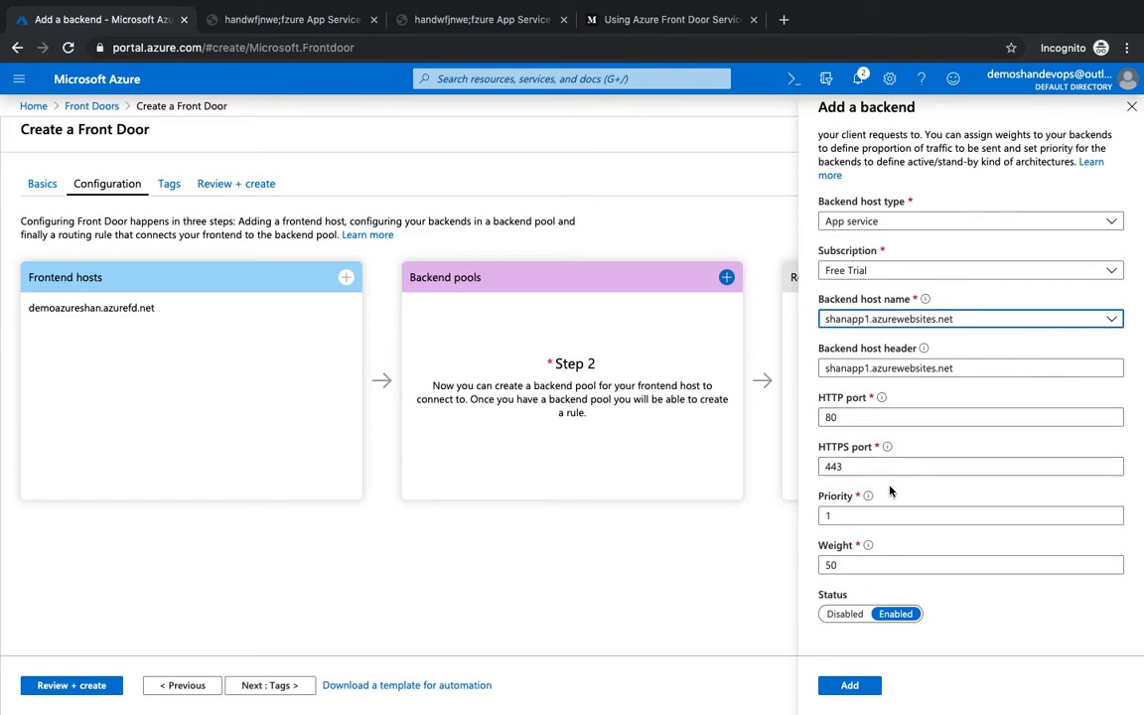
mouse_move(877, 533)
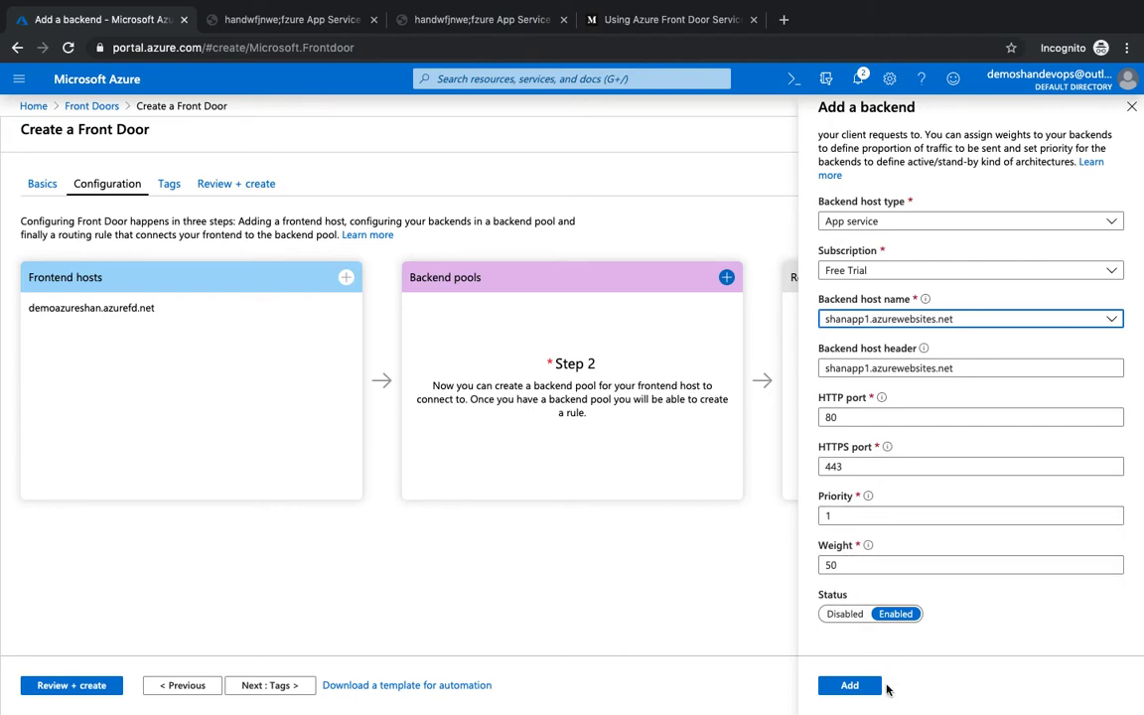
click(849, 685)
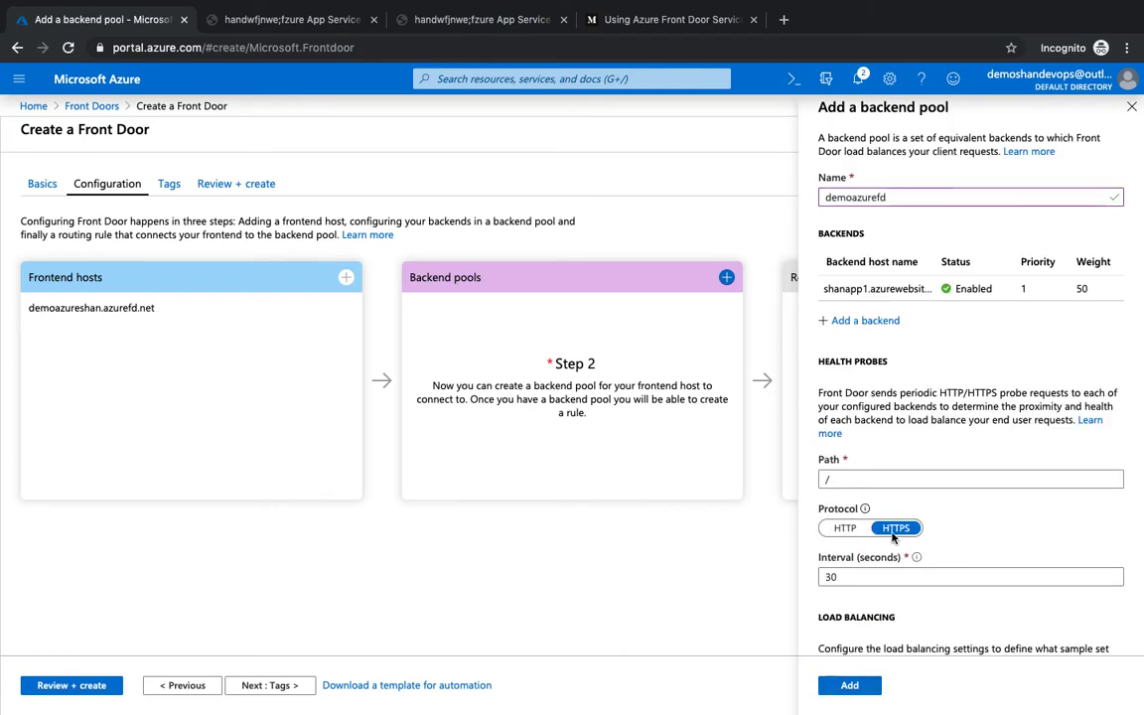
Add shanapp2.azurewebsites.net as a second App service backend.
click(865, 319)
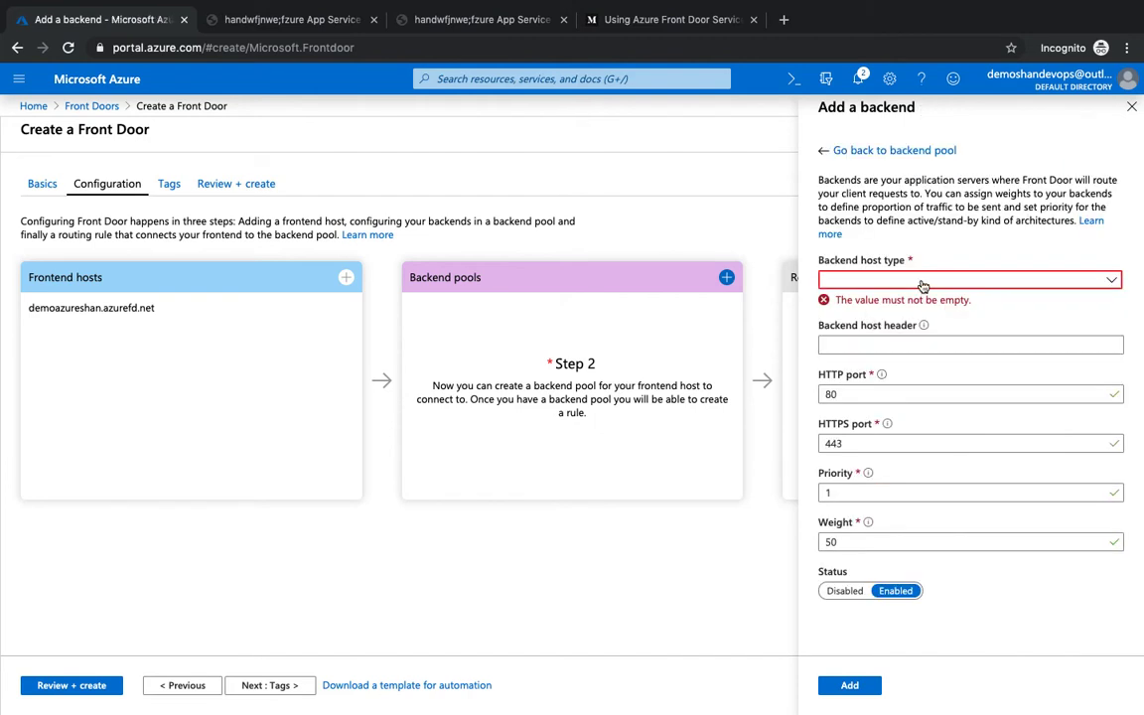
click(968, 279)
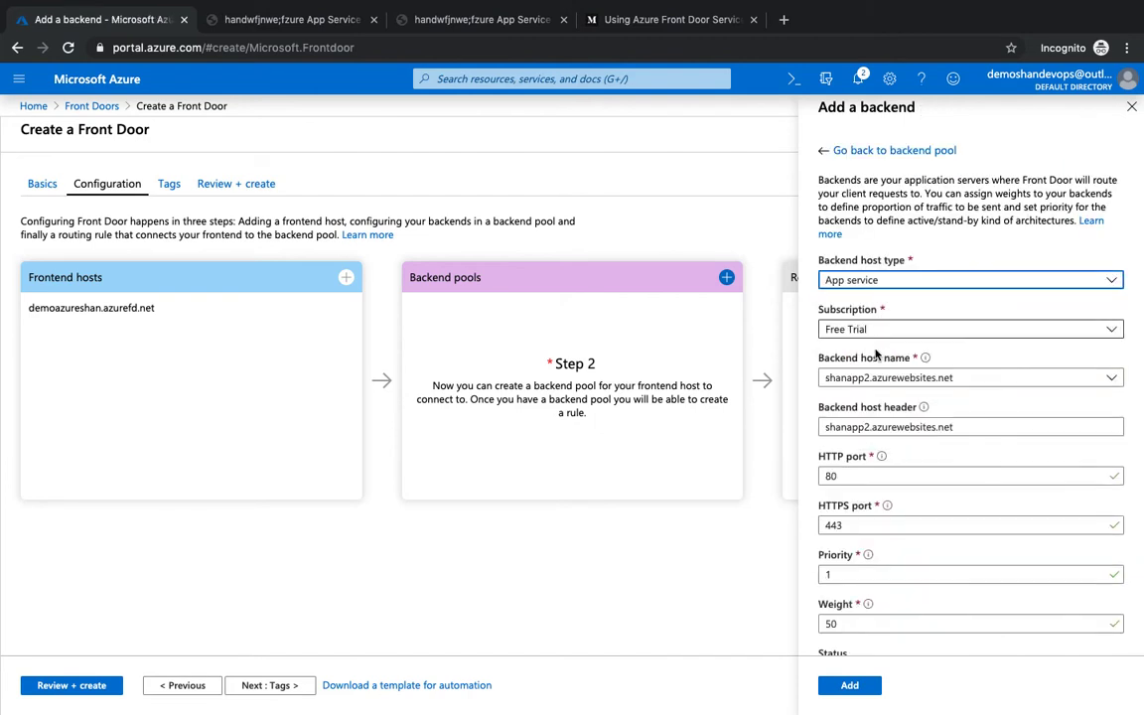
click(969, 377)
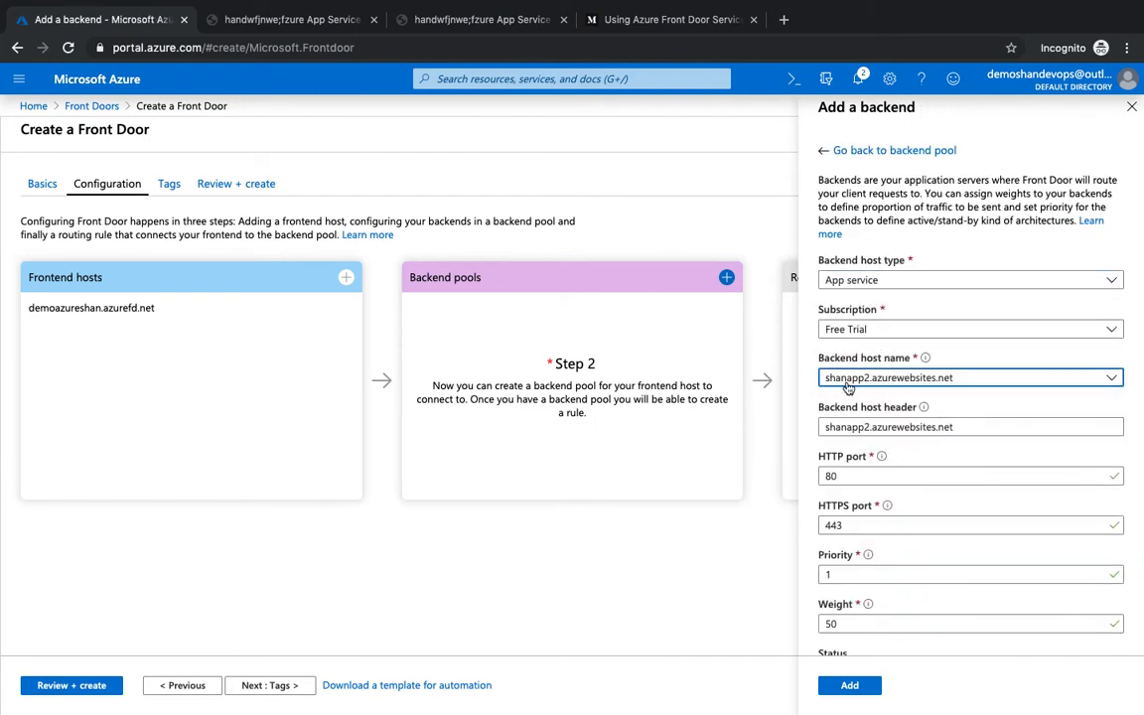
scroll(down, 3)
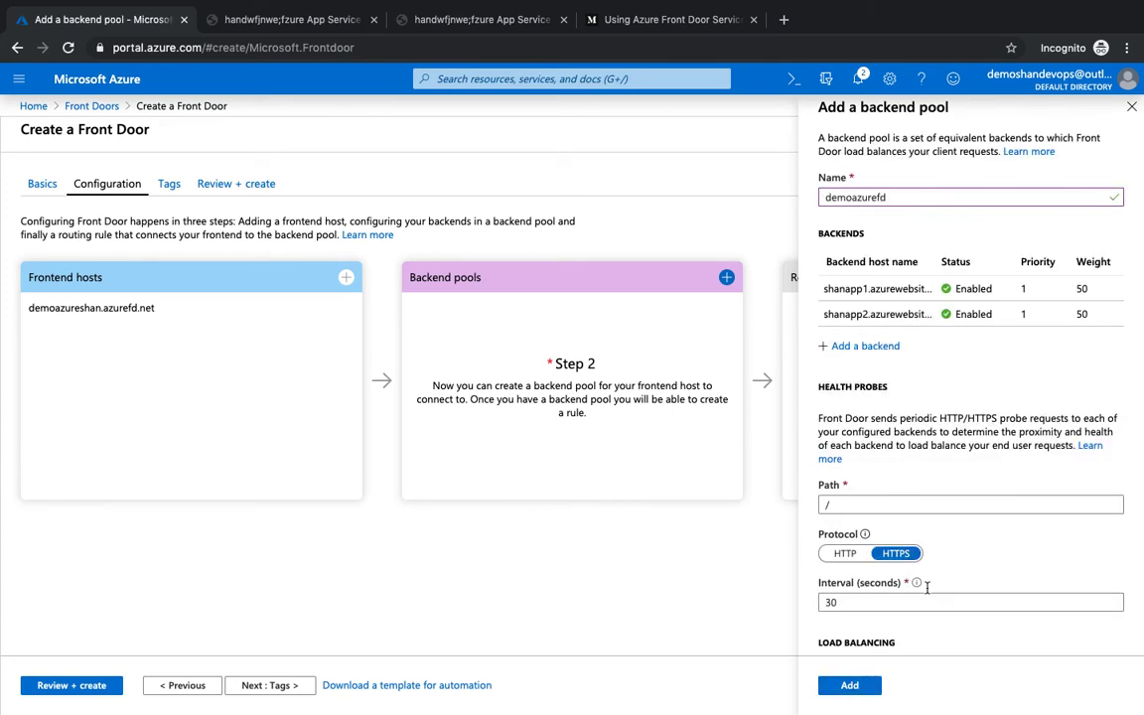
Save the demoazurefd pool and begin a routing rule named azurefd.
click(849, 685)
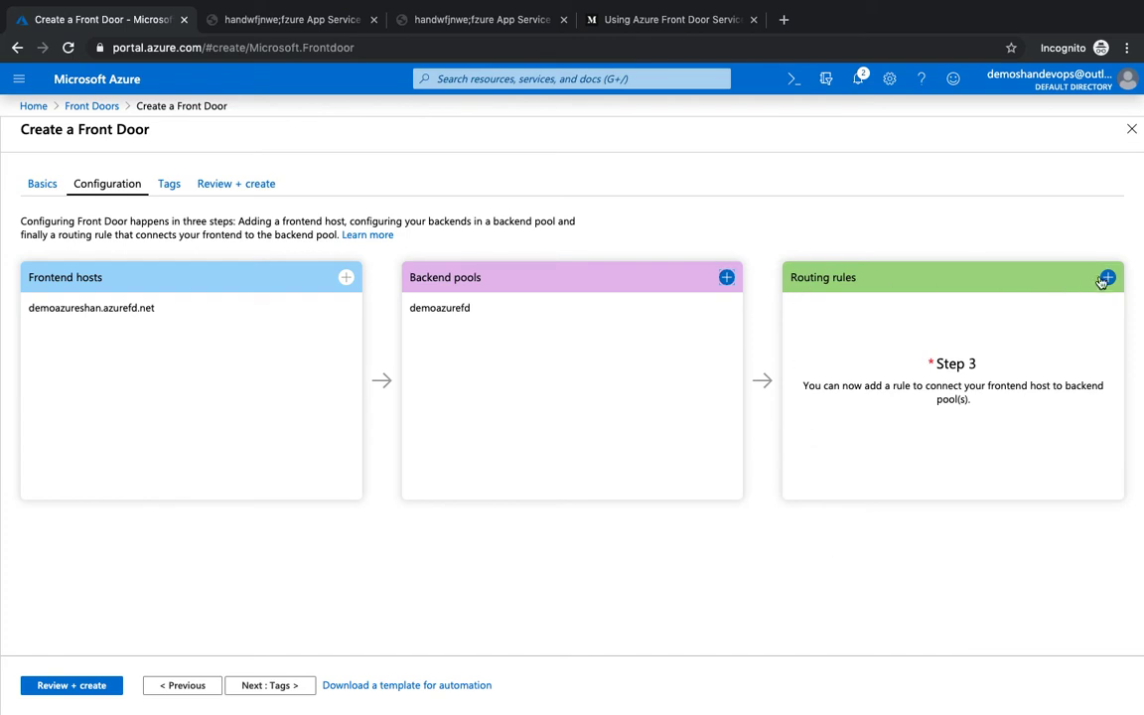
click(1106, 277)
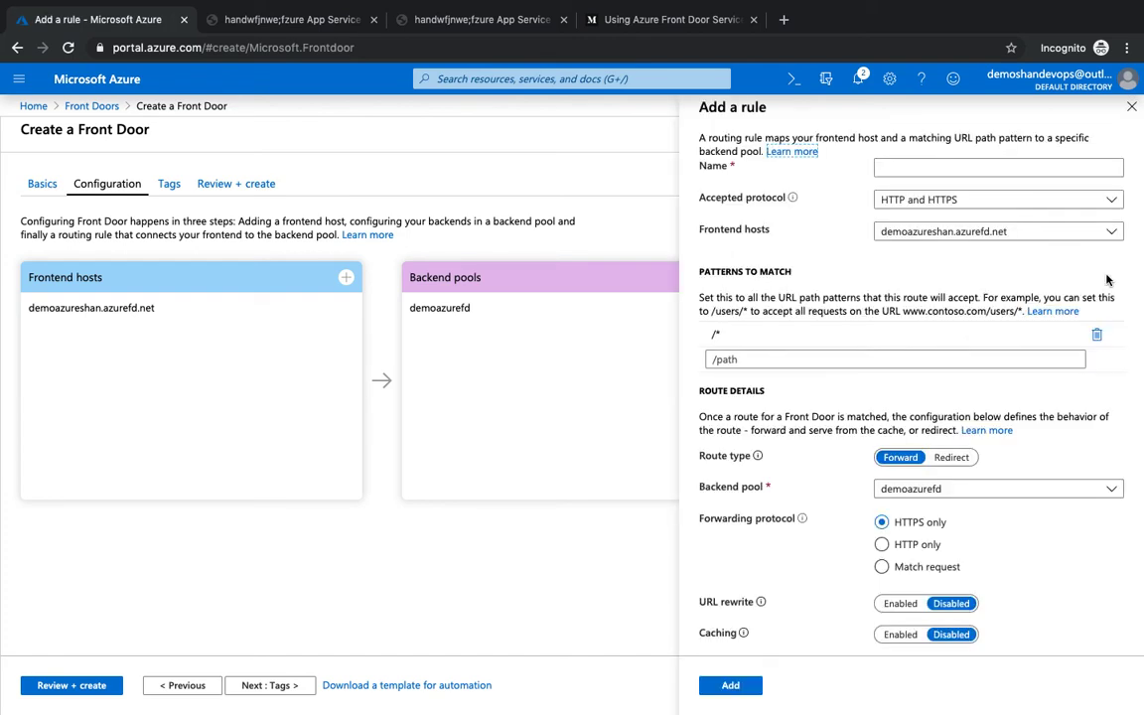
click(997, 166)
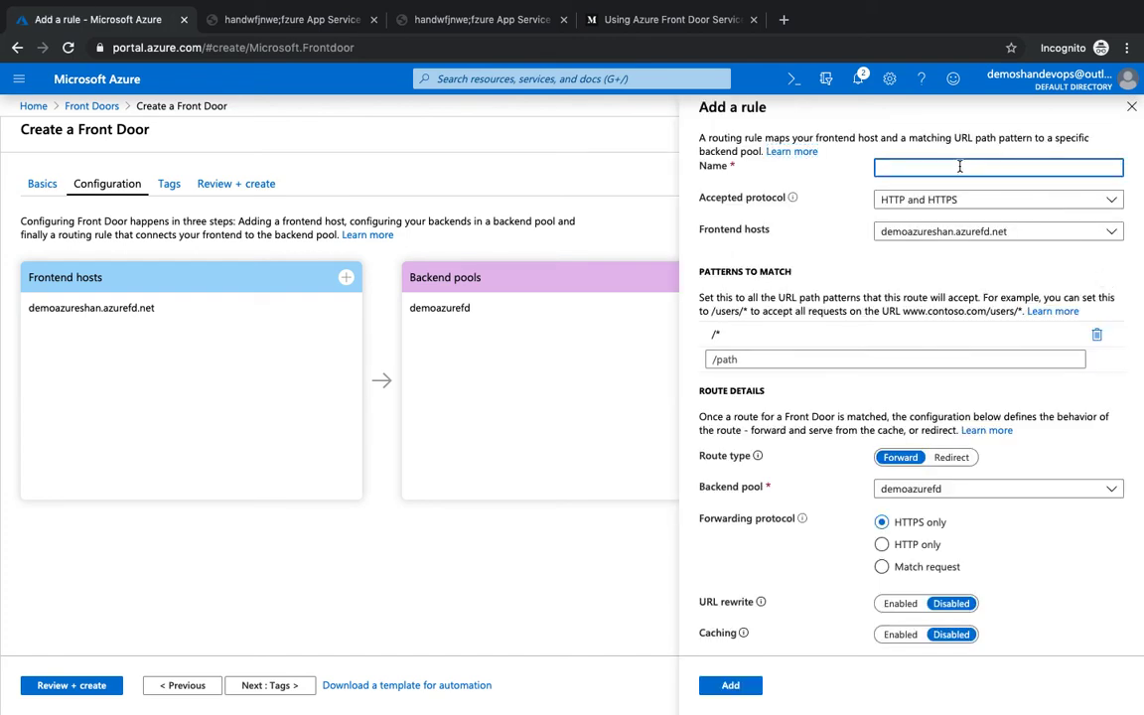
text(azurefd)
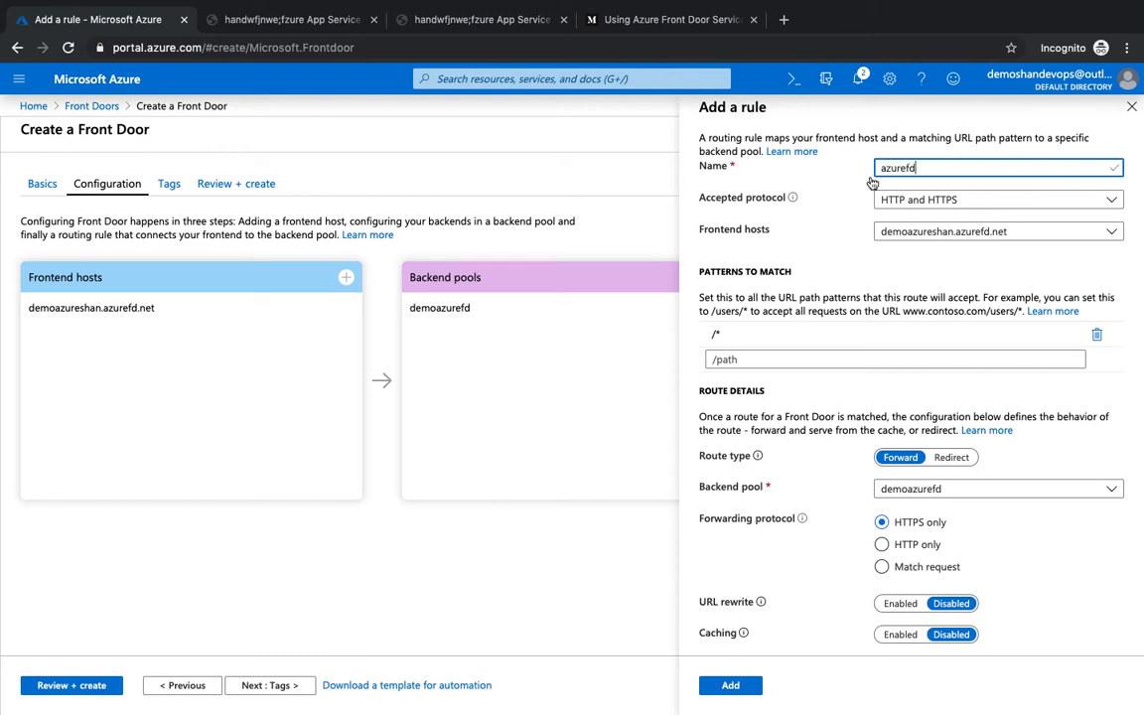
Keep the rule's defaults forwarding to demoazurefd and add it.
click(894, 358)
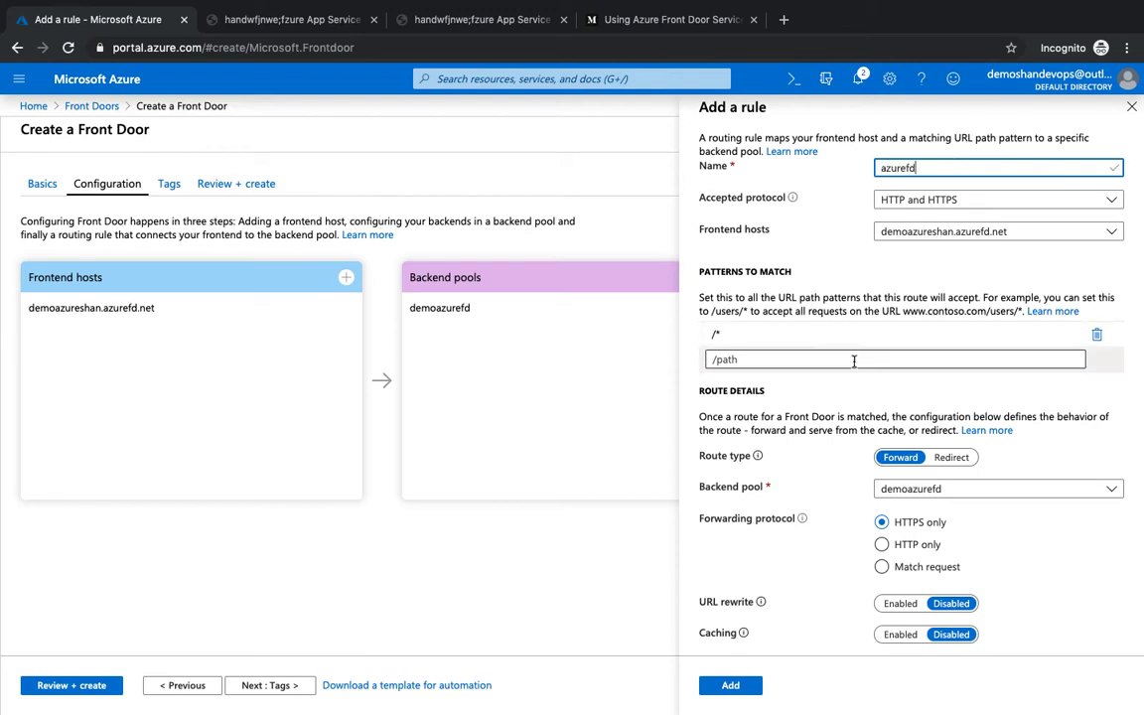
scroll(down, 3)
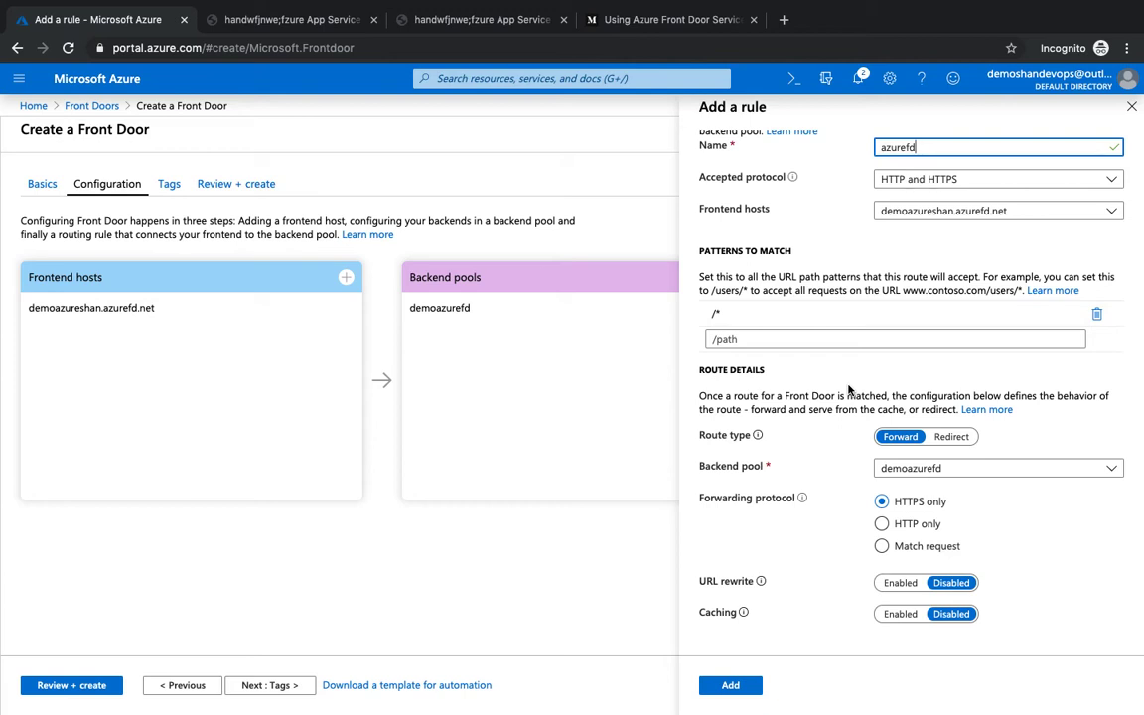
mouse_move(789, 645)
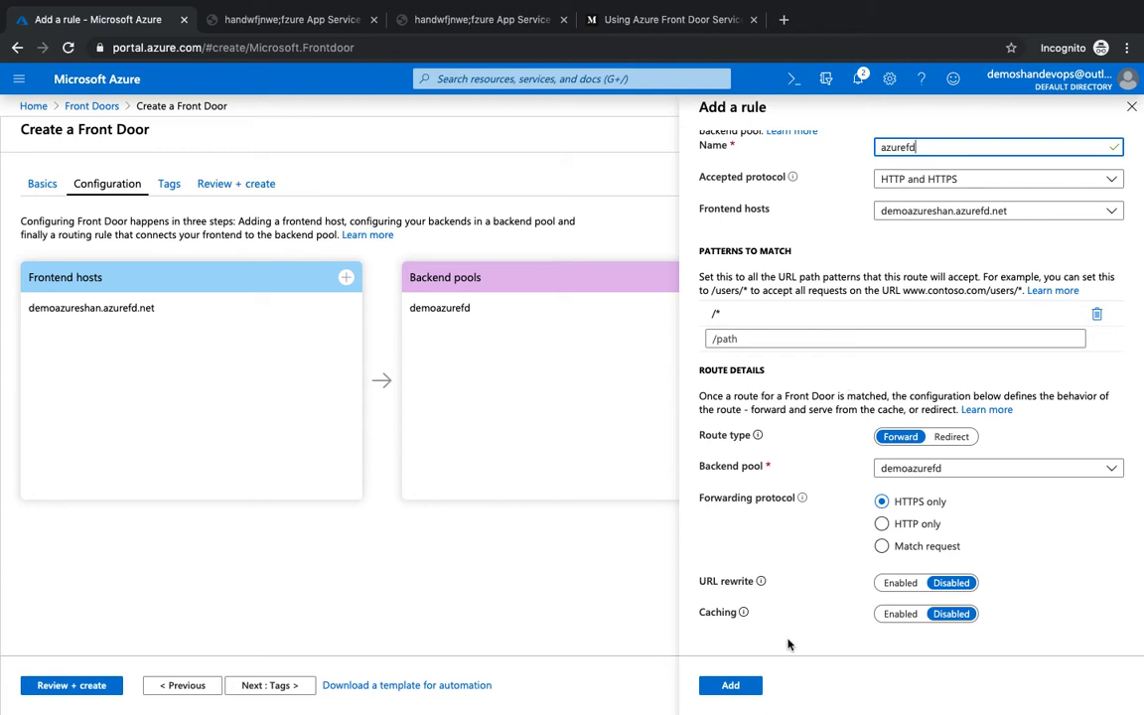
click(730, 685)
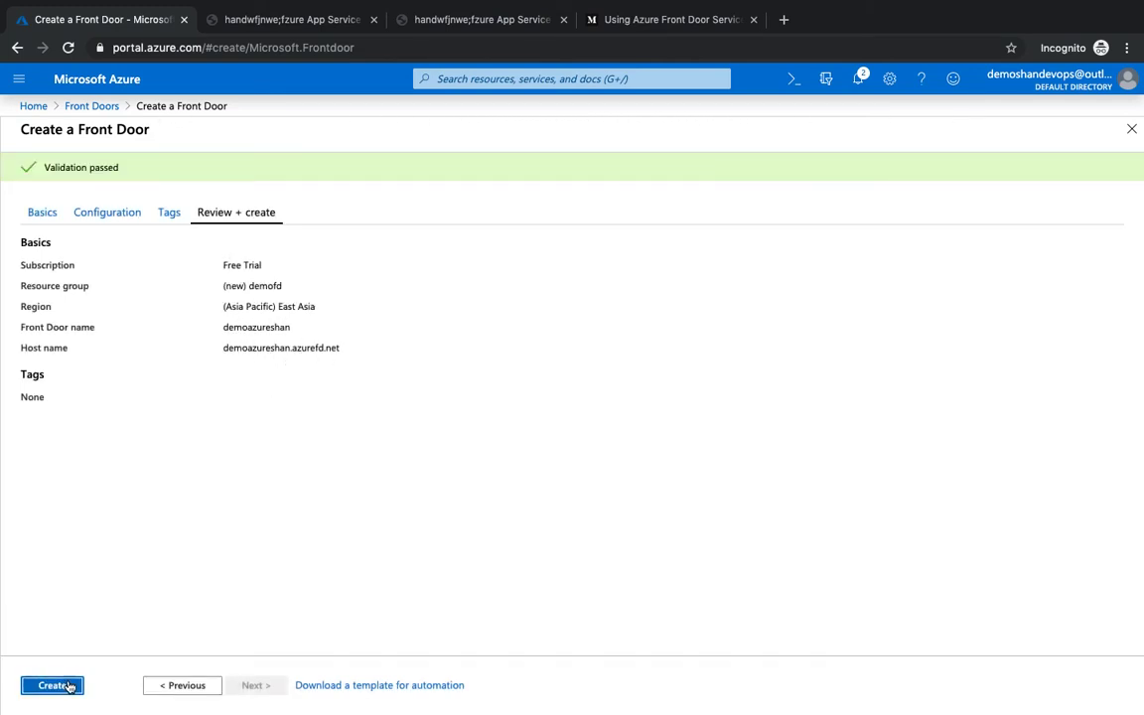
Create the validated Front Door to start its deployment in demofd.
click(52, 685)
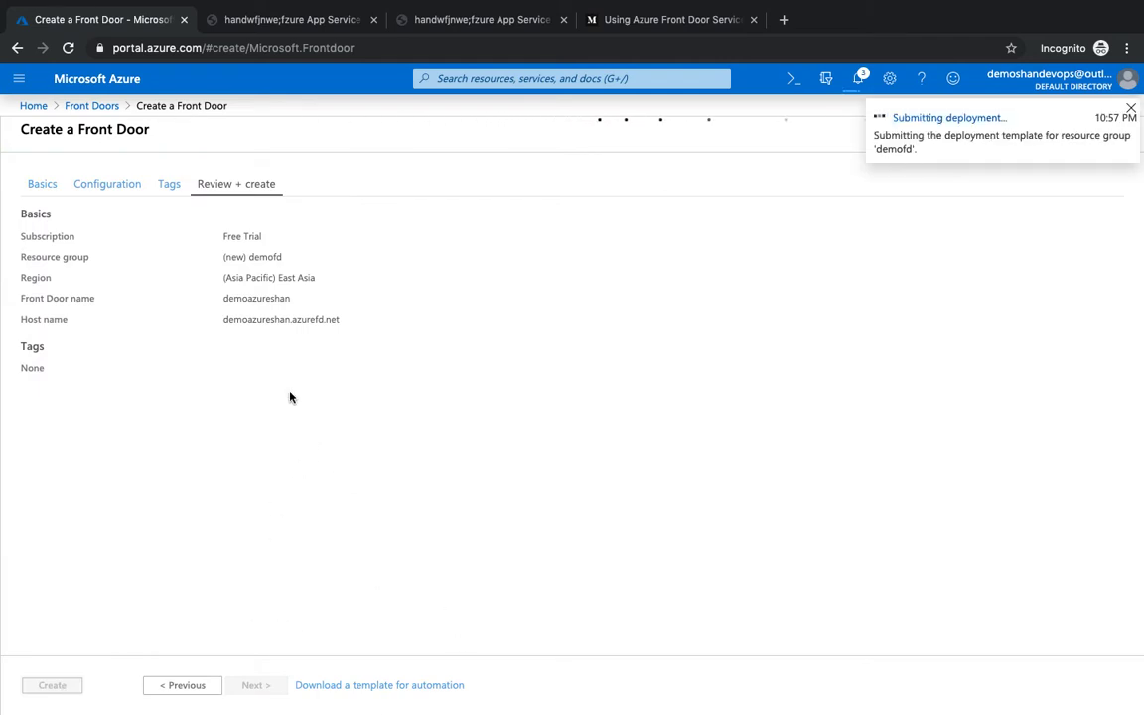
click(51, 685)
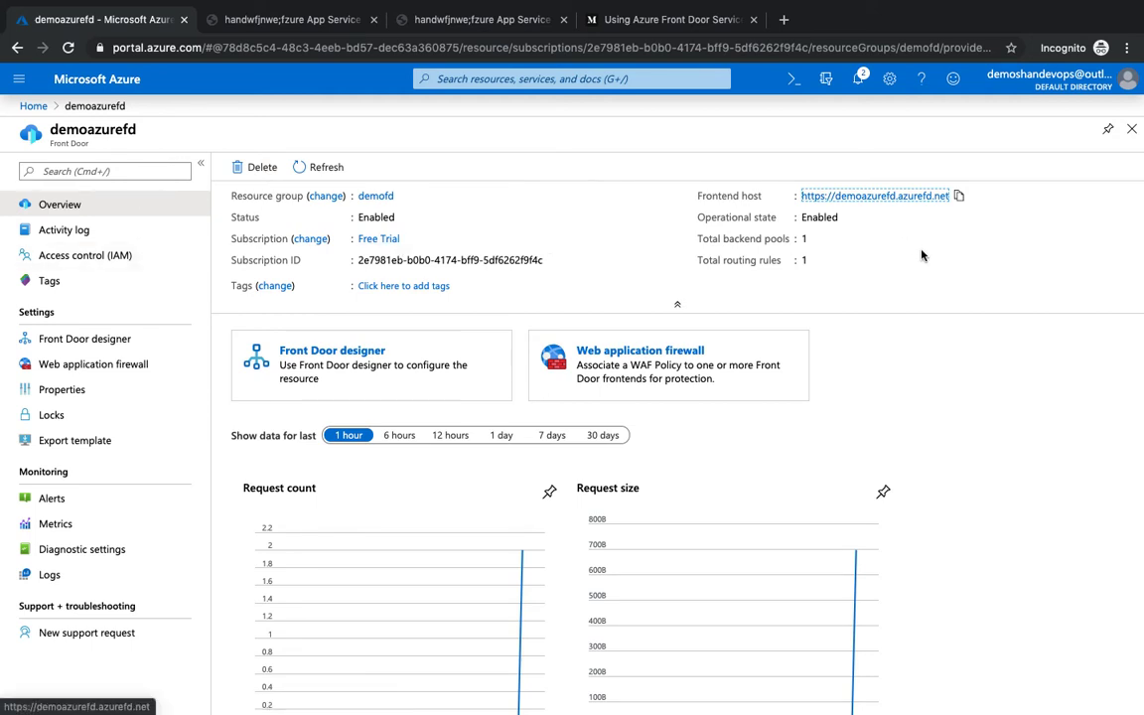
mouse_move(874, 195)
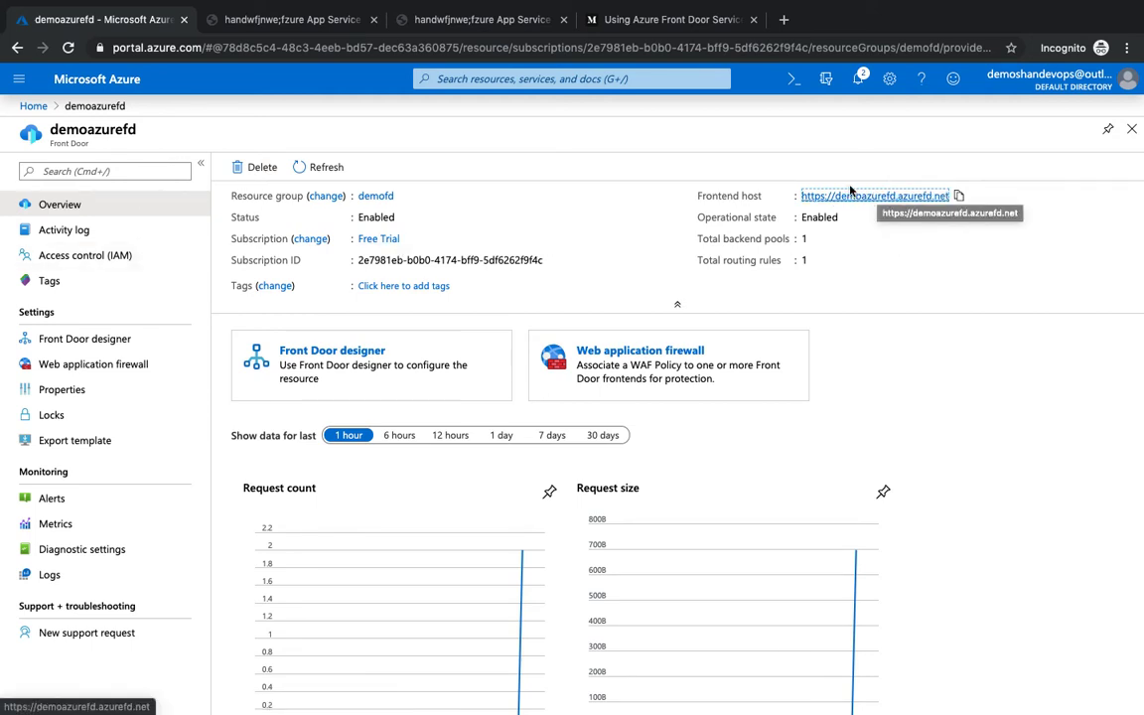
mouse_move(889, 199)
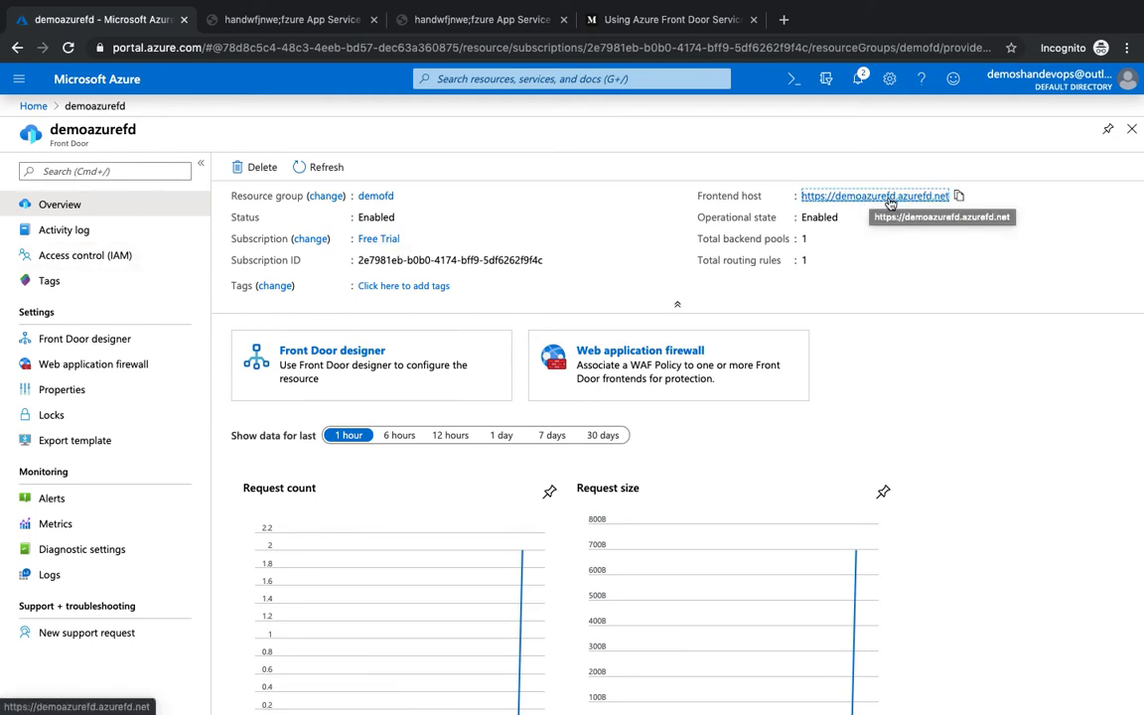
mouse_move(887, 208)
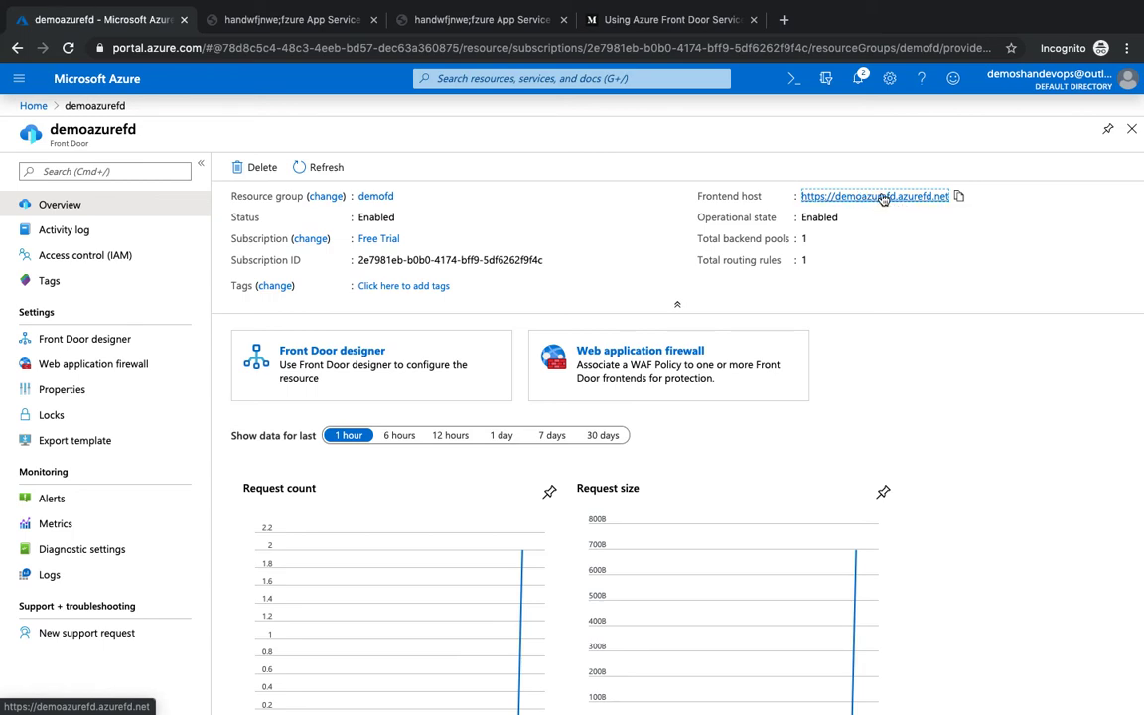
mouse_move(874, 196)
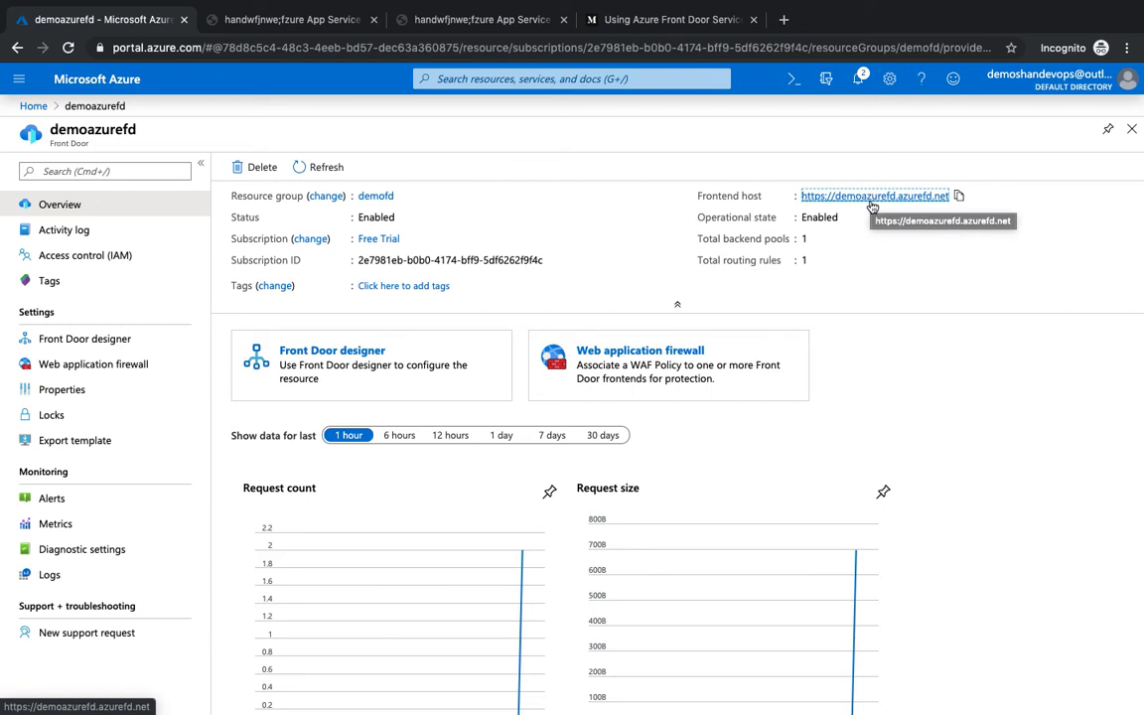
mouse_move(881, 198)
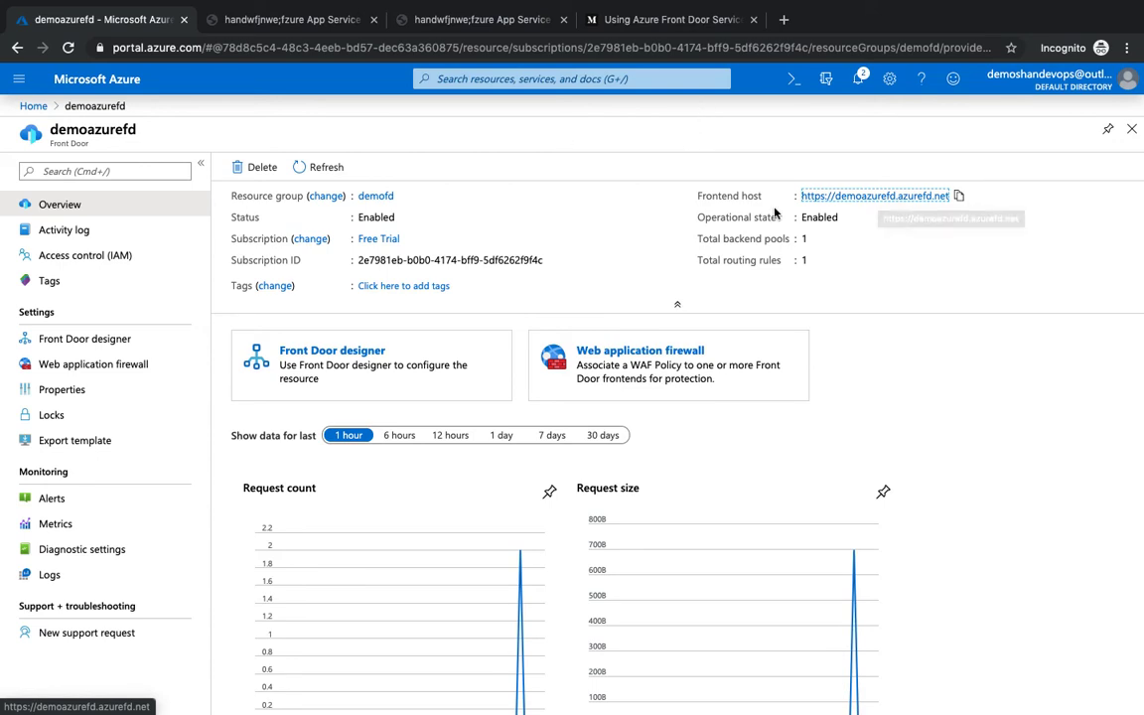
Visit the Front Door address demoazurefd.azurefd.net in a new tab.
click(291, 19)
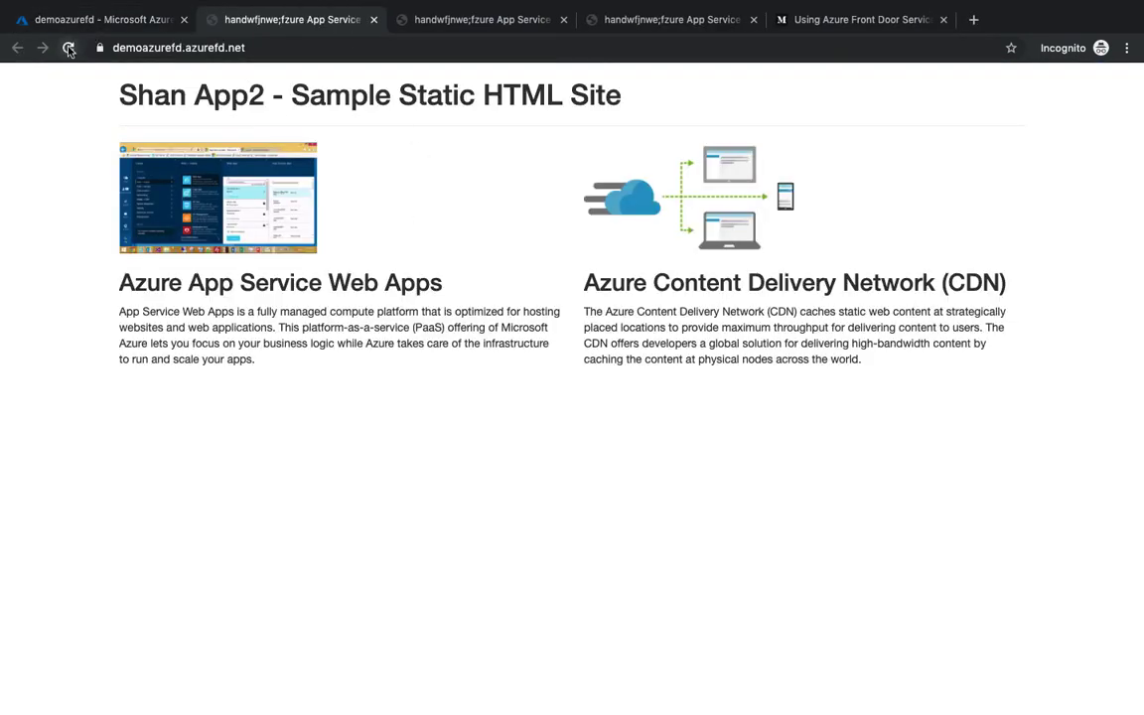
Reload demoazurefd.azurefd.net three times, confirming Shan App2, then return to the portal.
click(69, 48)
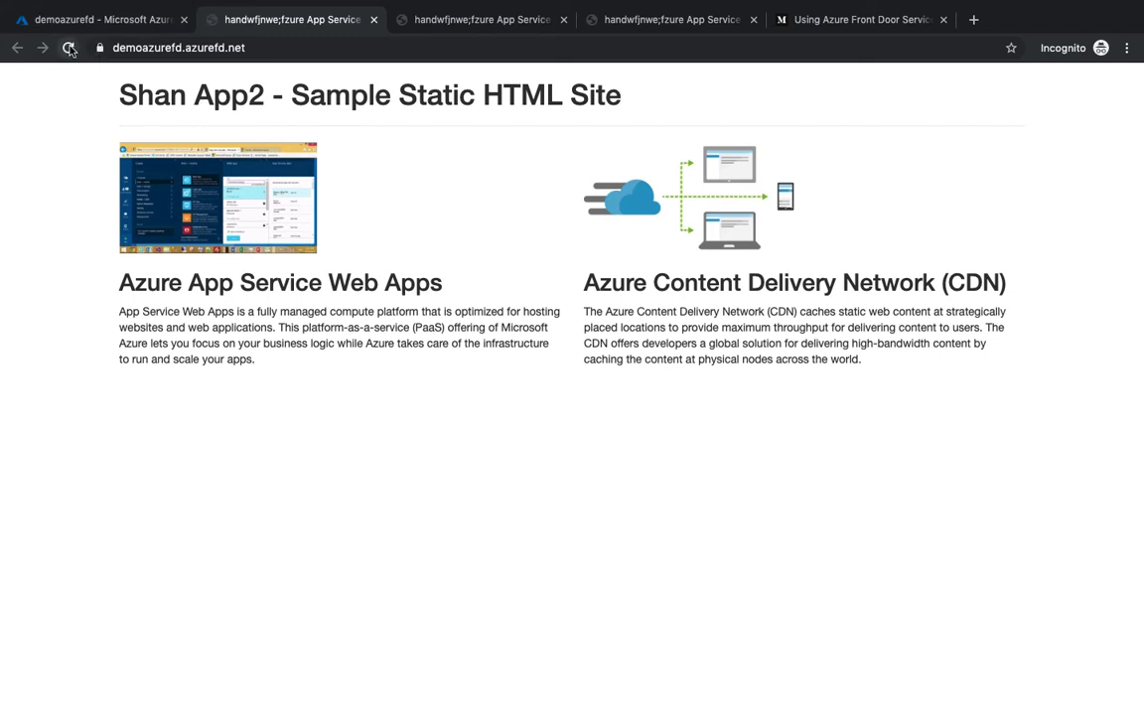
click(70, 48)
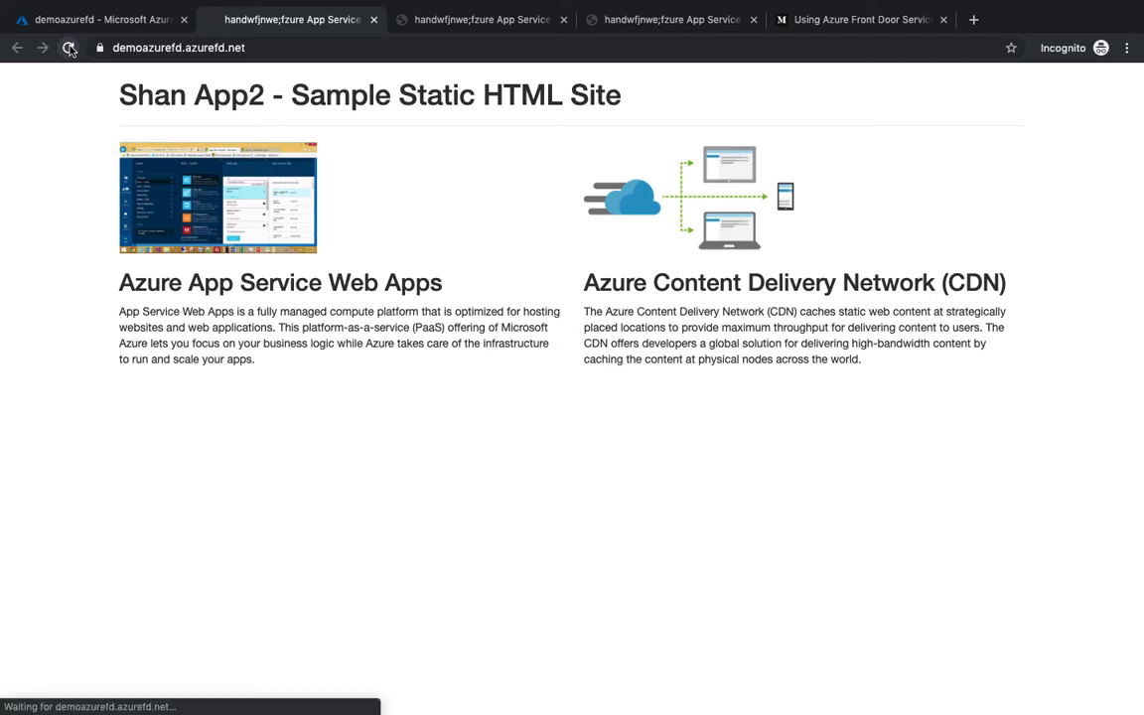
click(70, 48)
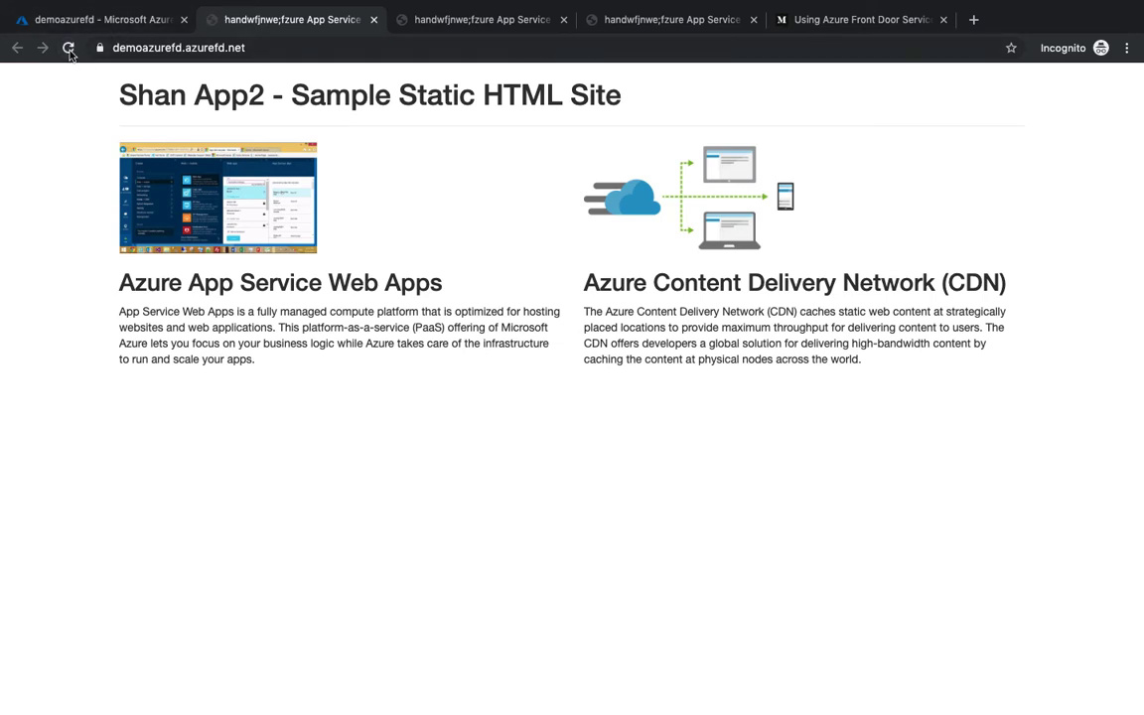
click(99, 19)
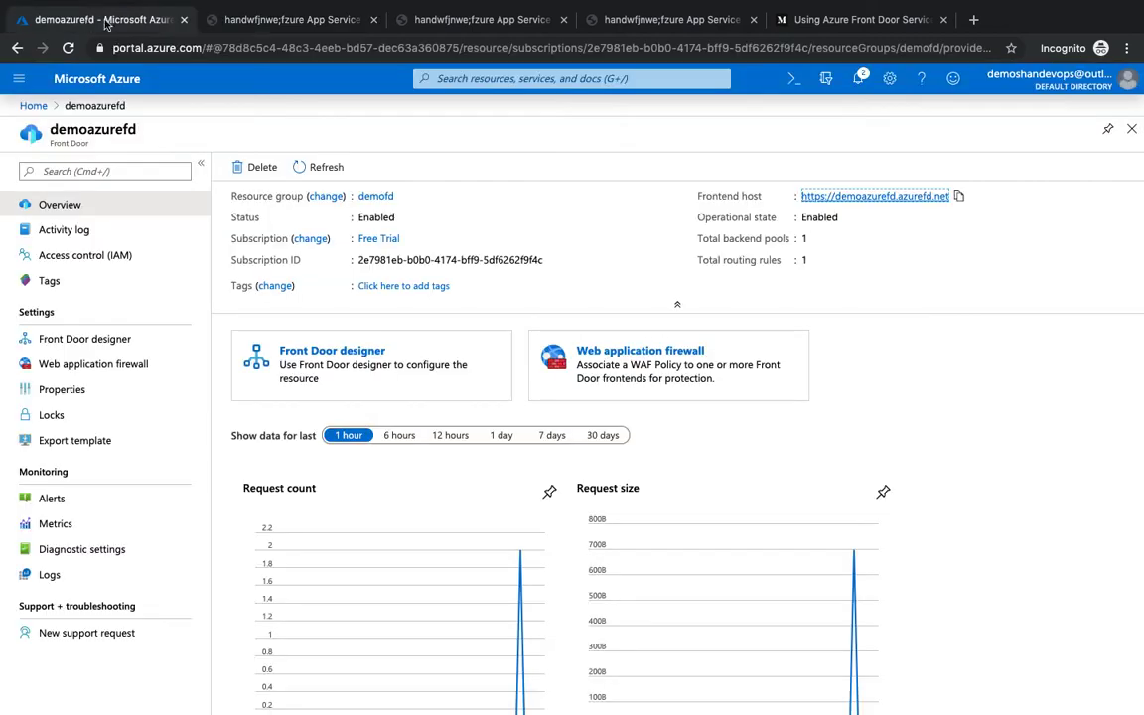
In Front Door designer, edit the demoazure pool's second backend host to shanapp2 and update it.
click(84, 338)
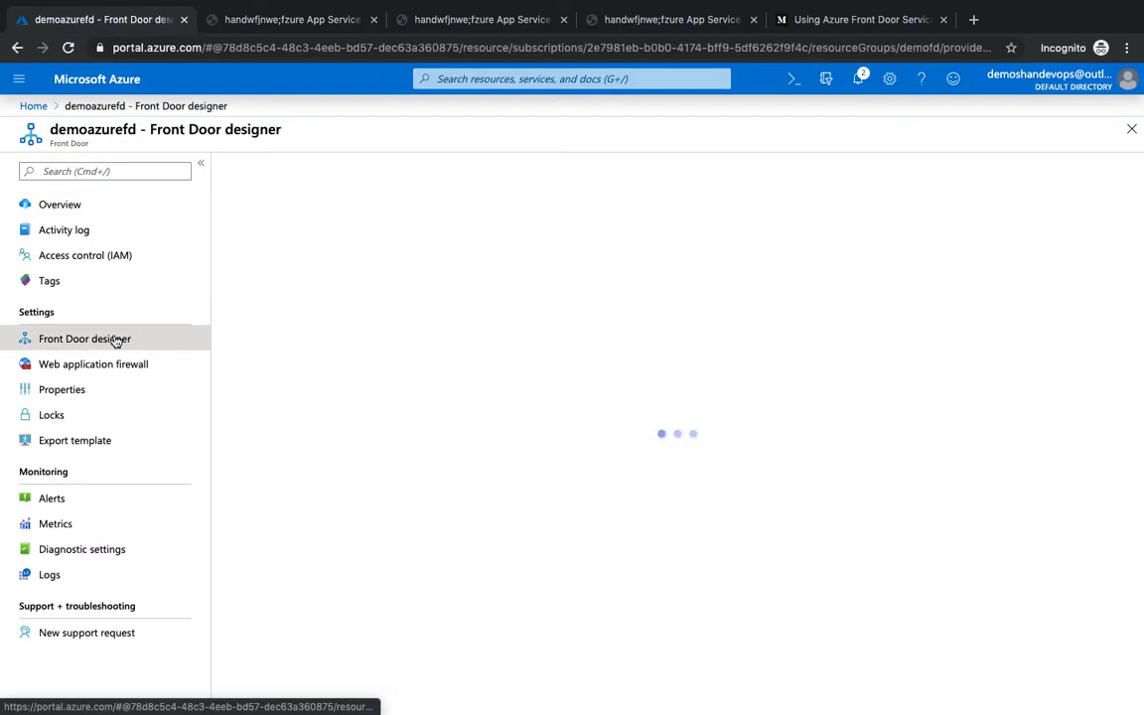
click(85, 339)
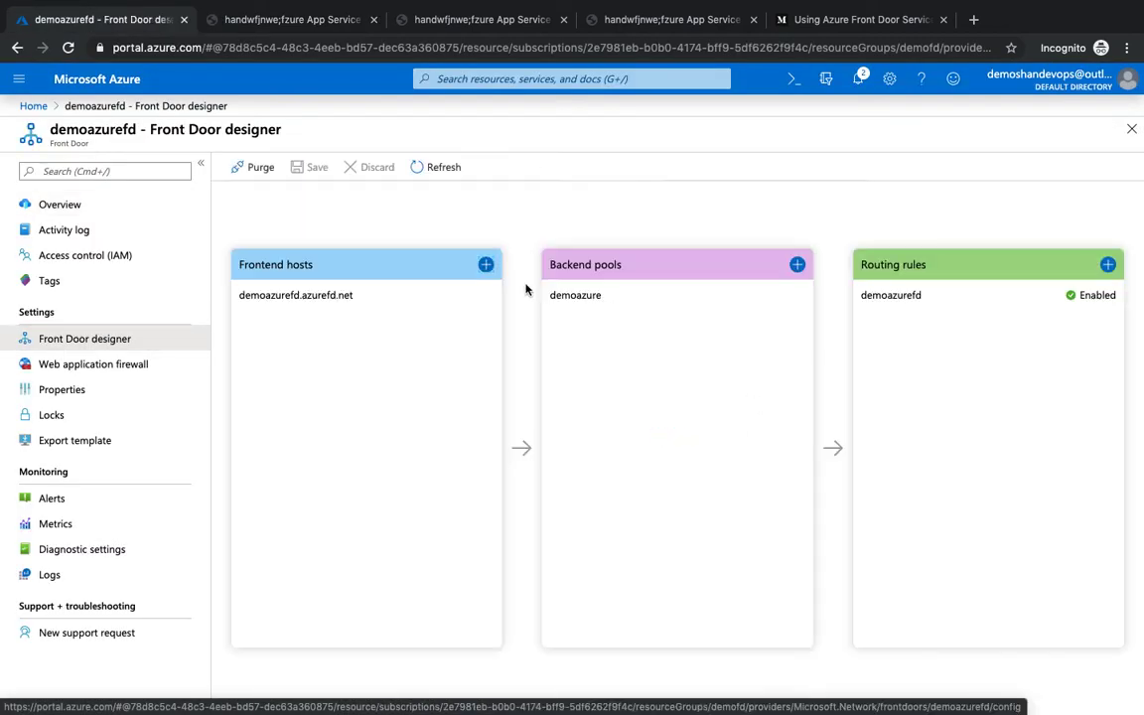
click(575, 295)
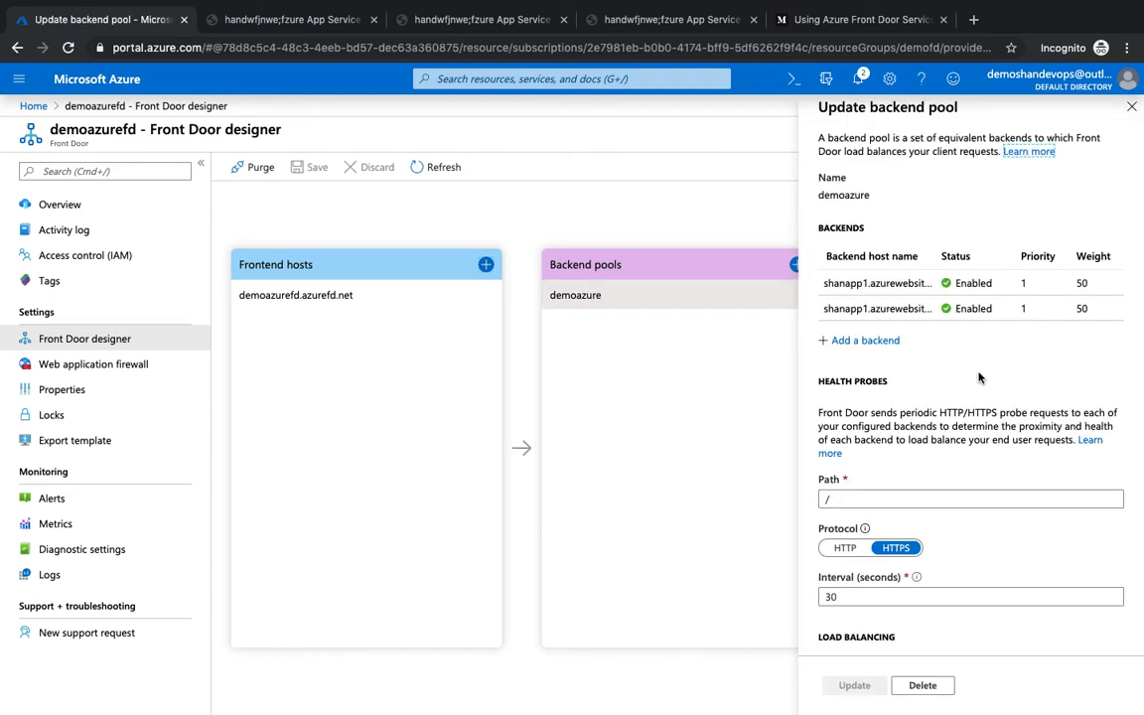
mouse_move(921, 309)
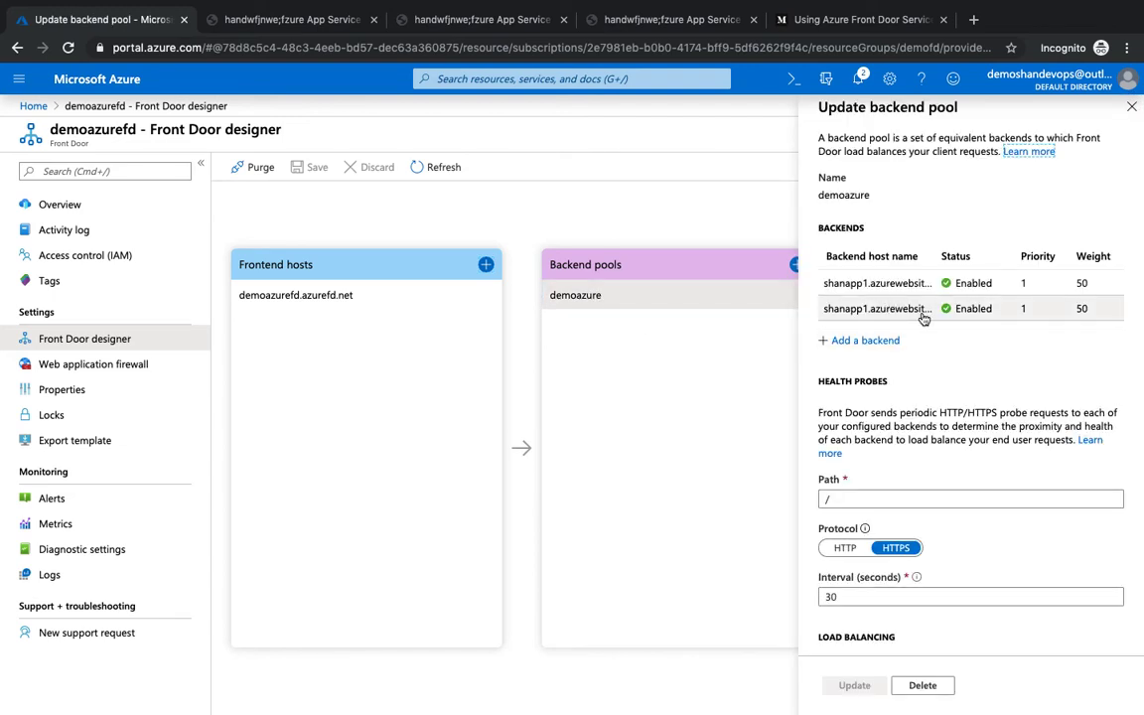
mouse_move(896, 301)
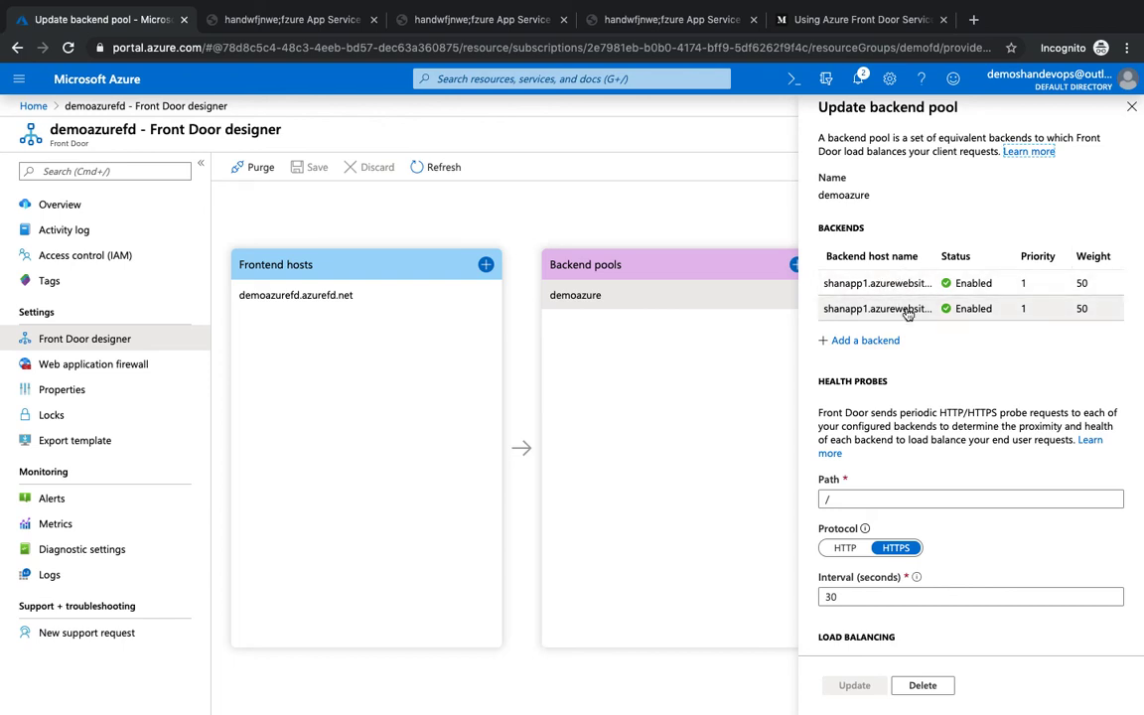
click(877, 308)
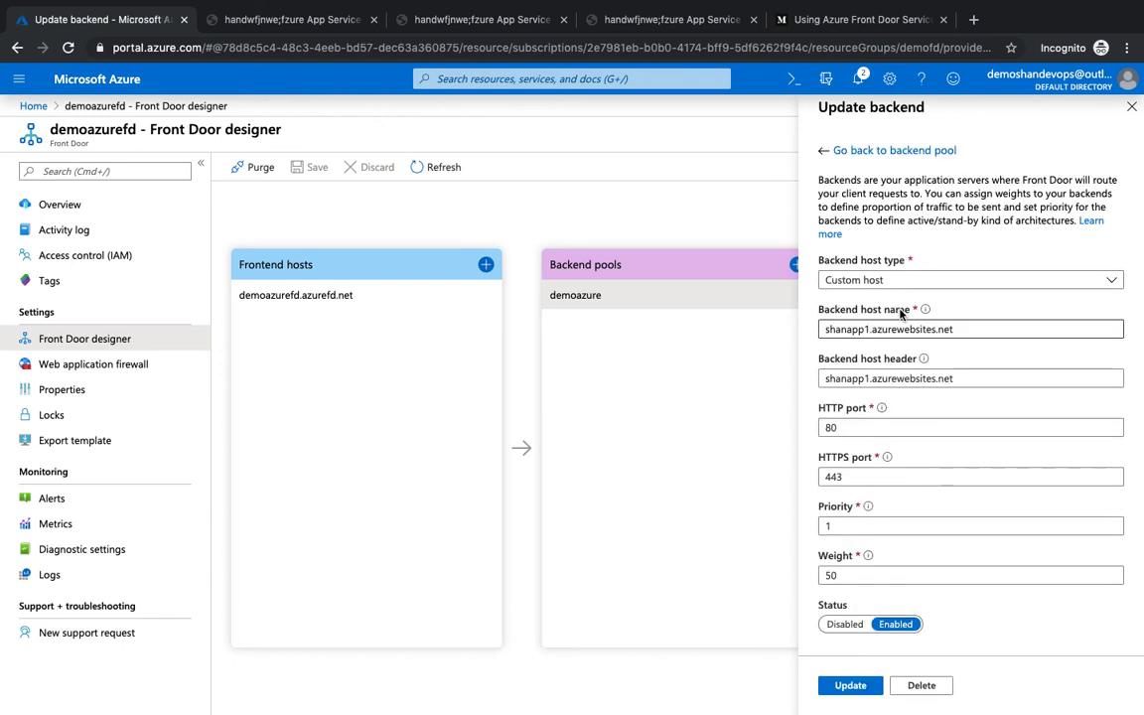
click(968, 279)
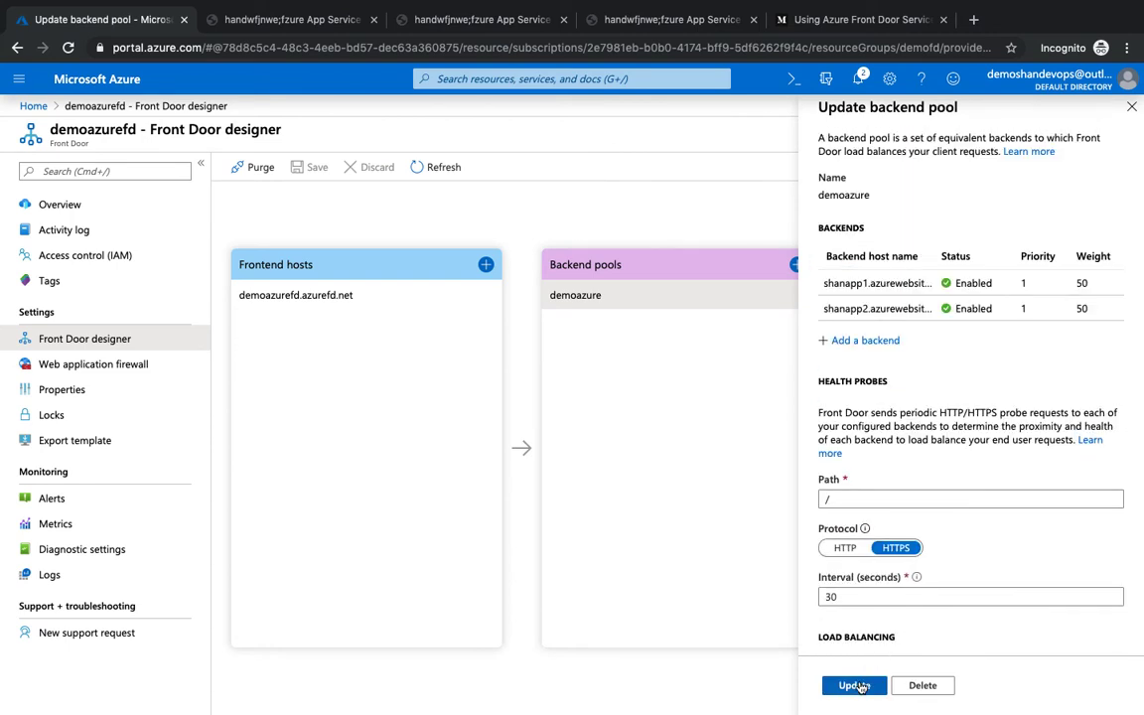
click(852, 685)
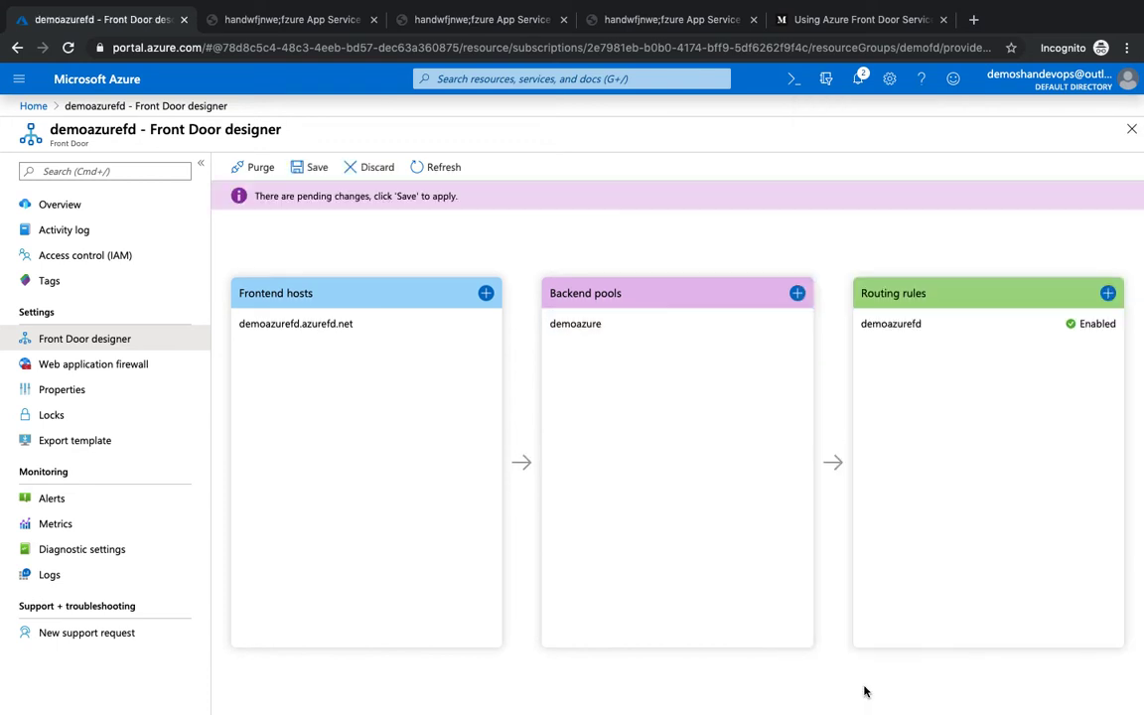
Save the Front Door changes and check the site tab still serves Shan App2.
click(310, 167)
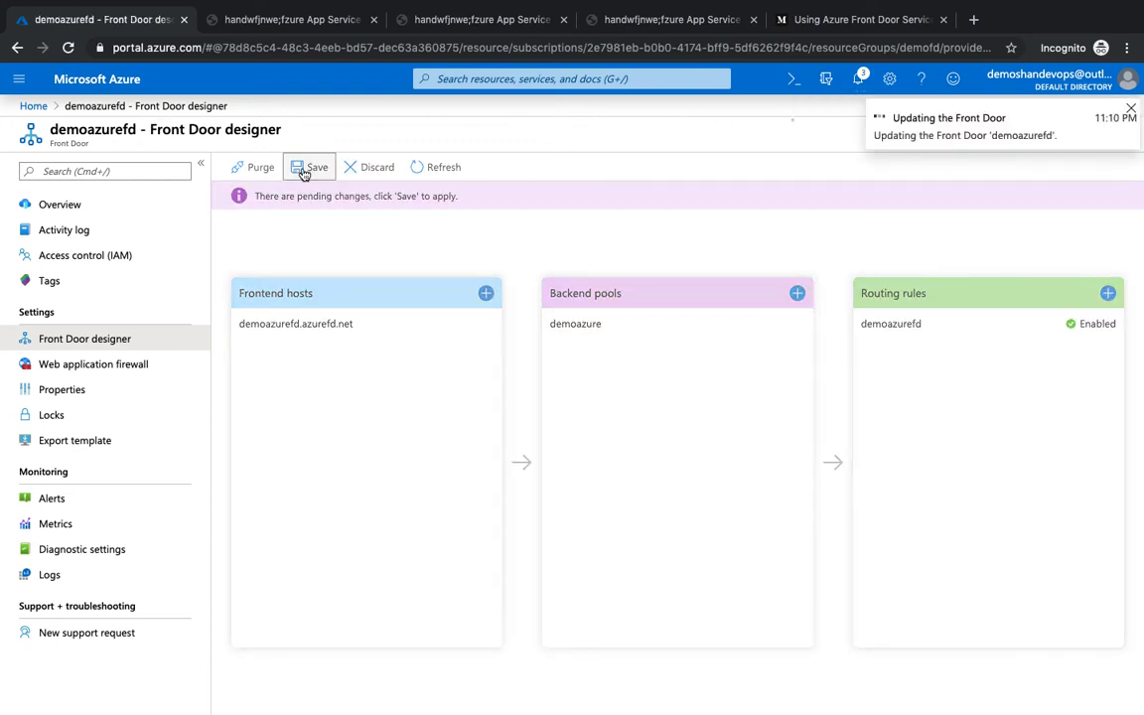
click(310, 167)
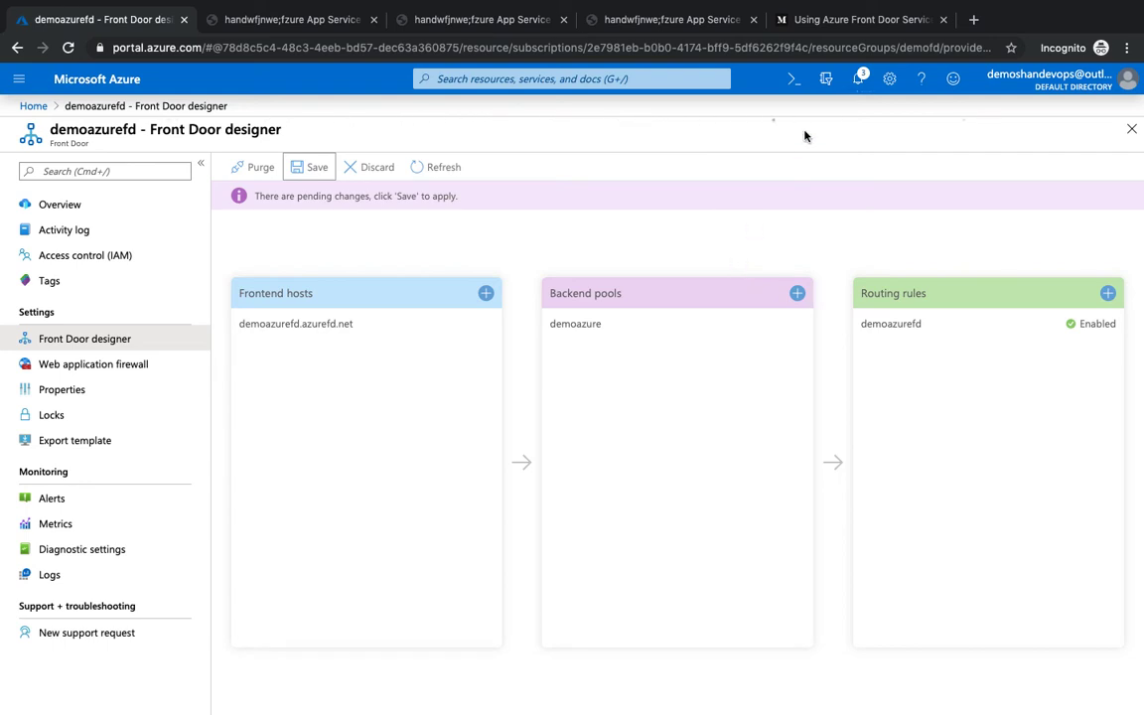
click(310, 167)
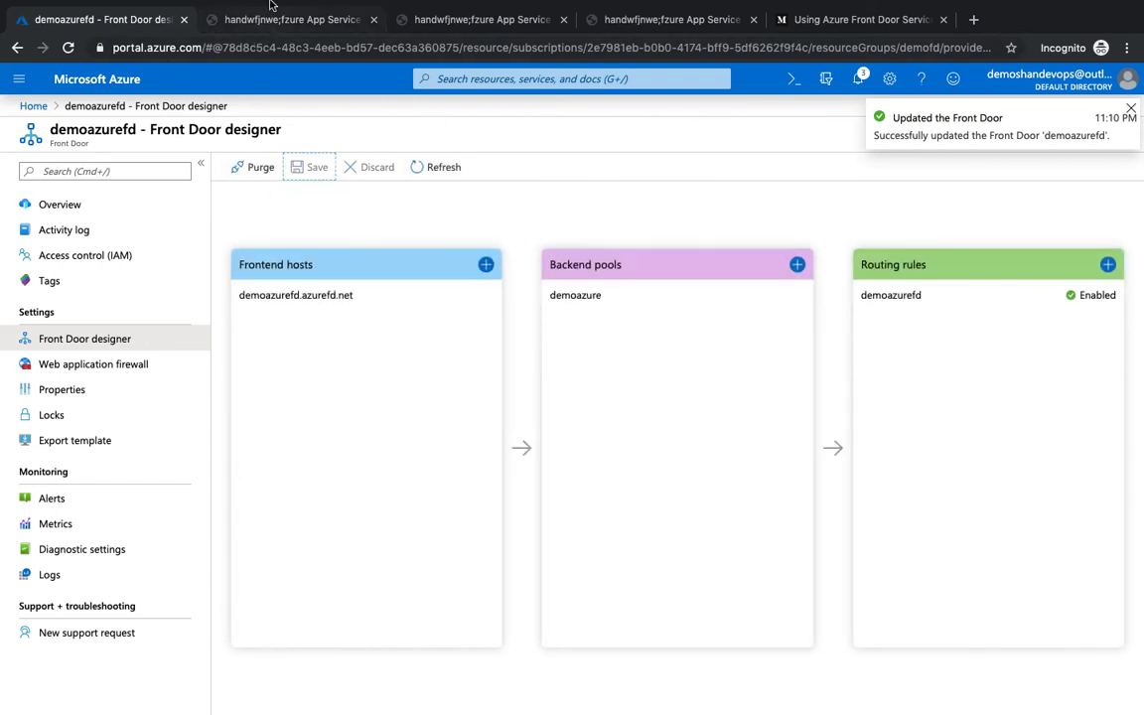
click(291, 19)
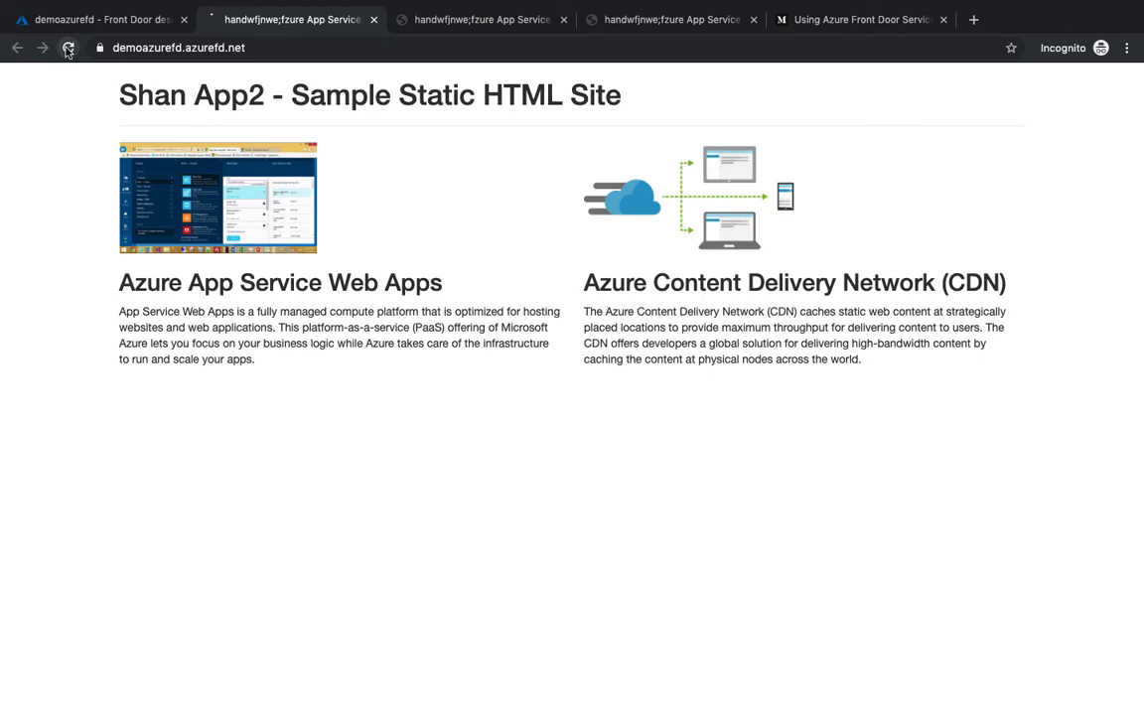
click(99, 19)
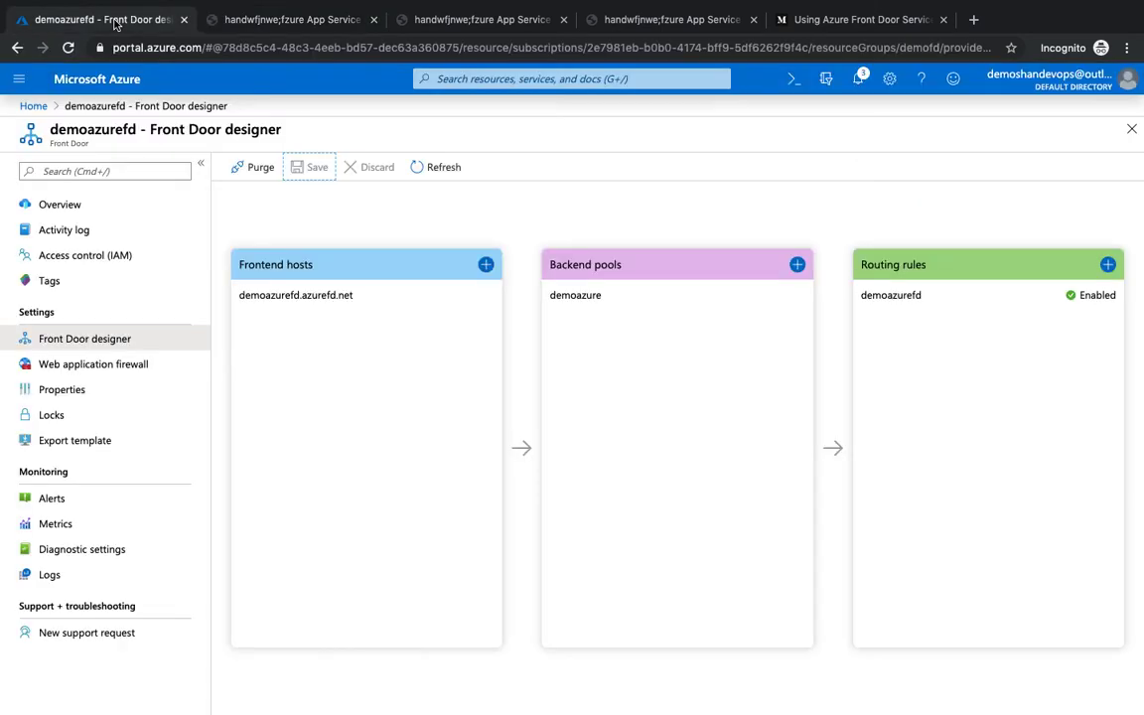
mouse_move(913, 149)
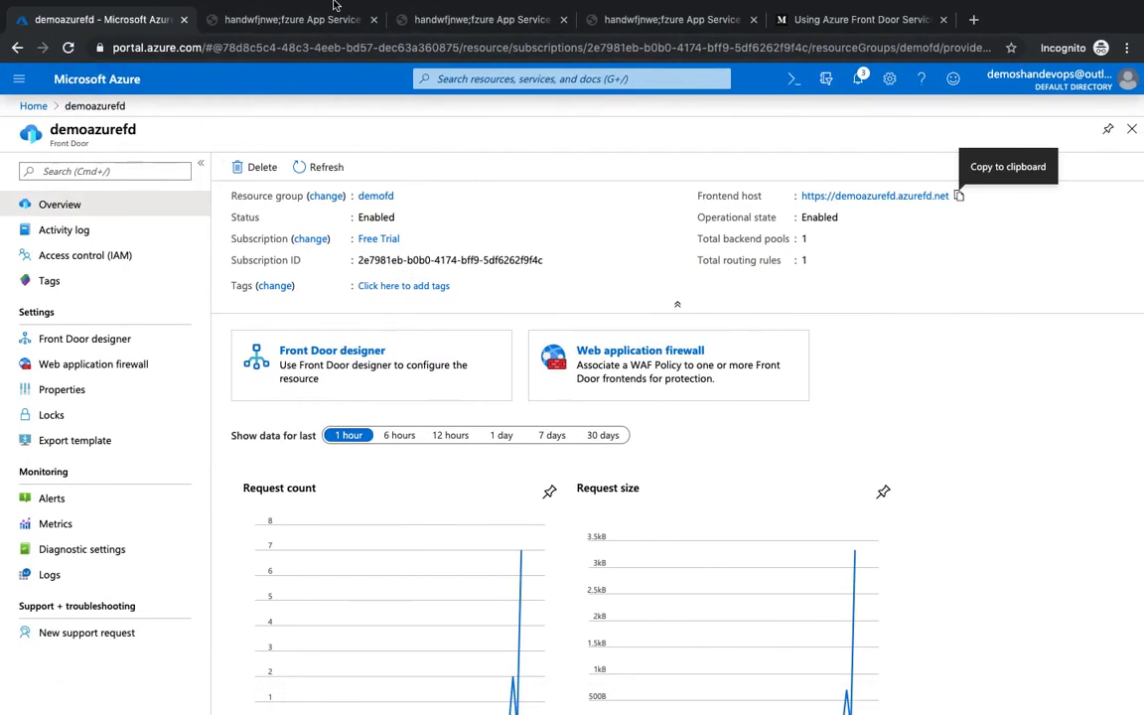
Navigate from the Front Door tab back to the portal and into the shanapp2 App Service overview.
click(288, 19)
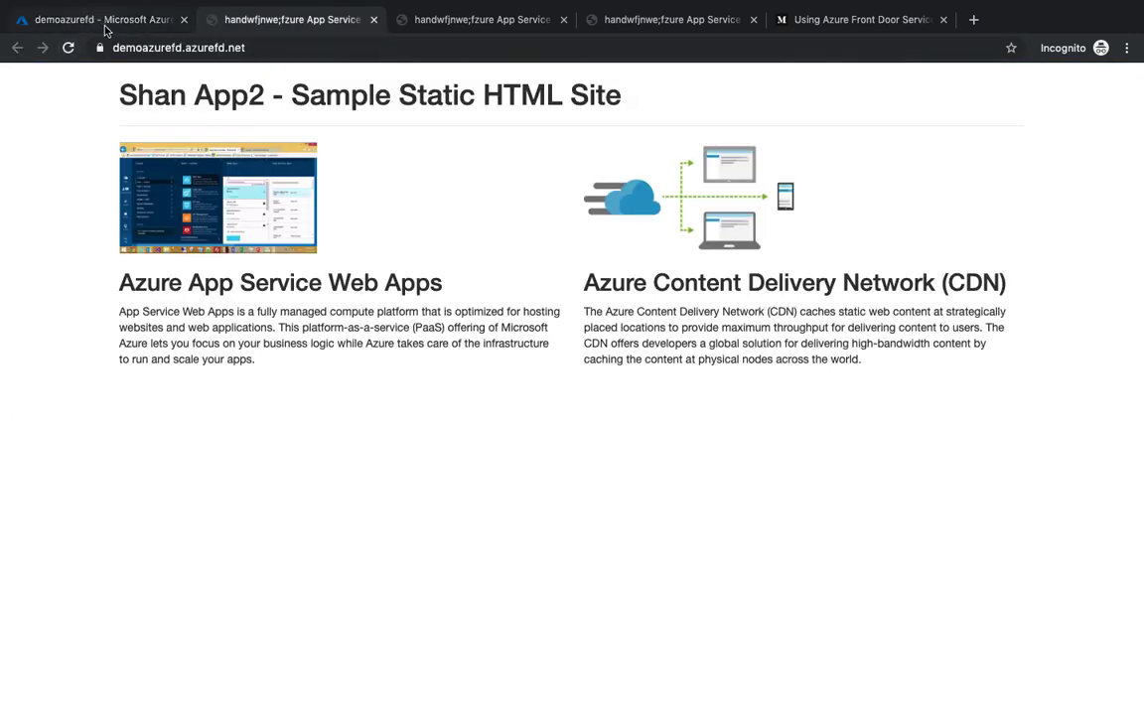
click(99, 18)
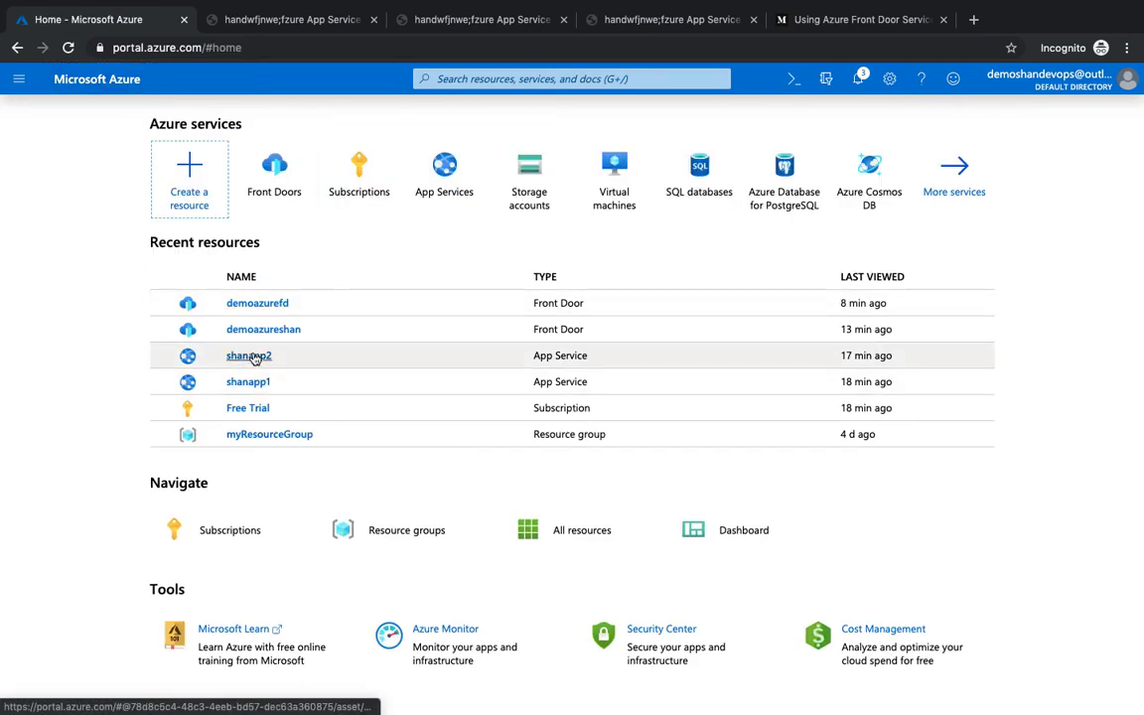
click(248, 355)
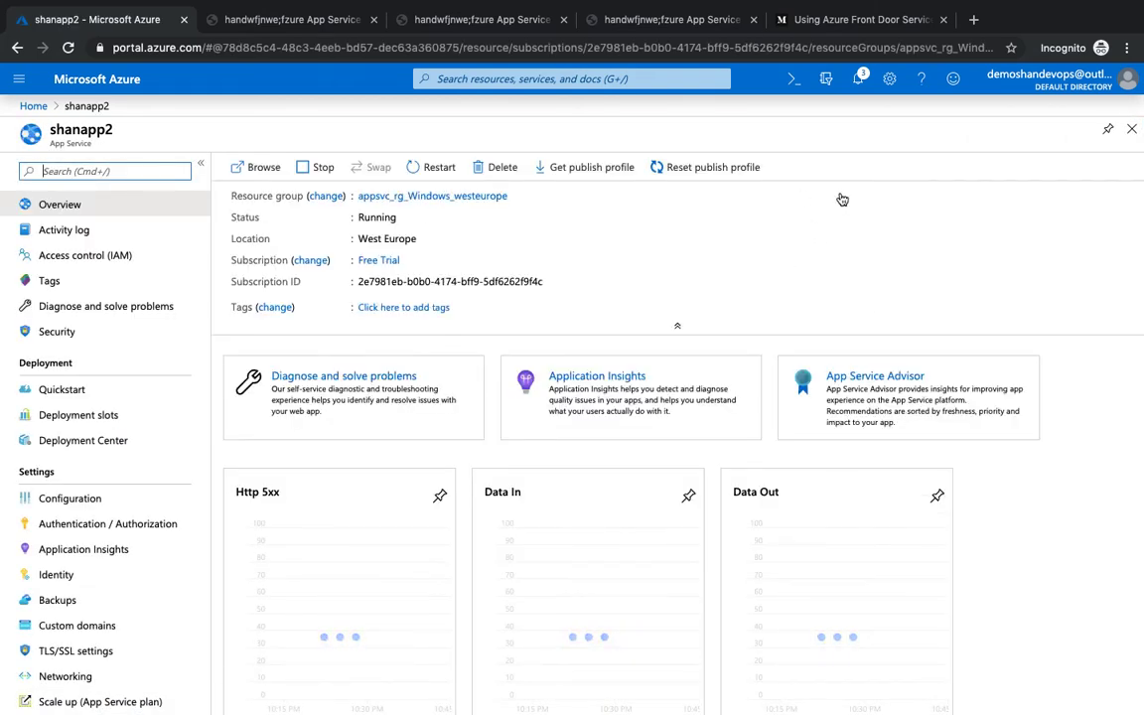
click(278, 19)
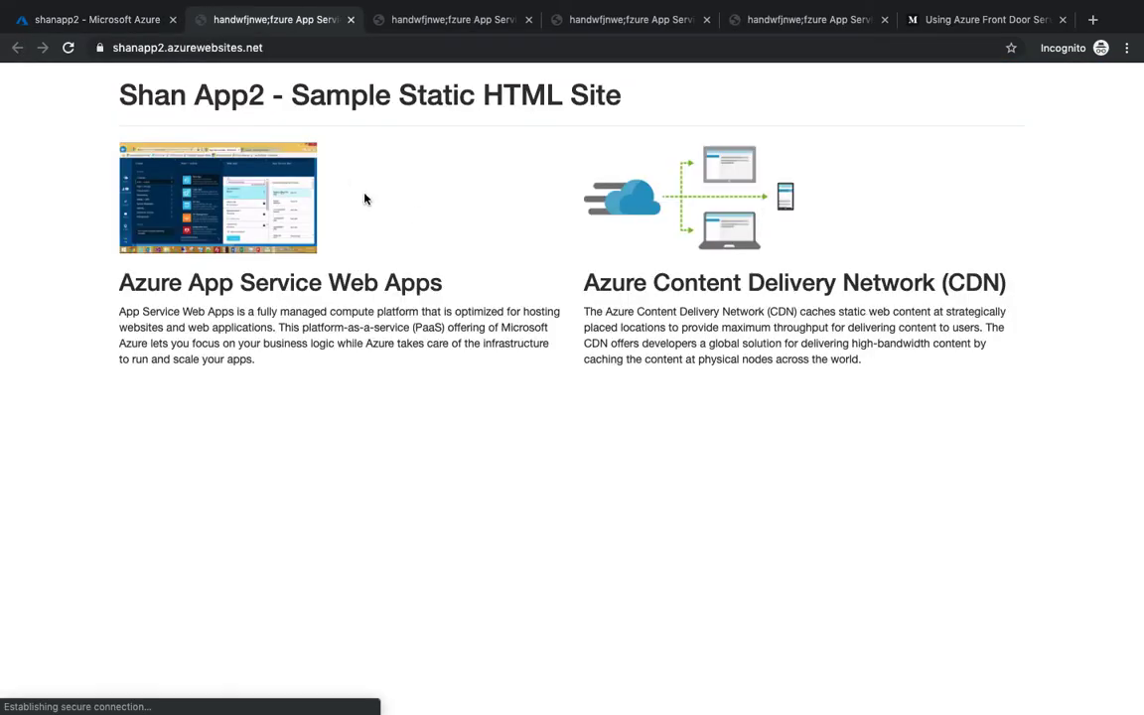
click(96, 19)
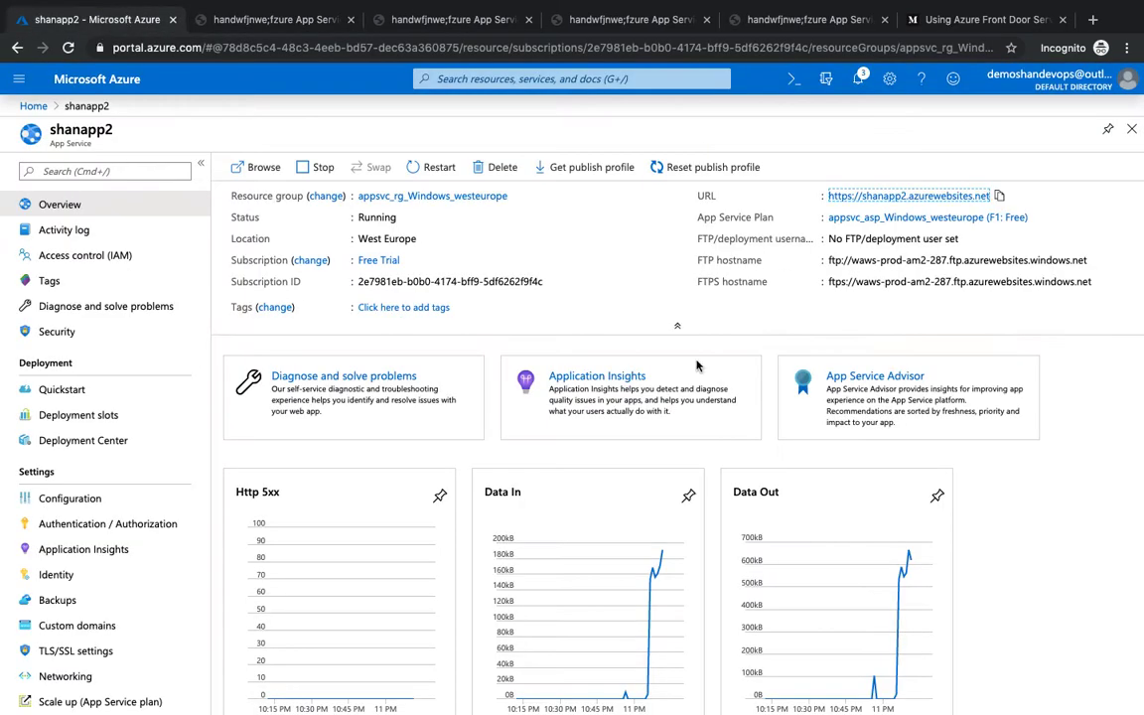
Stop shanapp2, confirm Yes, and check its own address now returns 503 Service Unavailable.
click(317, 167)
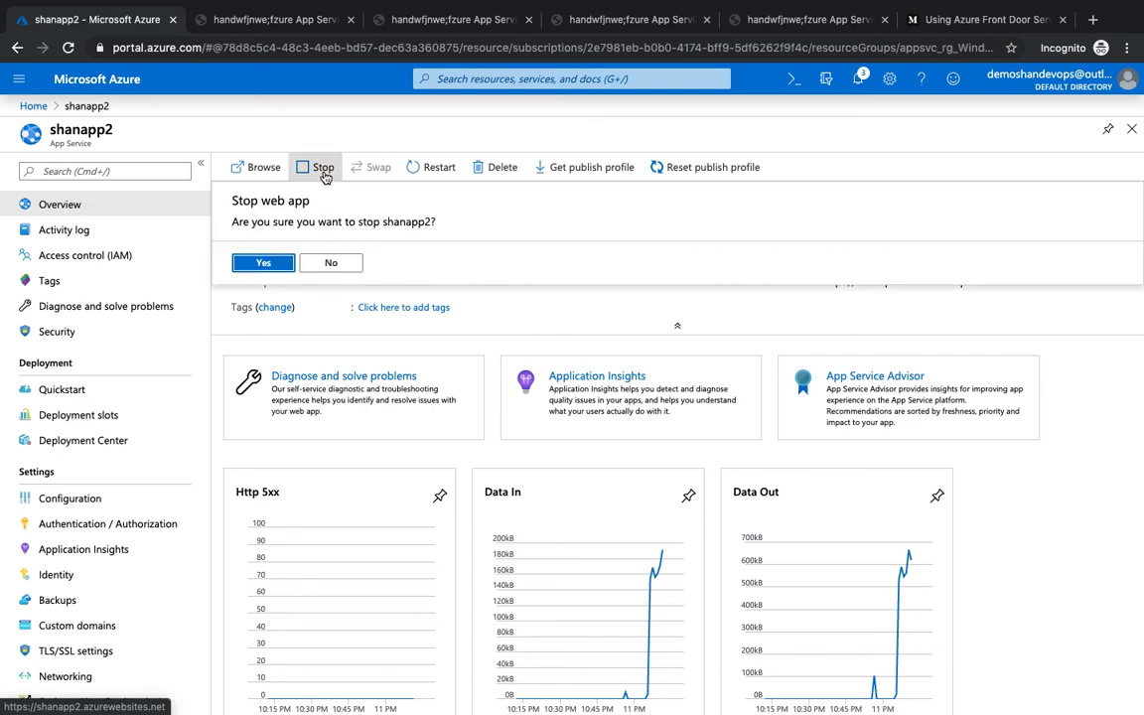
click(262, 263)
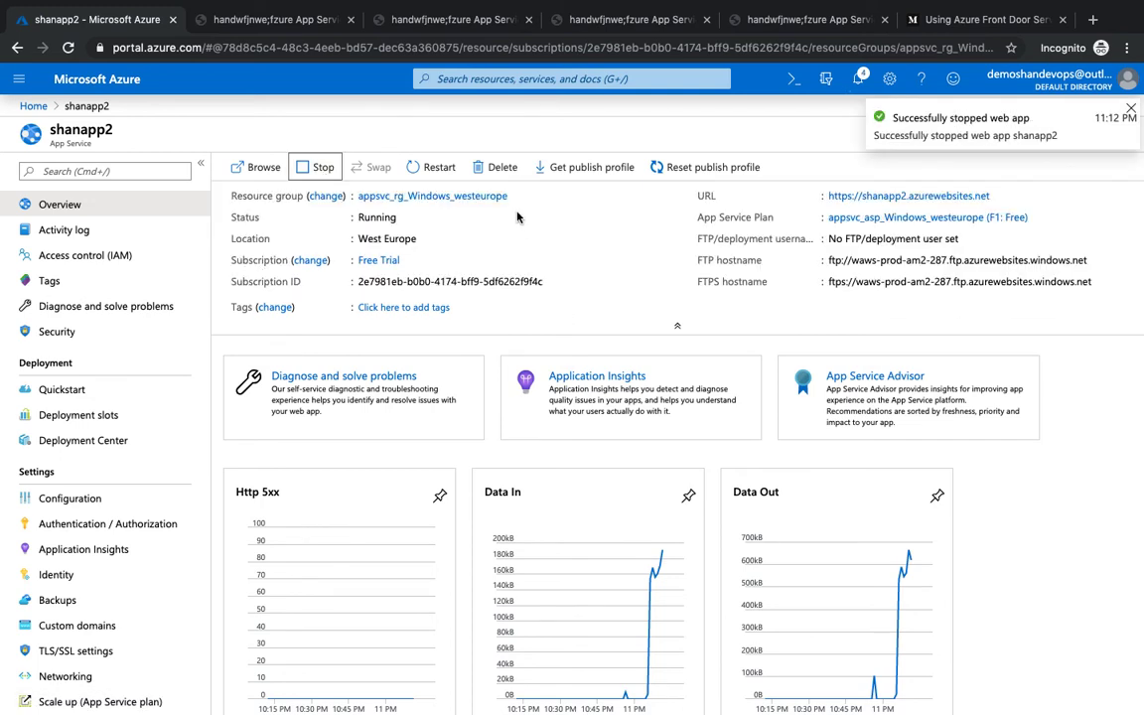
click(315, 166)
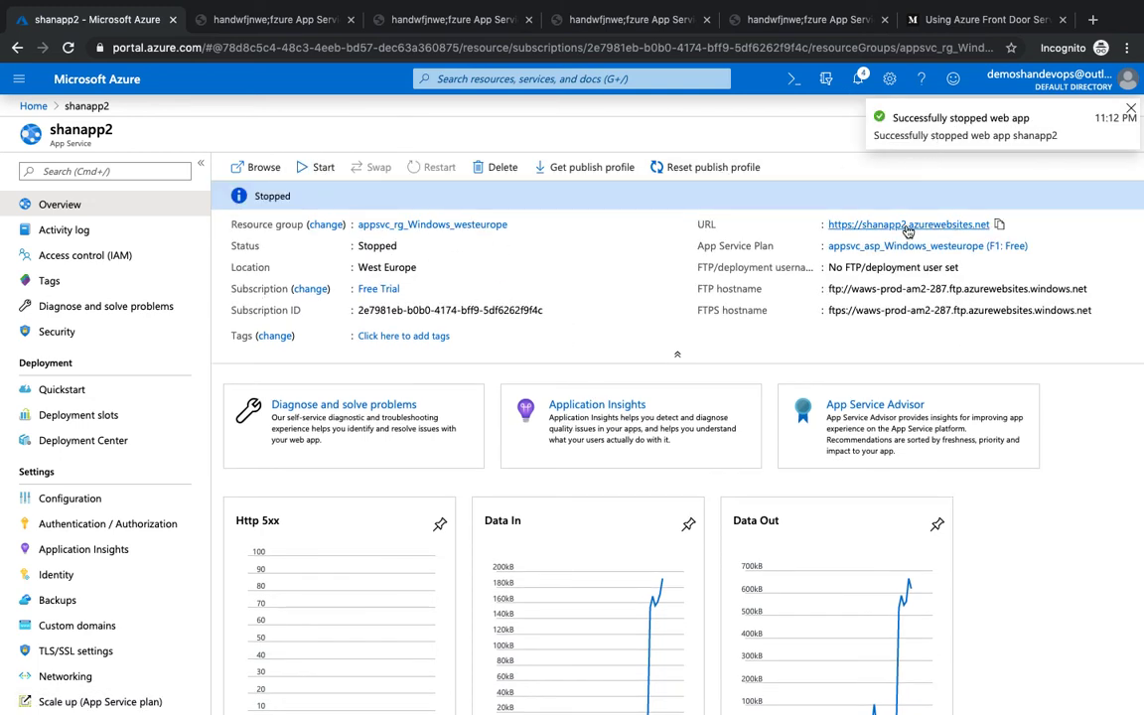
click(906, 223)
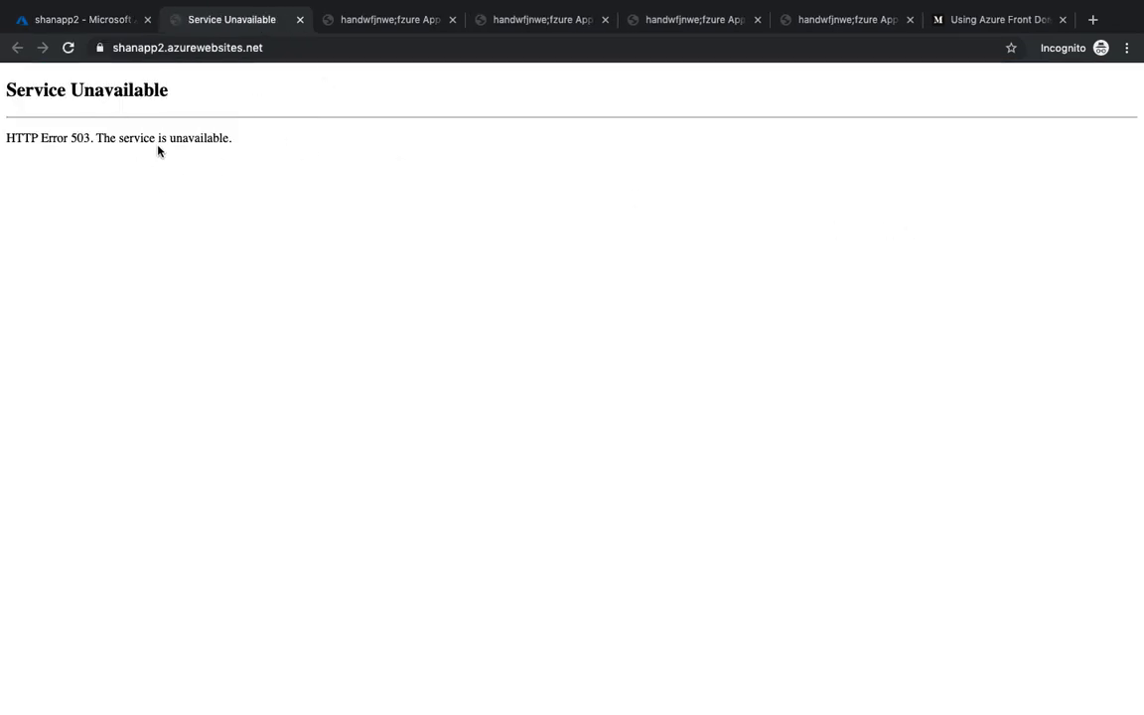
click(80, 19)
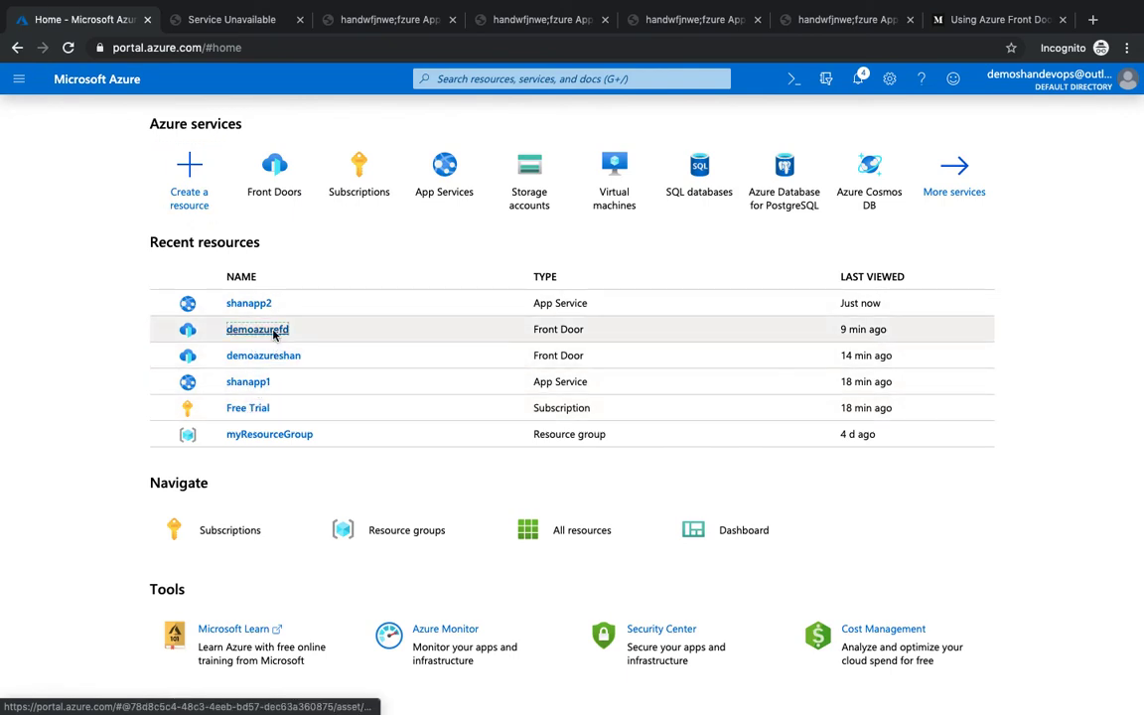
Open demoazurefd from Recent resources and load its address, which now serves Shan App1.
click(257, 329)
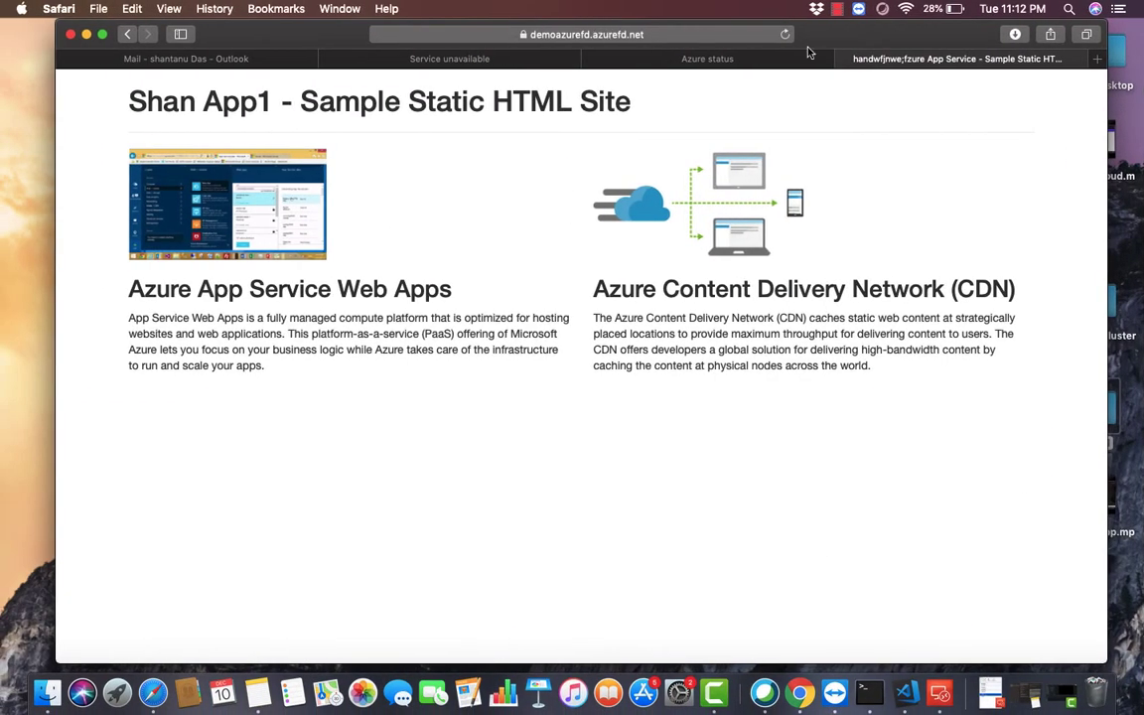
click(707, 58)
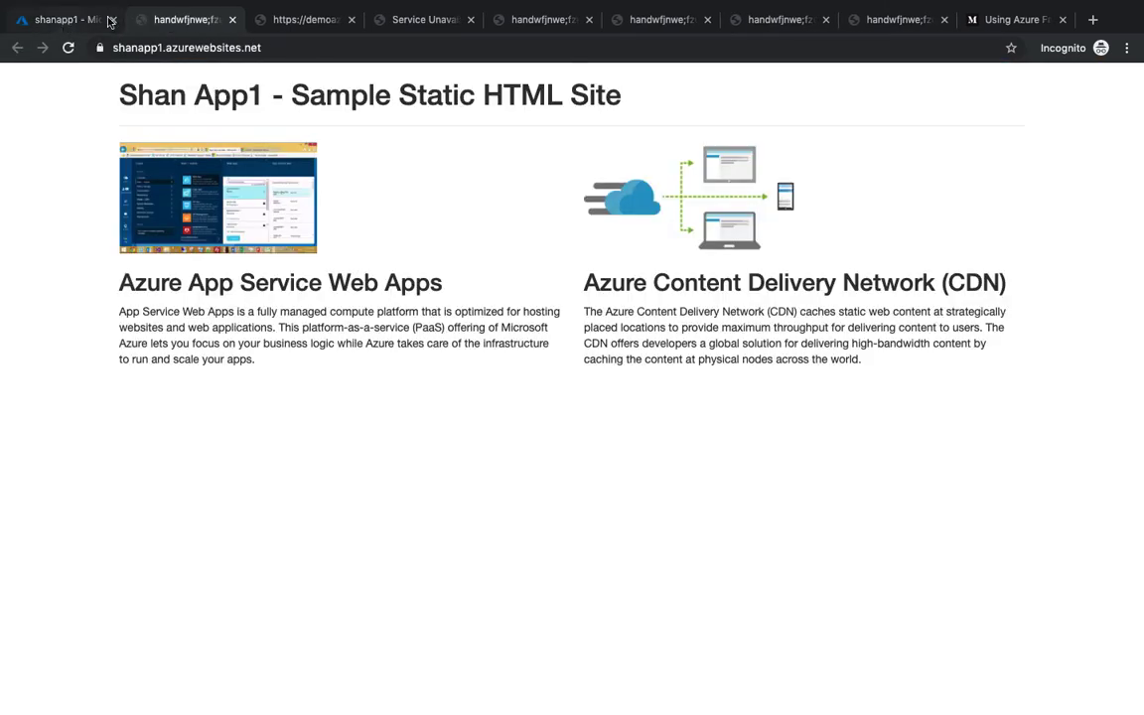
Stop shanapp1 and confirm Yes, so the Front Door address returns Error 403 web app stopped.
click(303, 18)
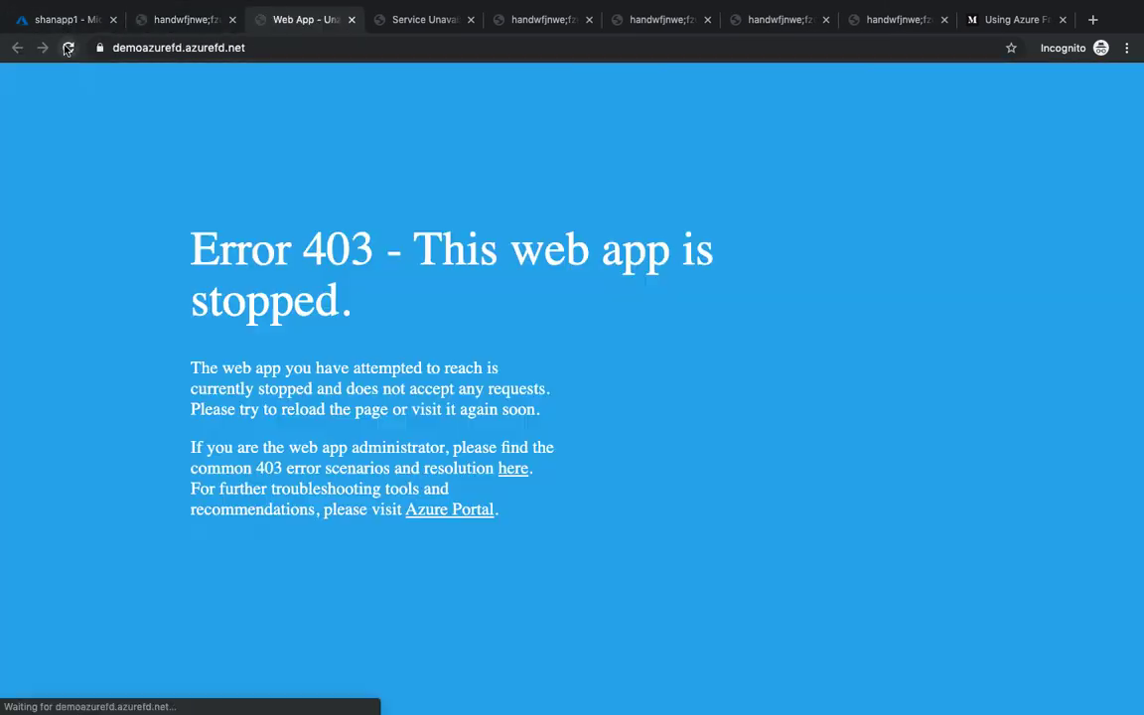
click(65, 19)
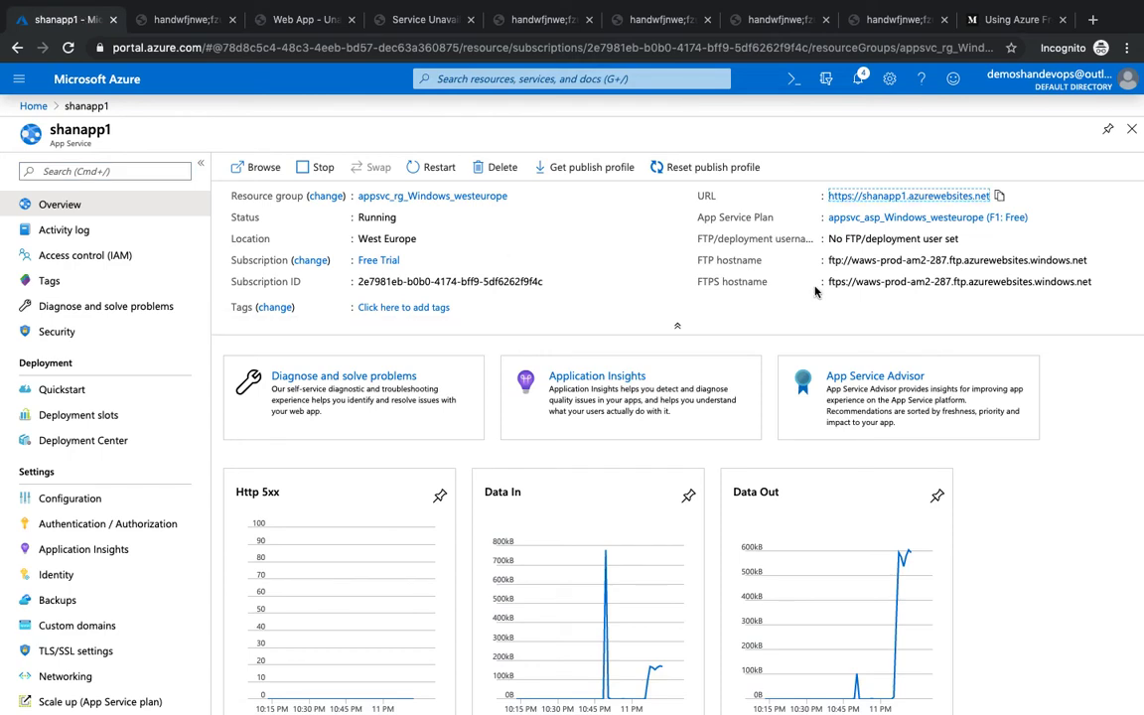
click(315, 167)
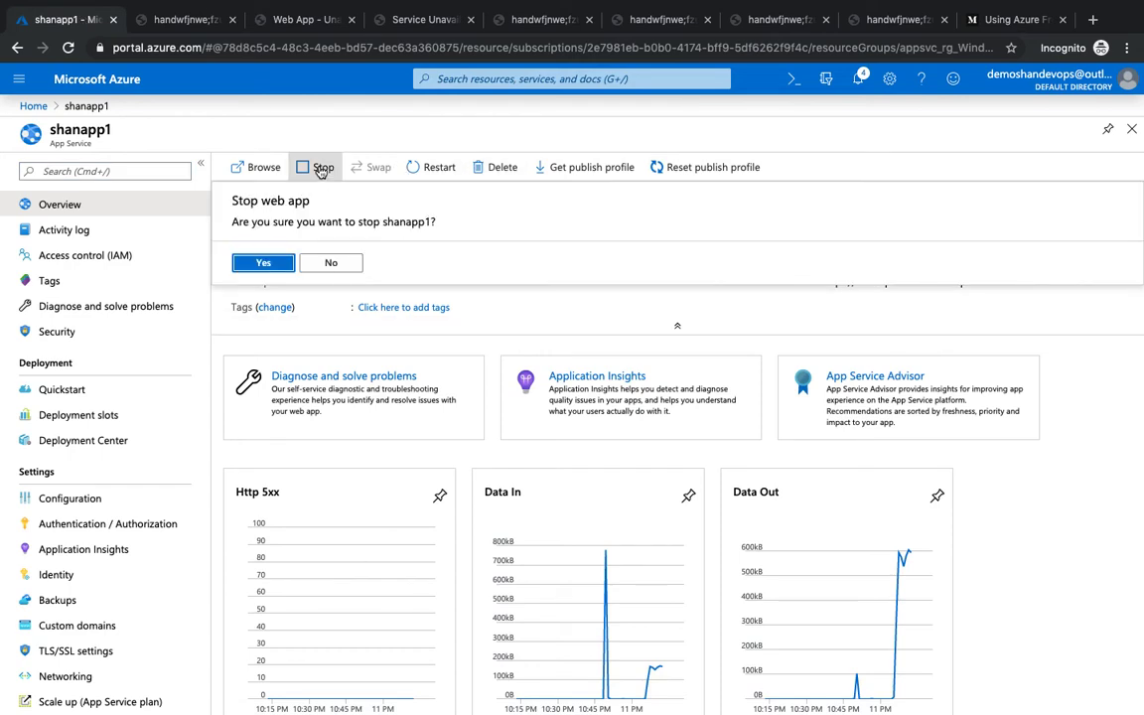
click(262, 262)
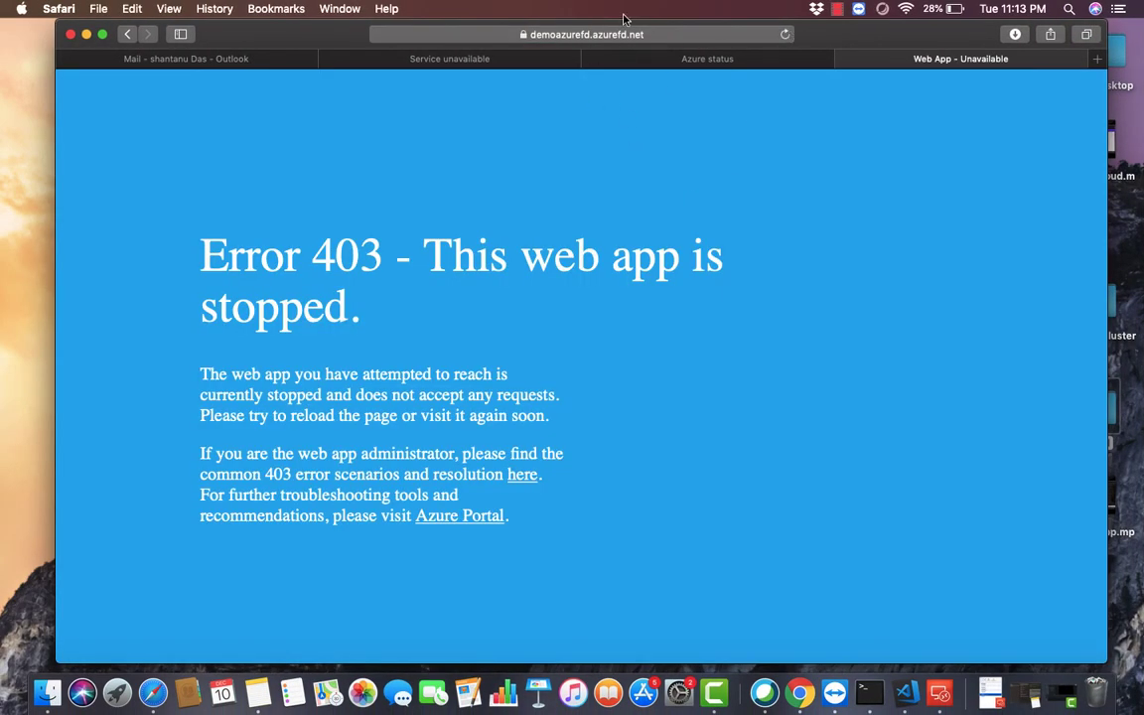
mouse_move(700, 80)
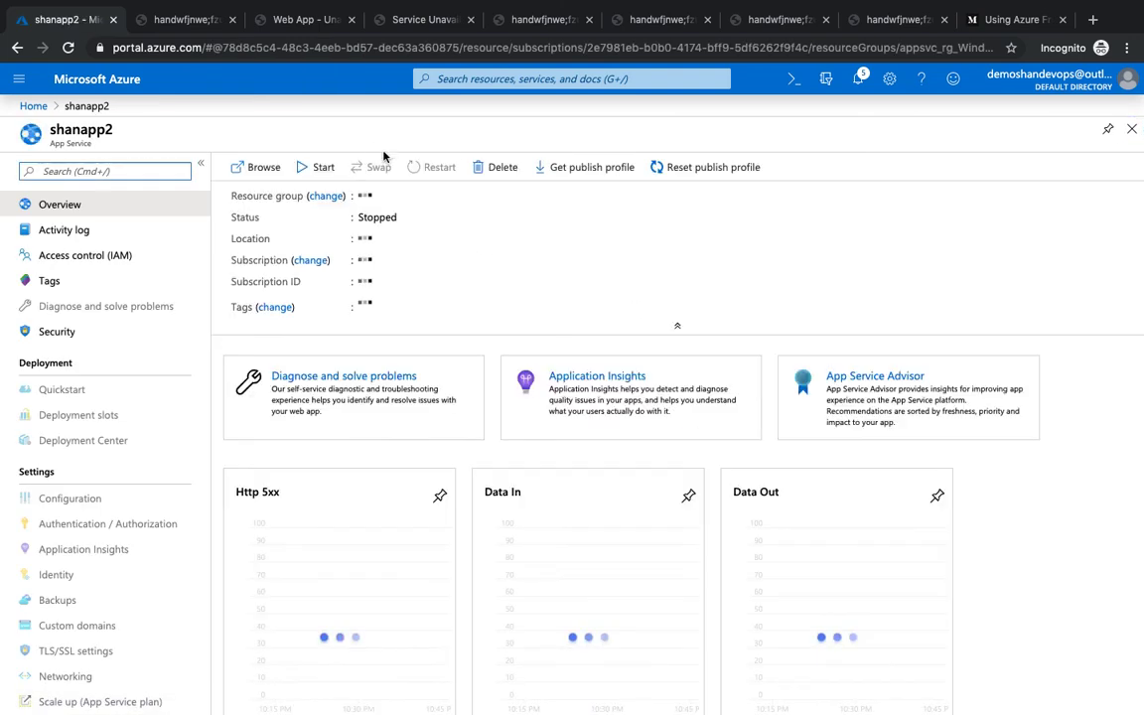
Start shanapp2 again and check the shanapp1, shanapp2 and Front Door pages, still showing Error 403.
click(321, 167)
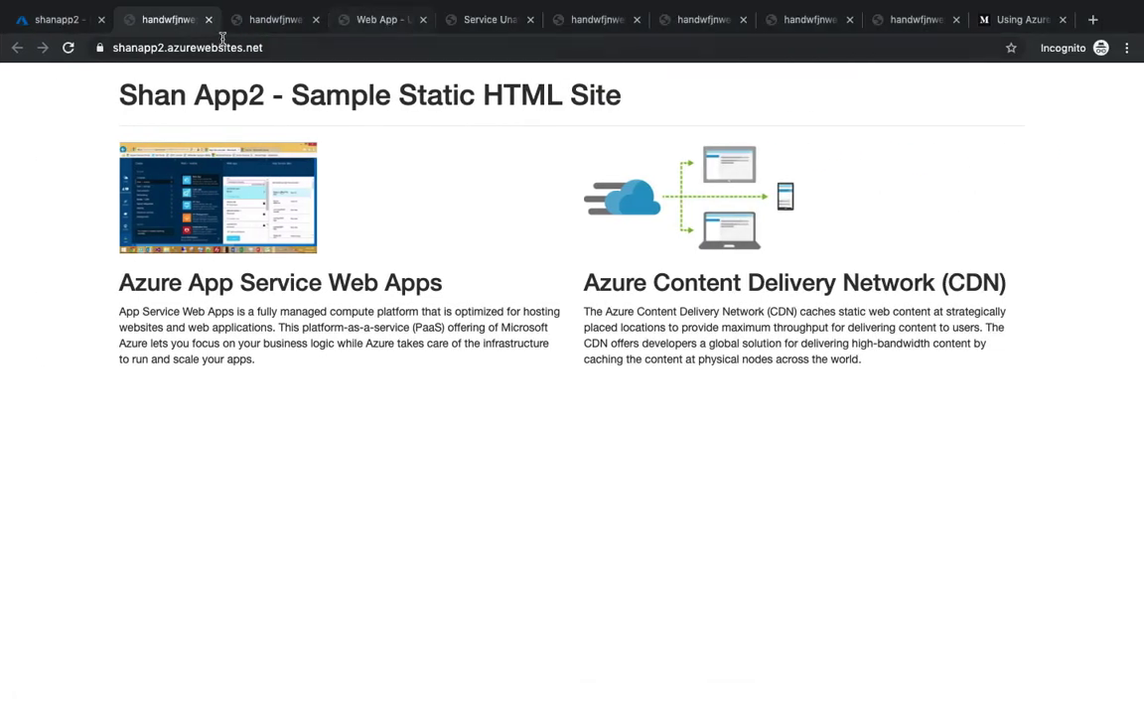
click(275, 18)
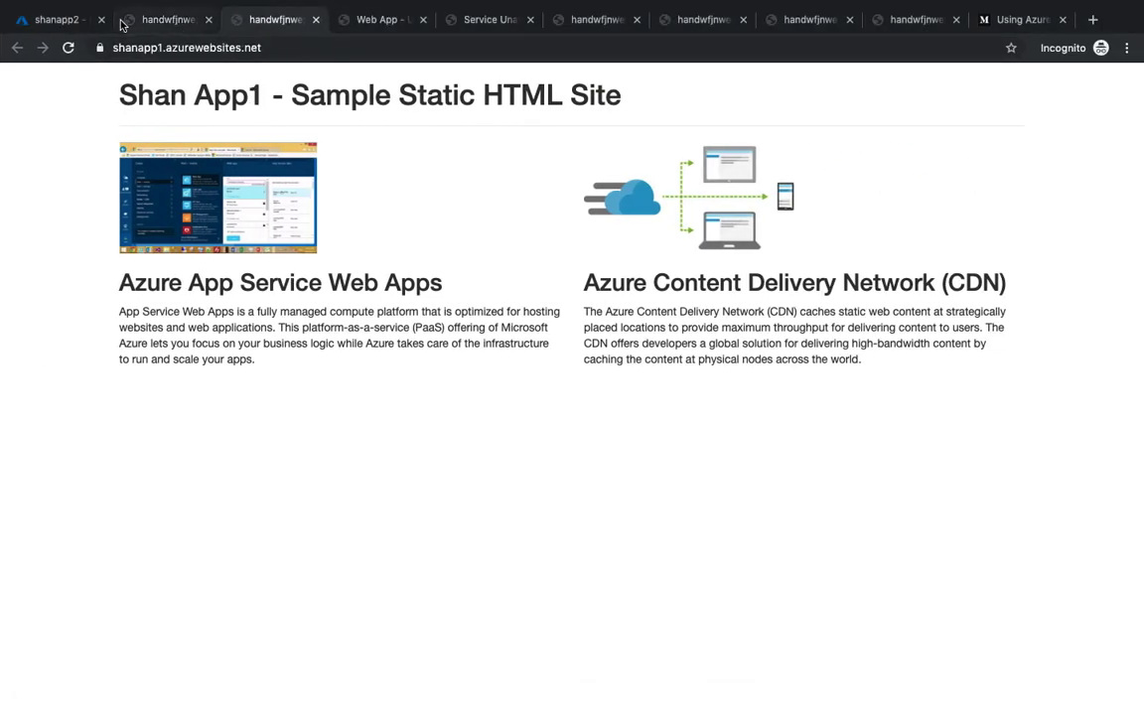
click(163, 18)
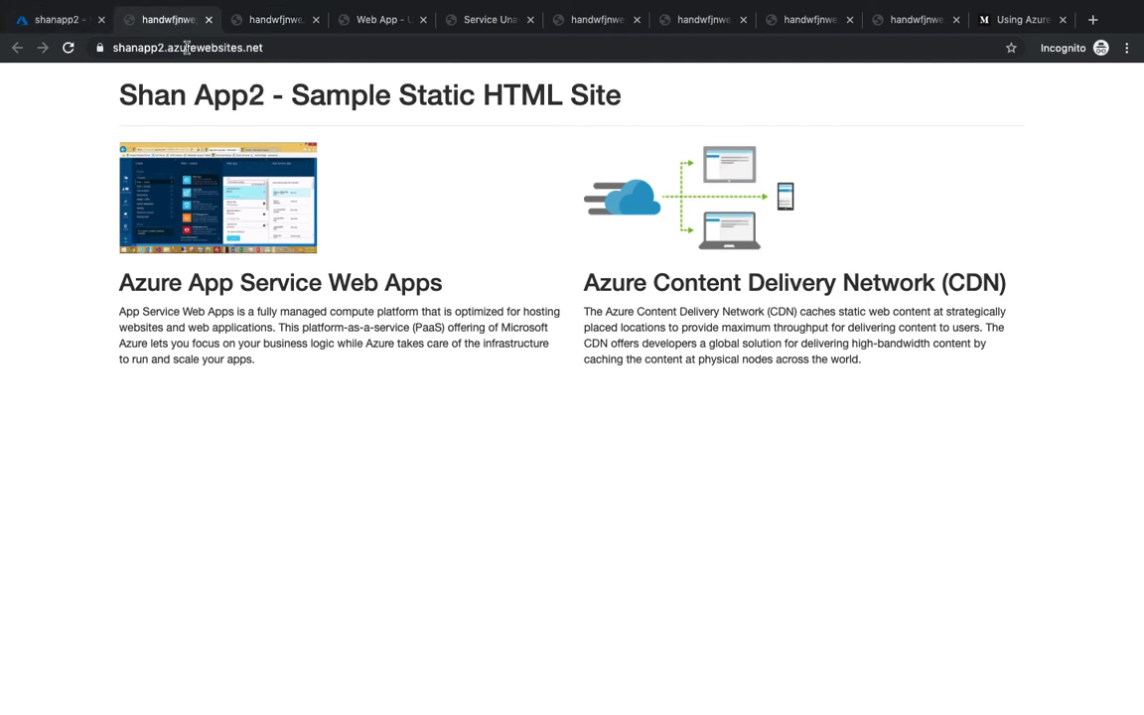
click(381, 19)
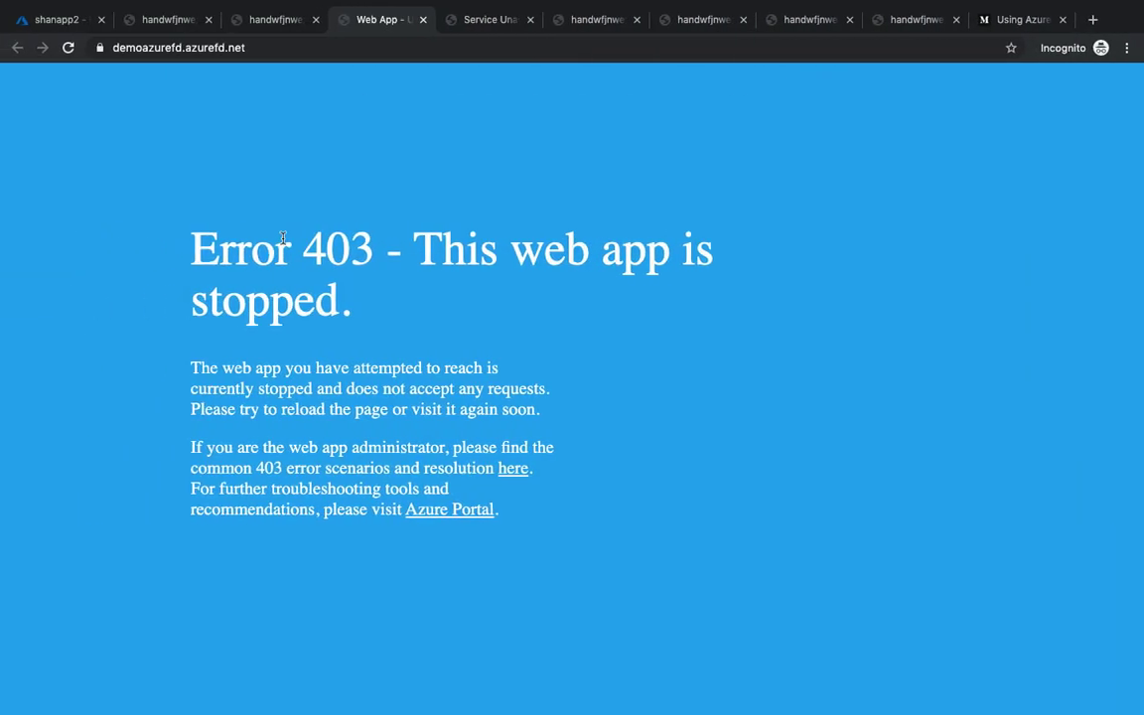
Return to Home and reopen the demoazurefd Front Door resource.
click(55, 19)
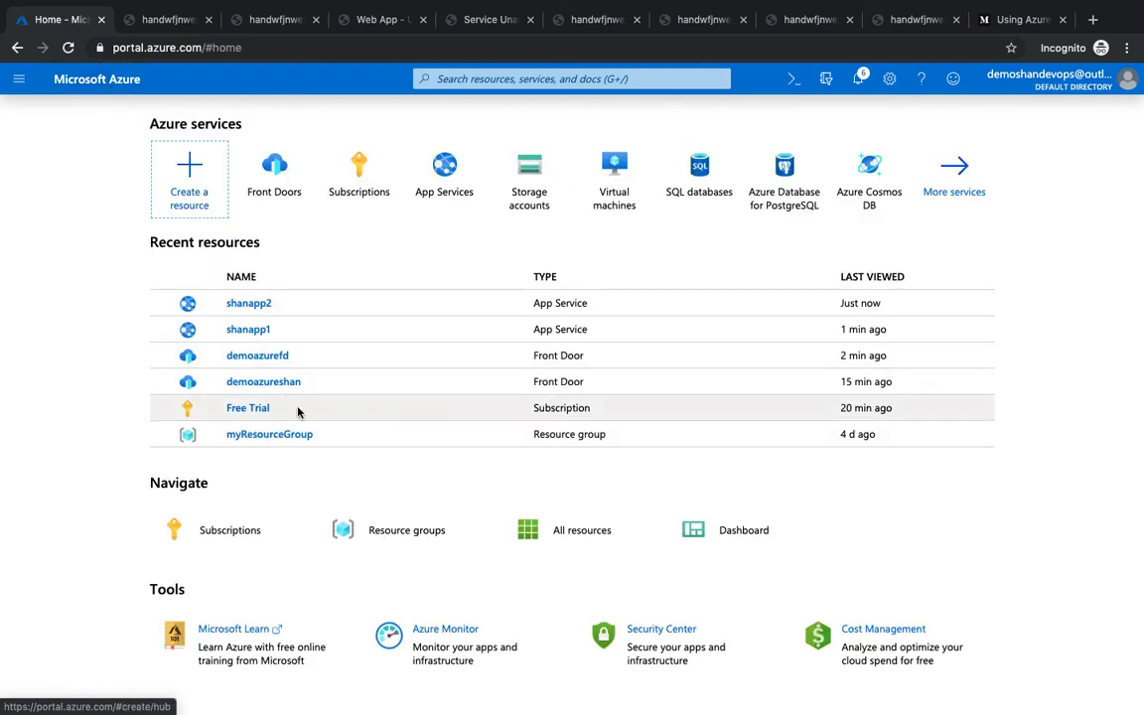
click(257, 354)
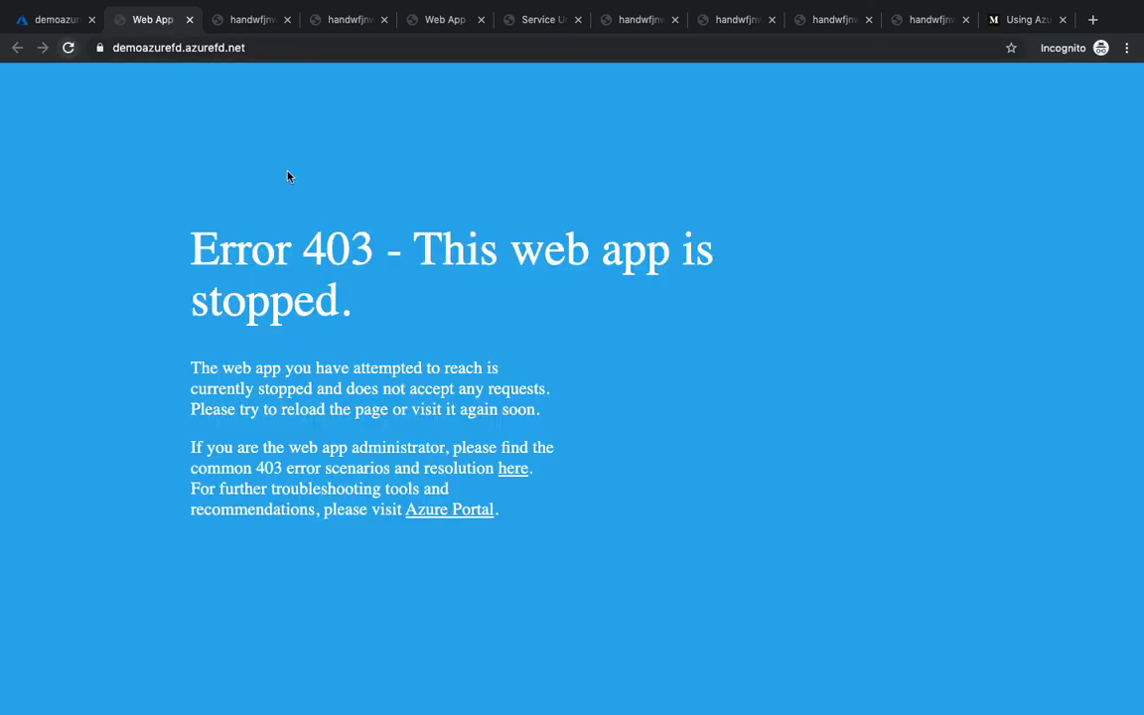
Reload demoazurefd.azurefd.net and see it now serves the Shan App2 sample site.
click(67, 48)
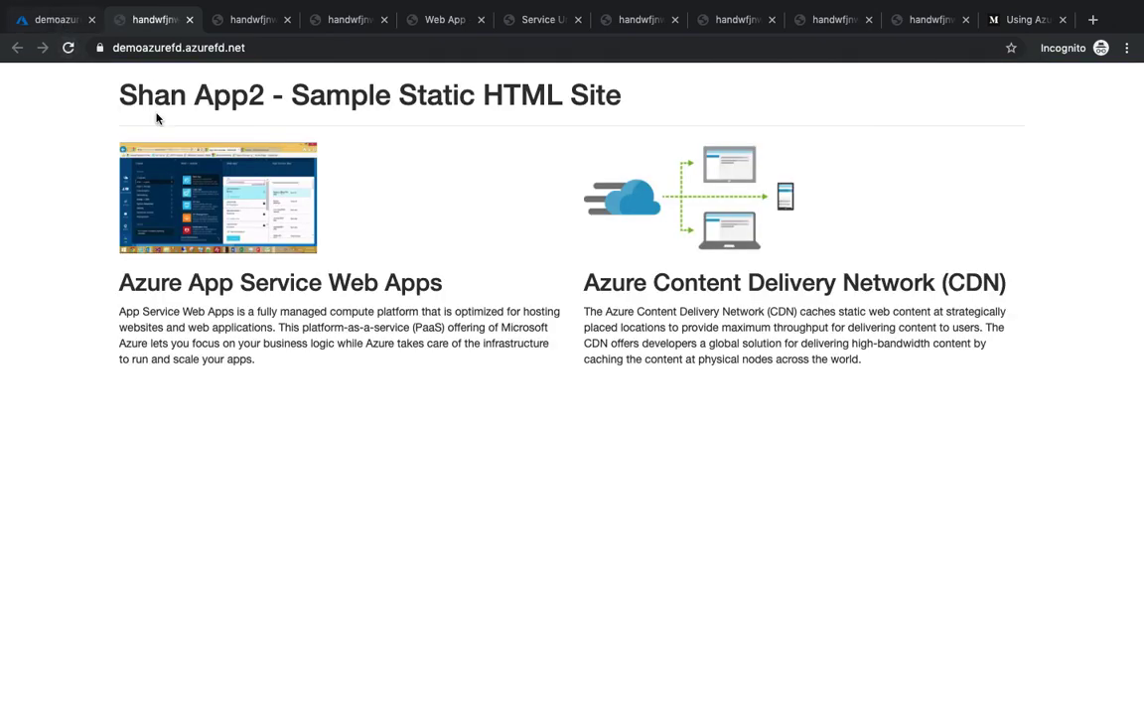
mouse_move(204, 139)
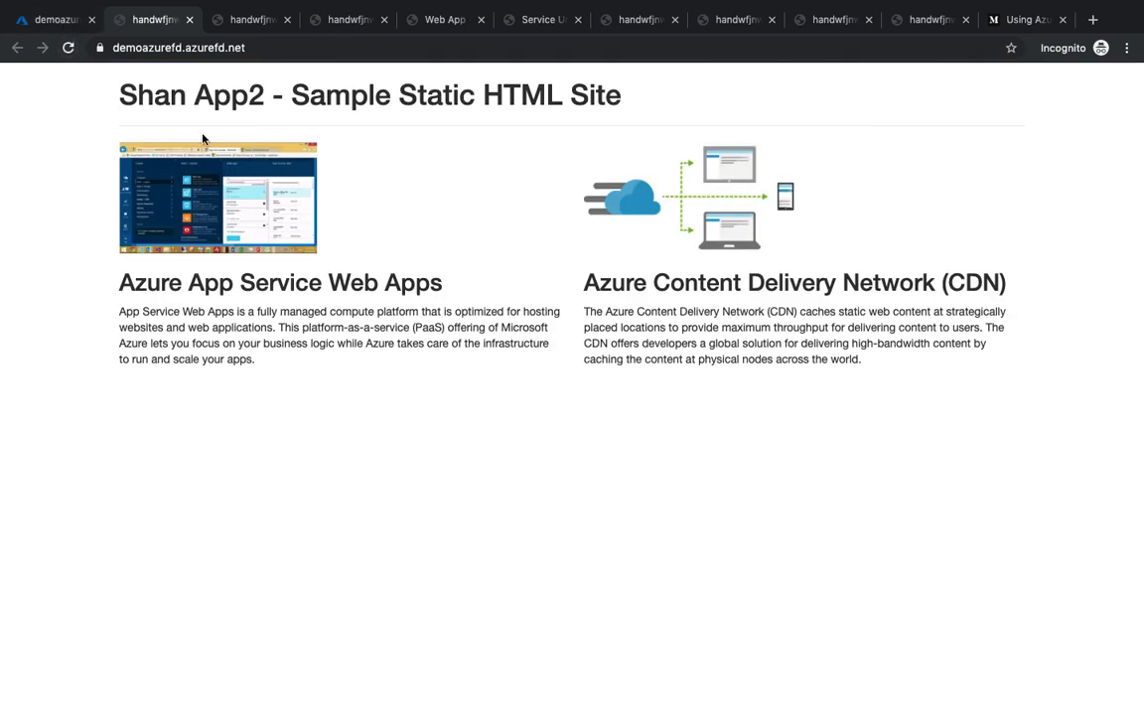
mouse_move(98, 65)
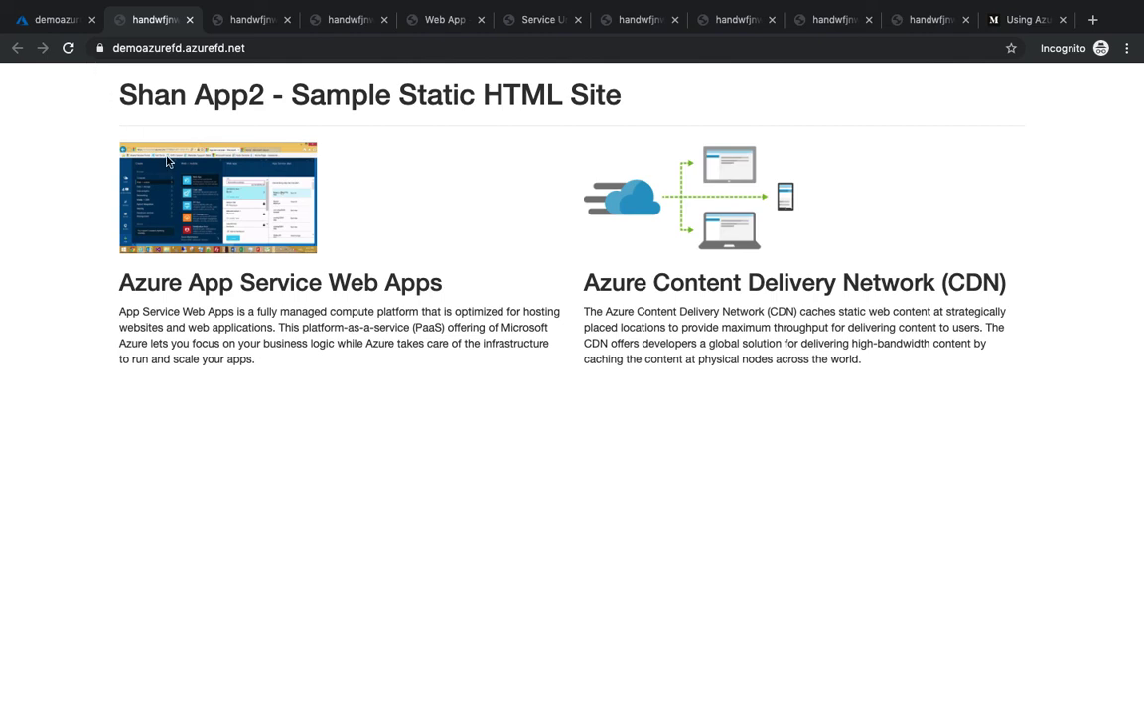
mouse_move(218, 117)
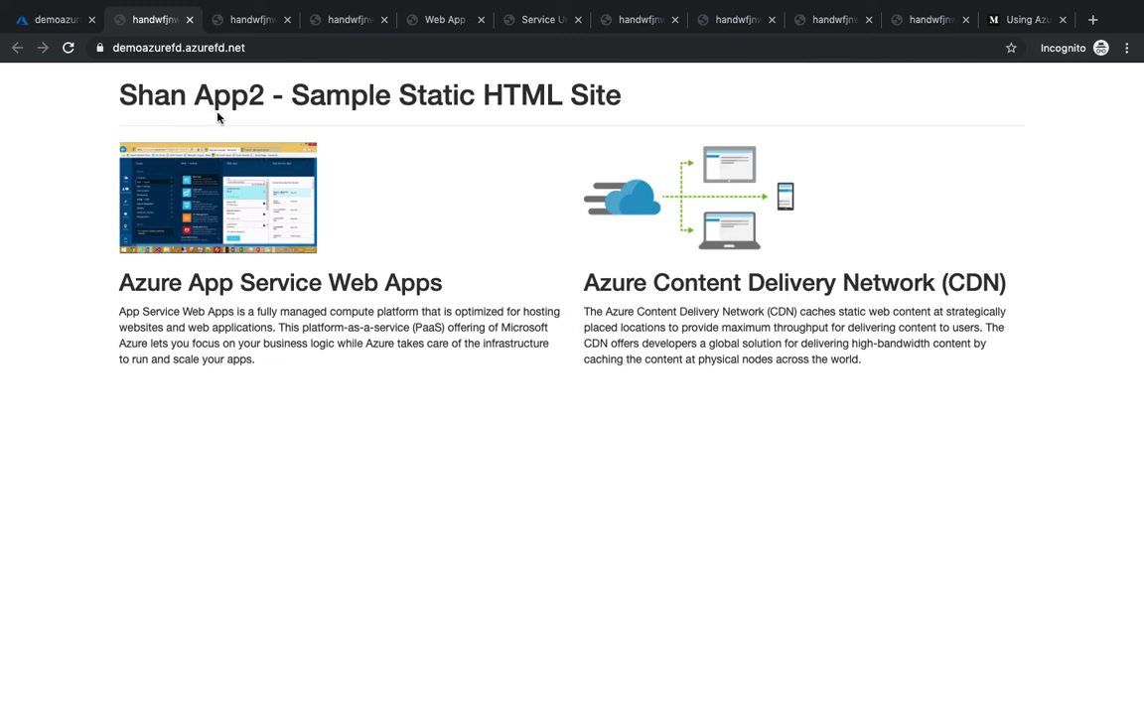
mouse_move(252, 92)
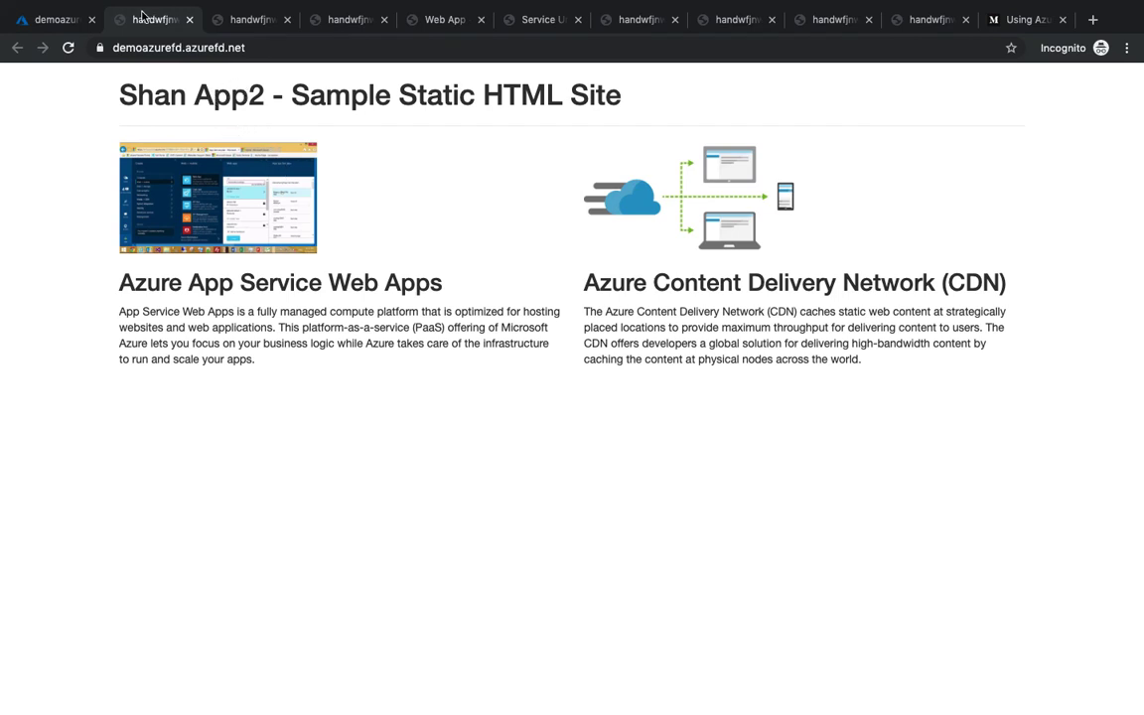
Return to the demoazurefd overview showing it enabled with one backend pool and one routing rule.
click(54, 19)
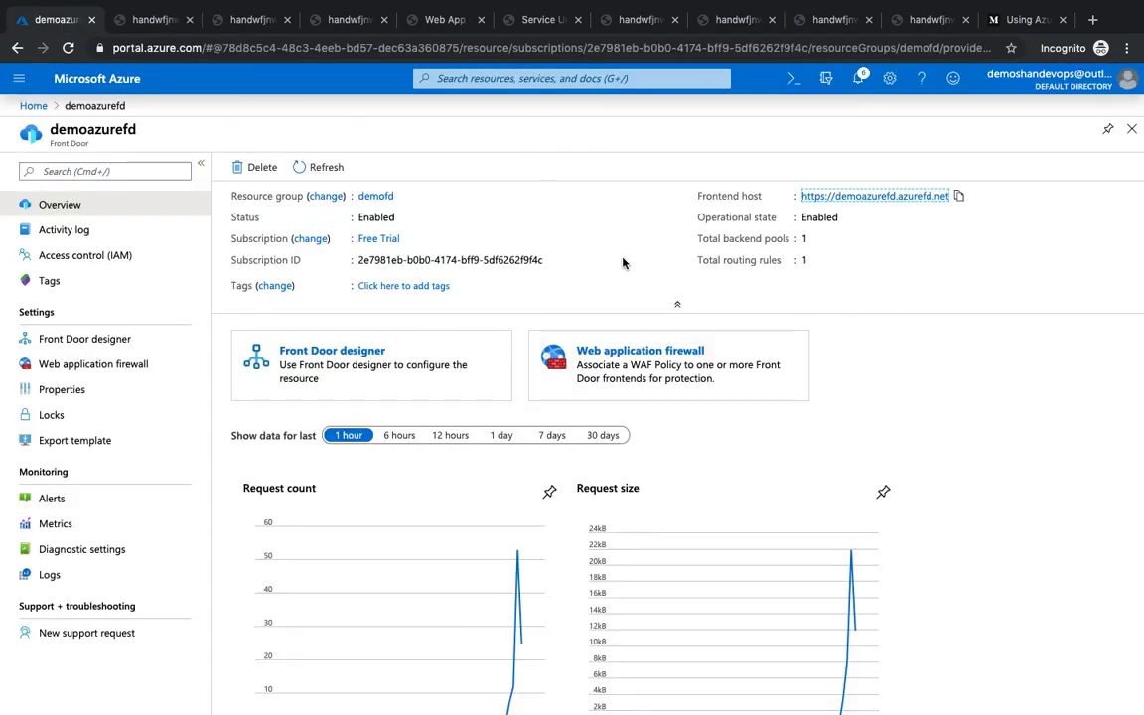
mouse_move(616, 274)
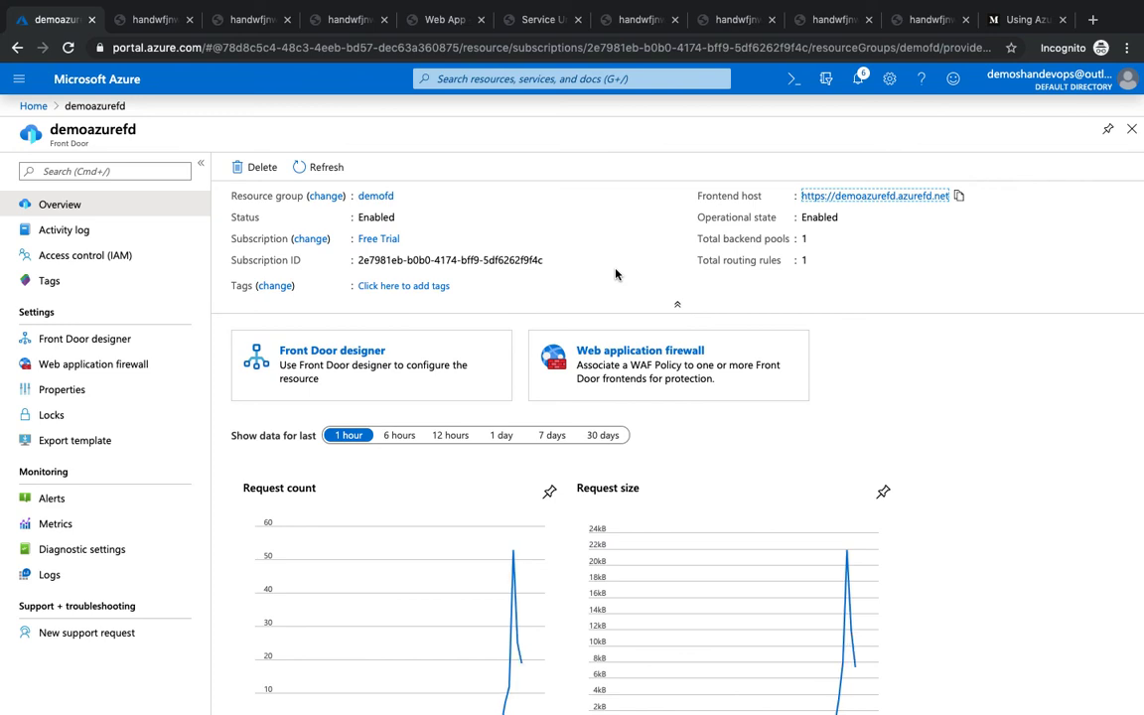
mouse_move(686, 104)
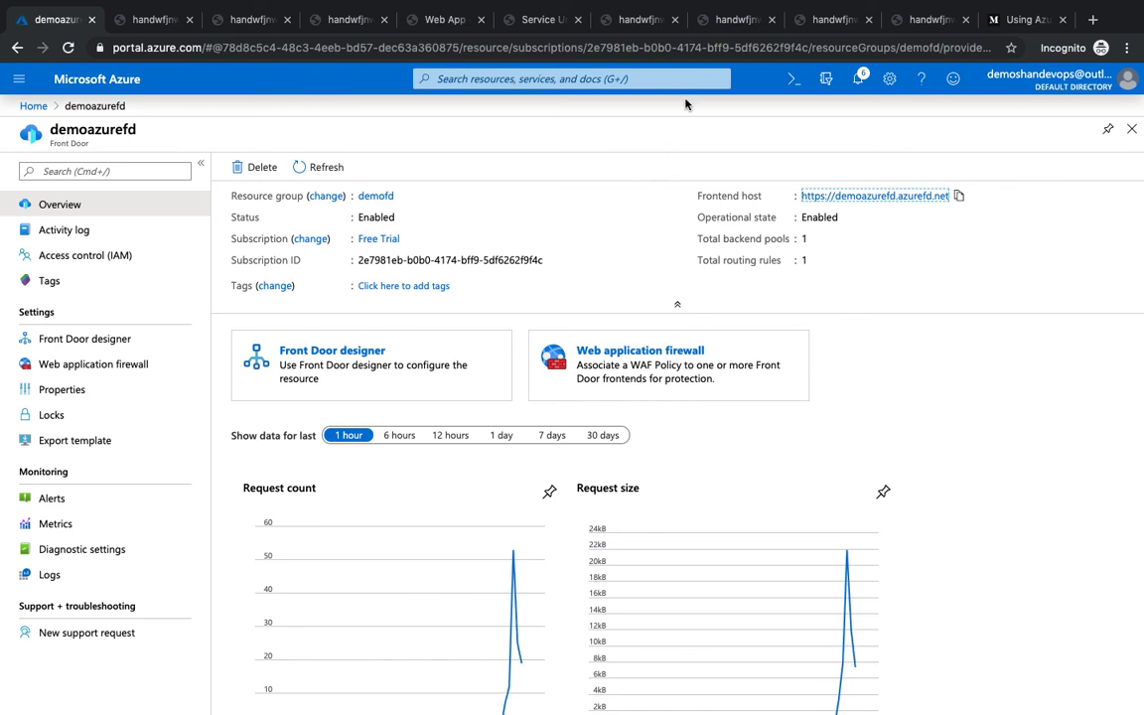